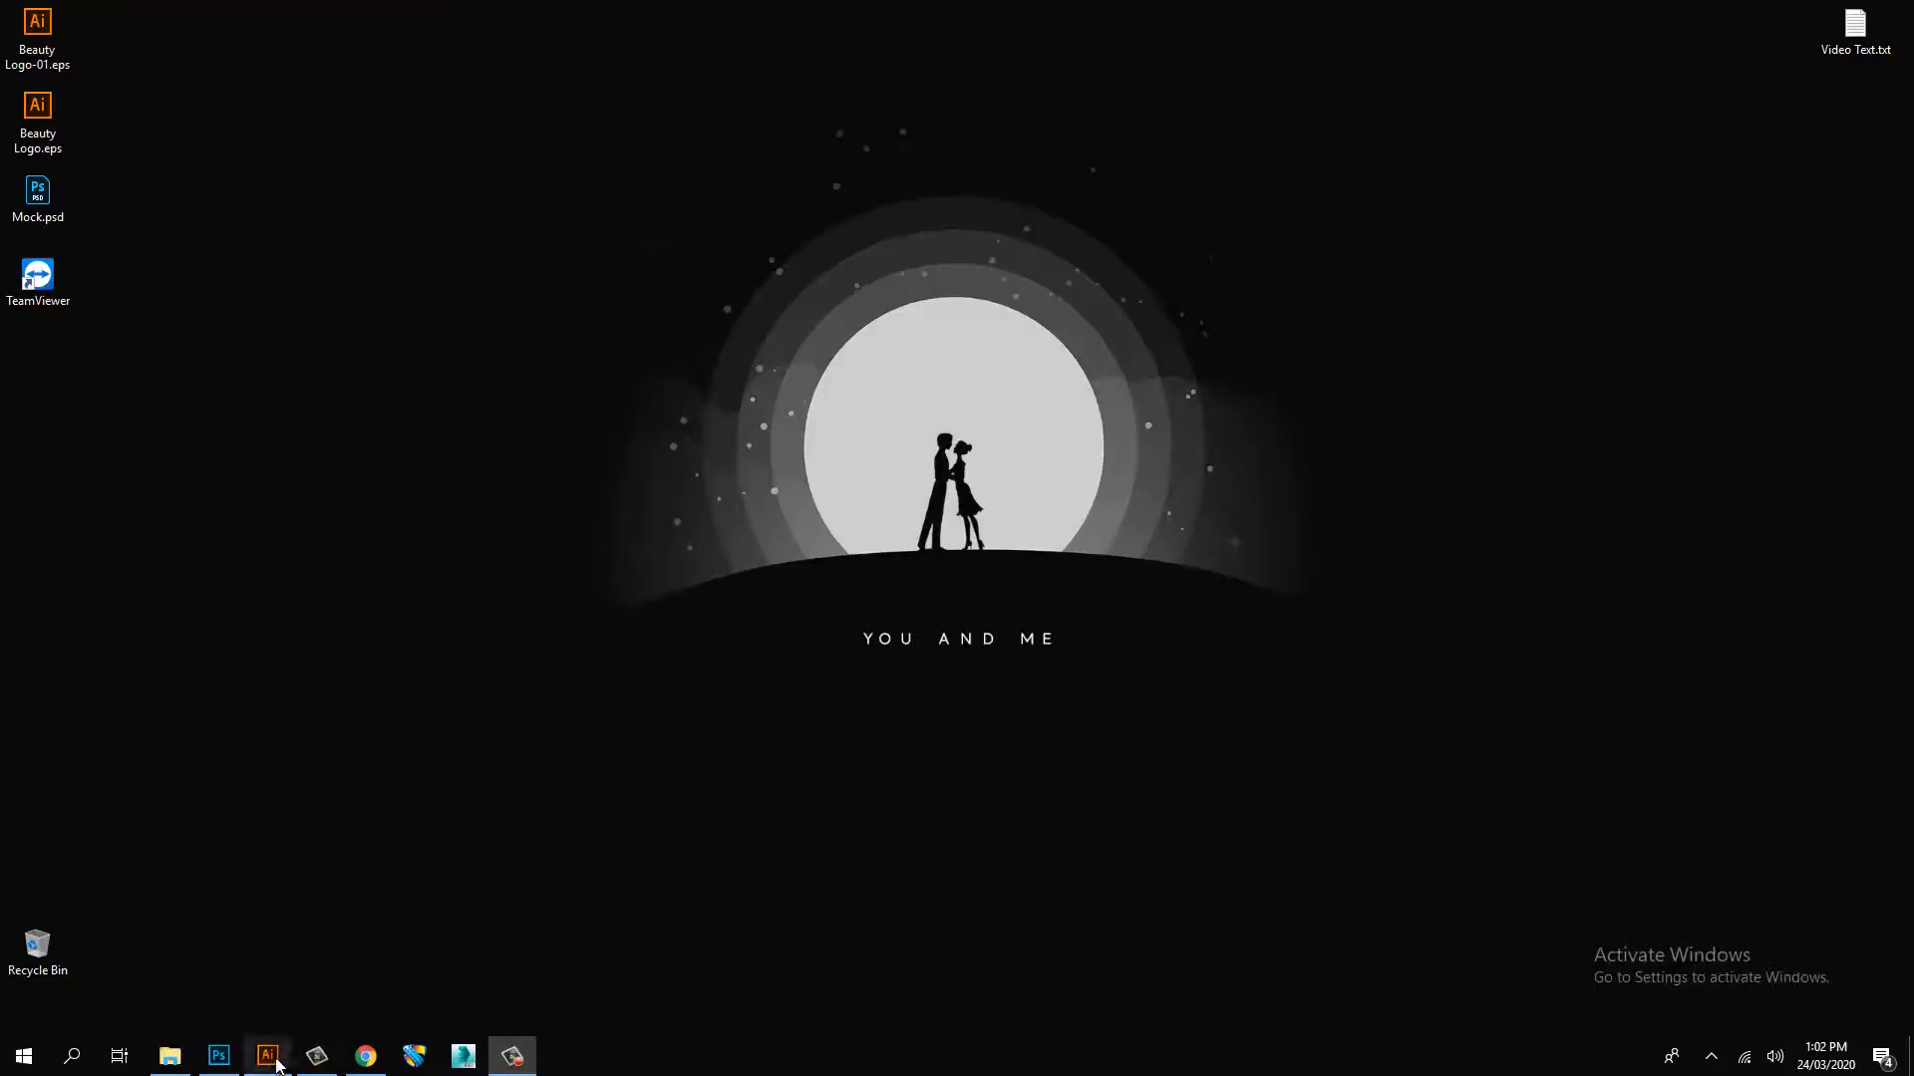
- Show the burger Today's Menu artwork in Illustrator, deselect it, then switch to the Photoshop kiosk mockup
{"action": "left_click", "coordinate": [267, 1056]}
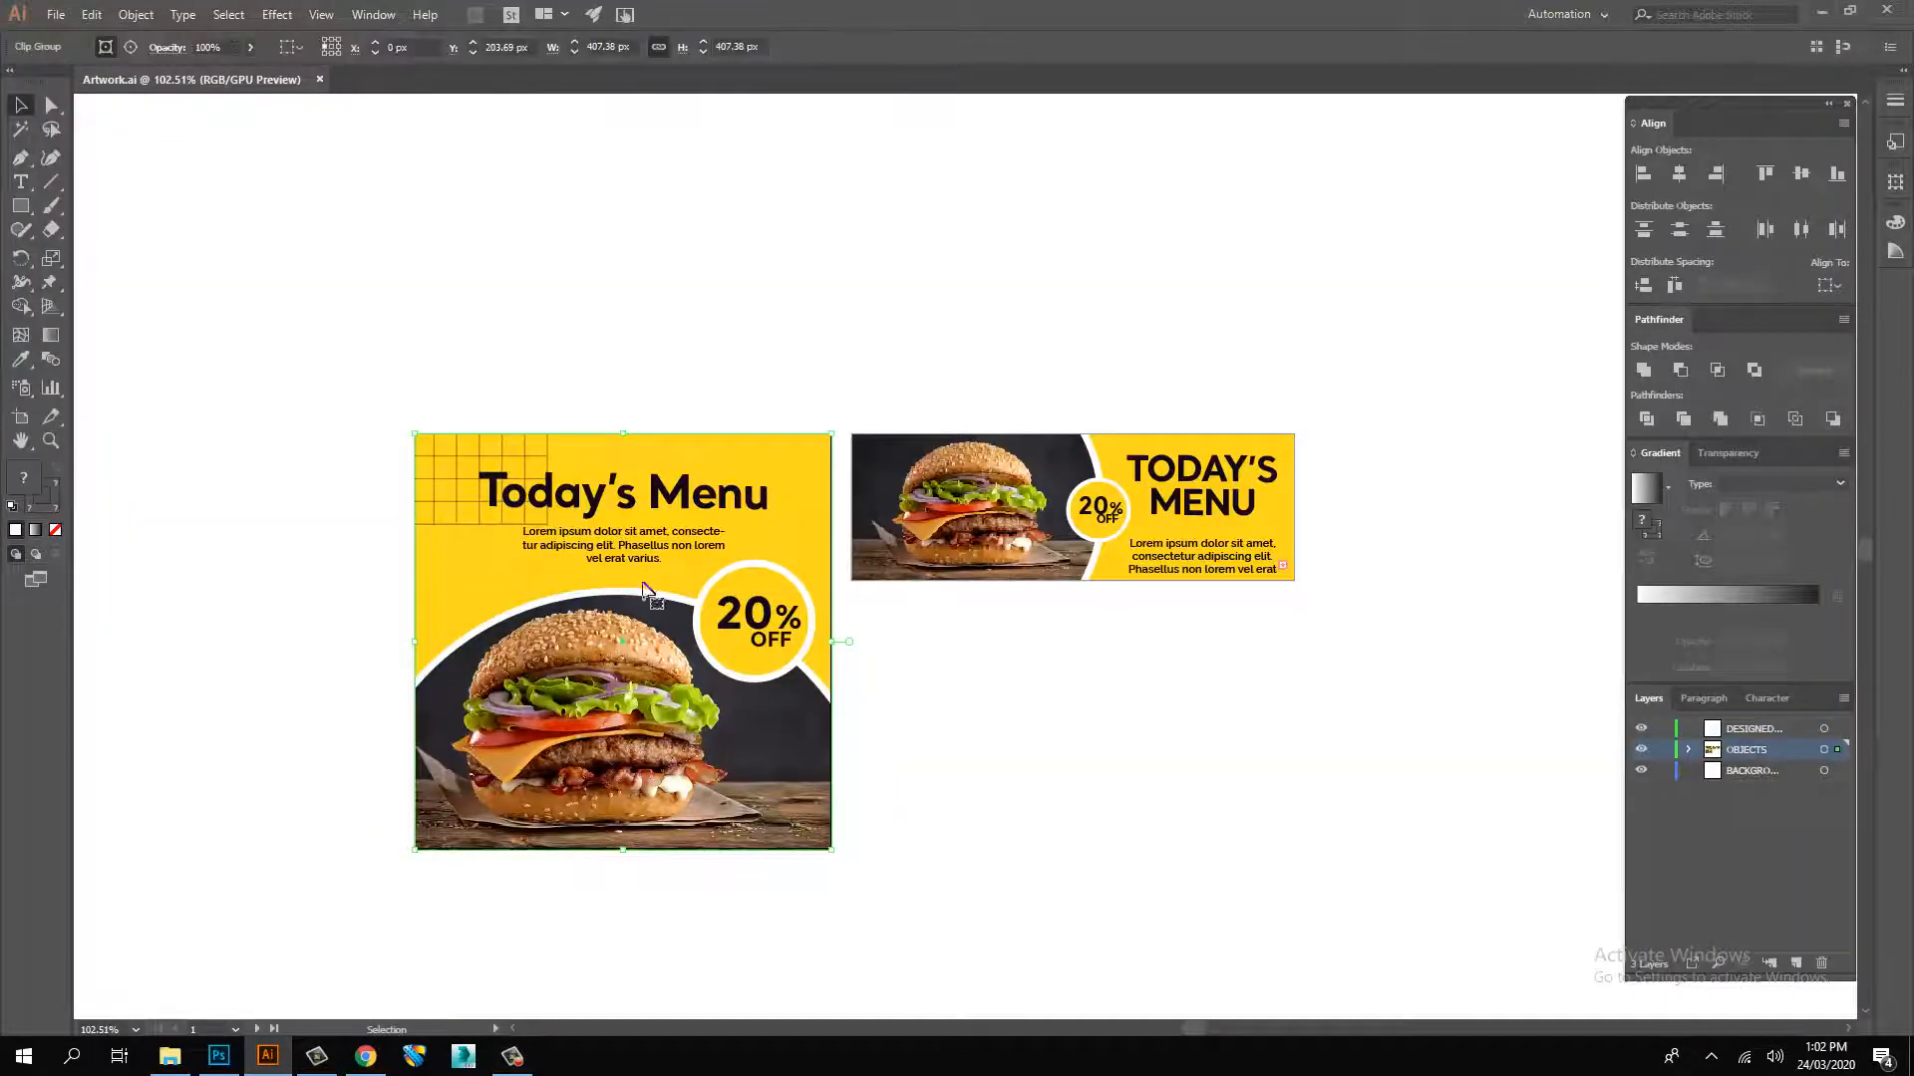
{"action": "left_click", "coordinate": [1065, 658]}
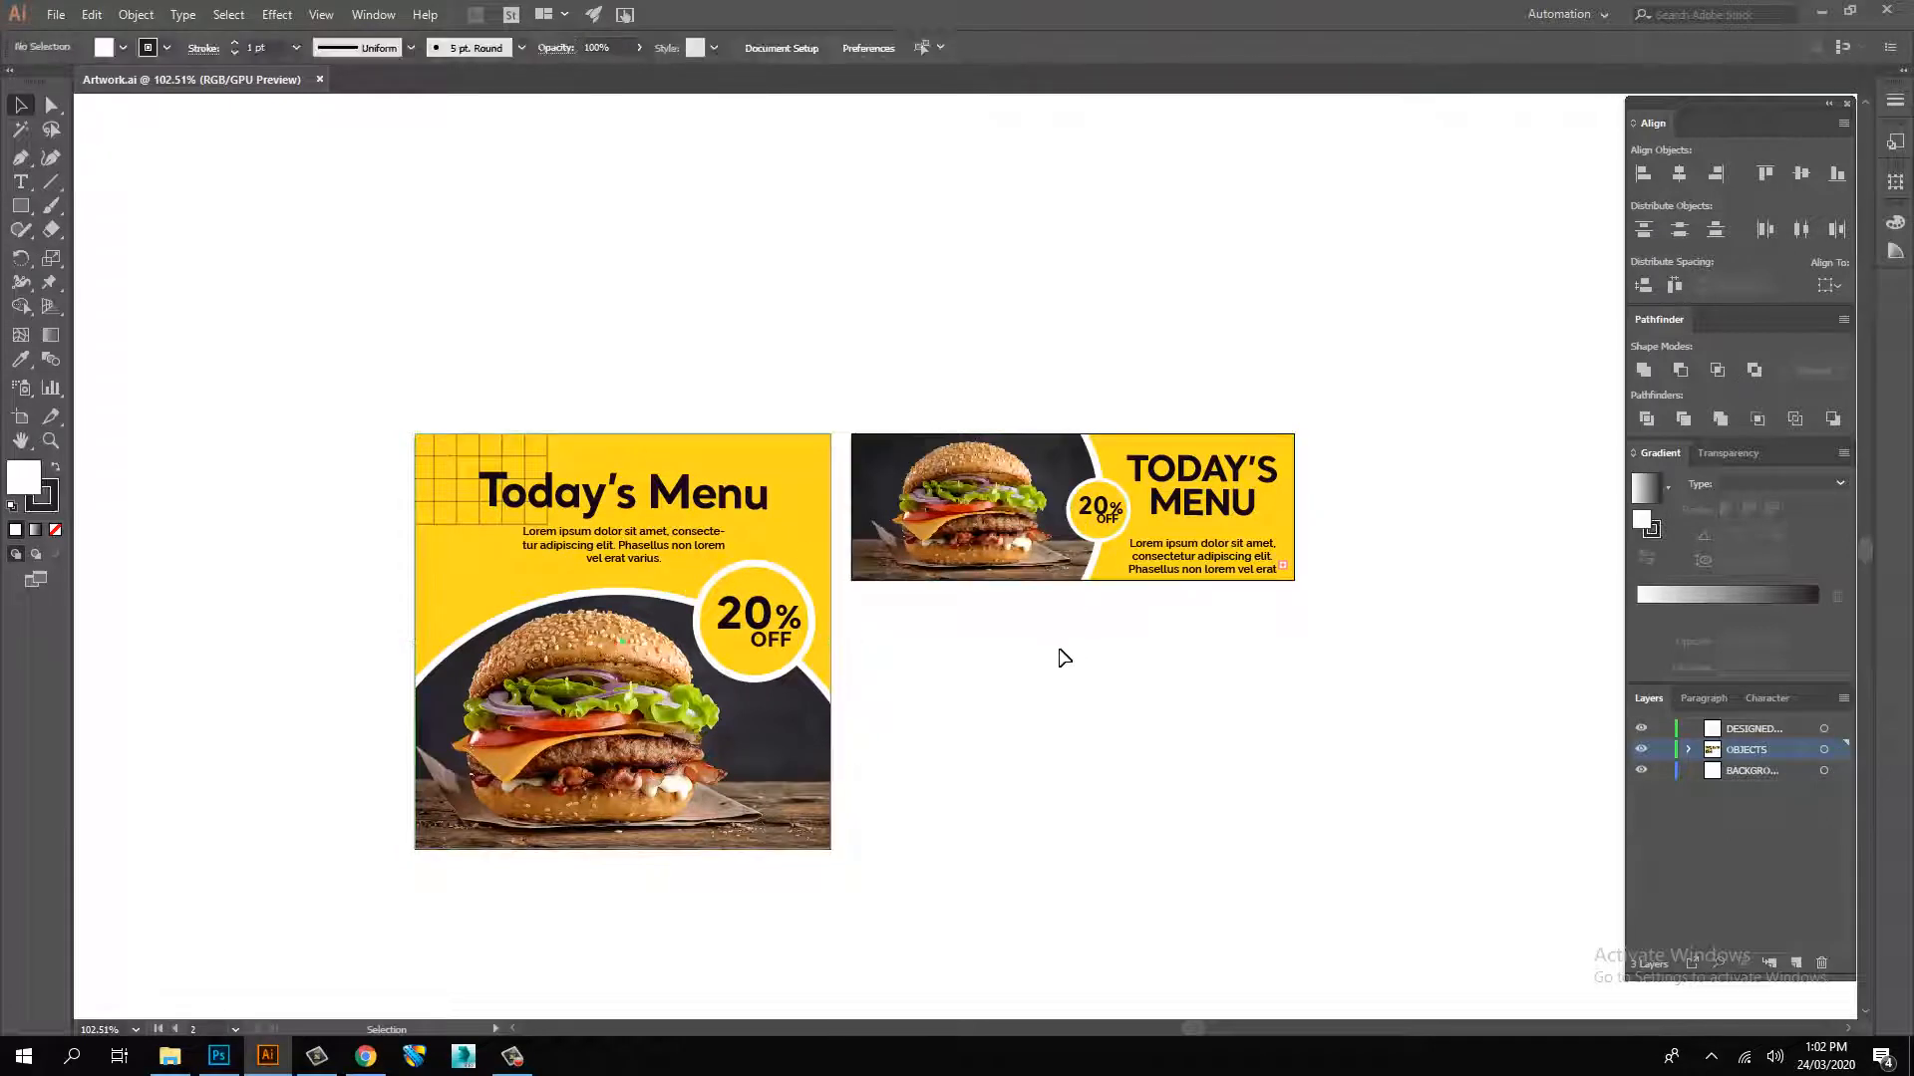
{"action": "left_click", "coordinate": [1070, 507]}
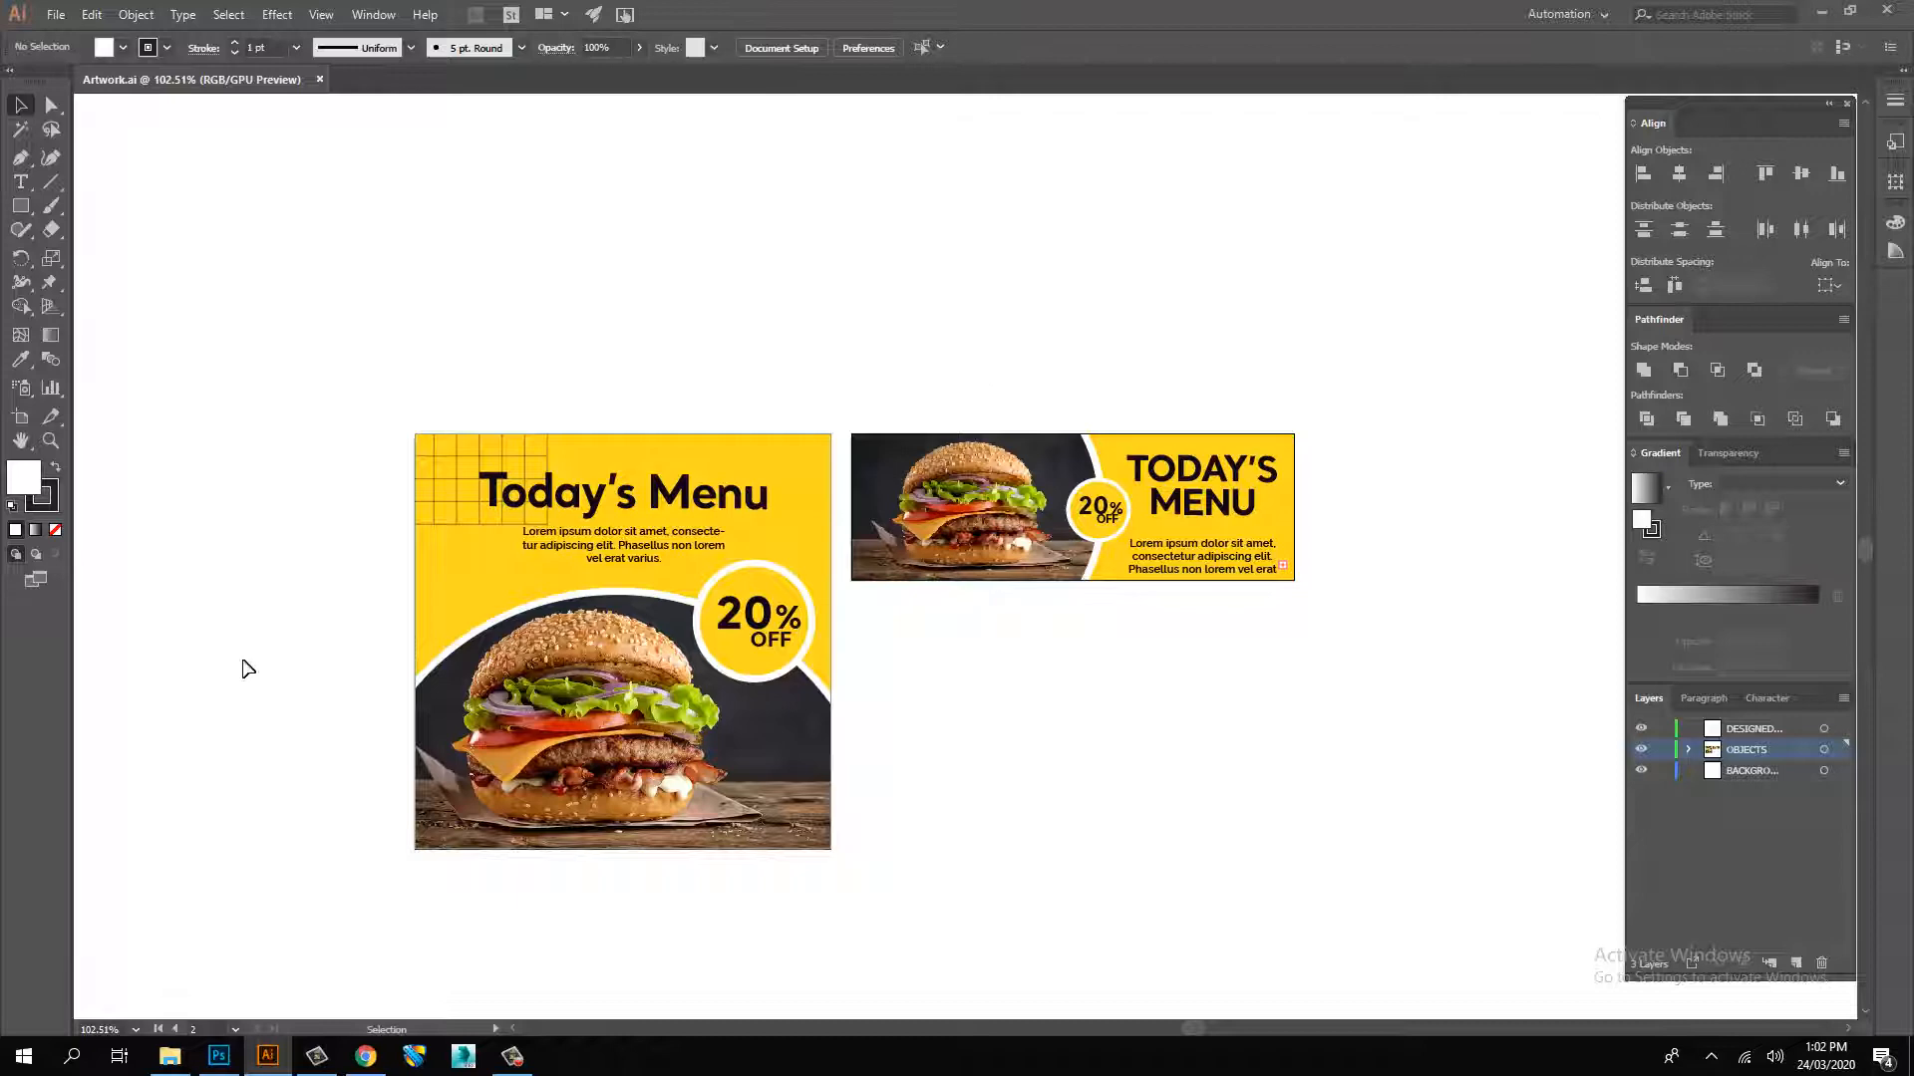
{"action": "left_click", "coordinate": [217, 1057]}
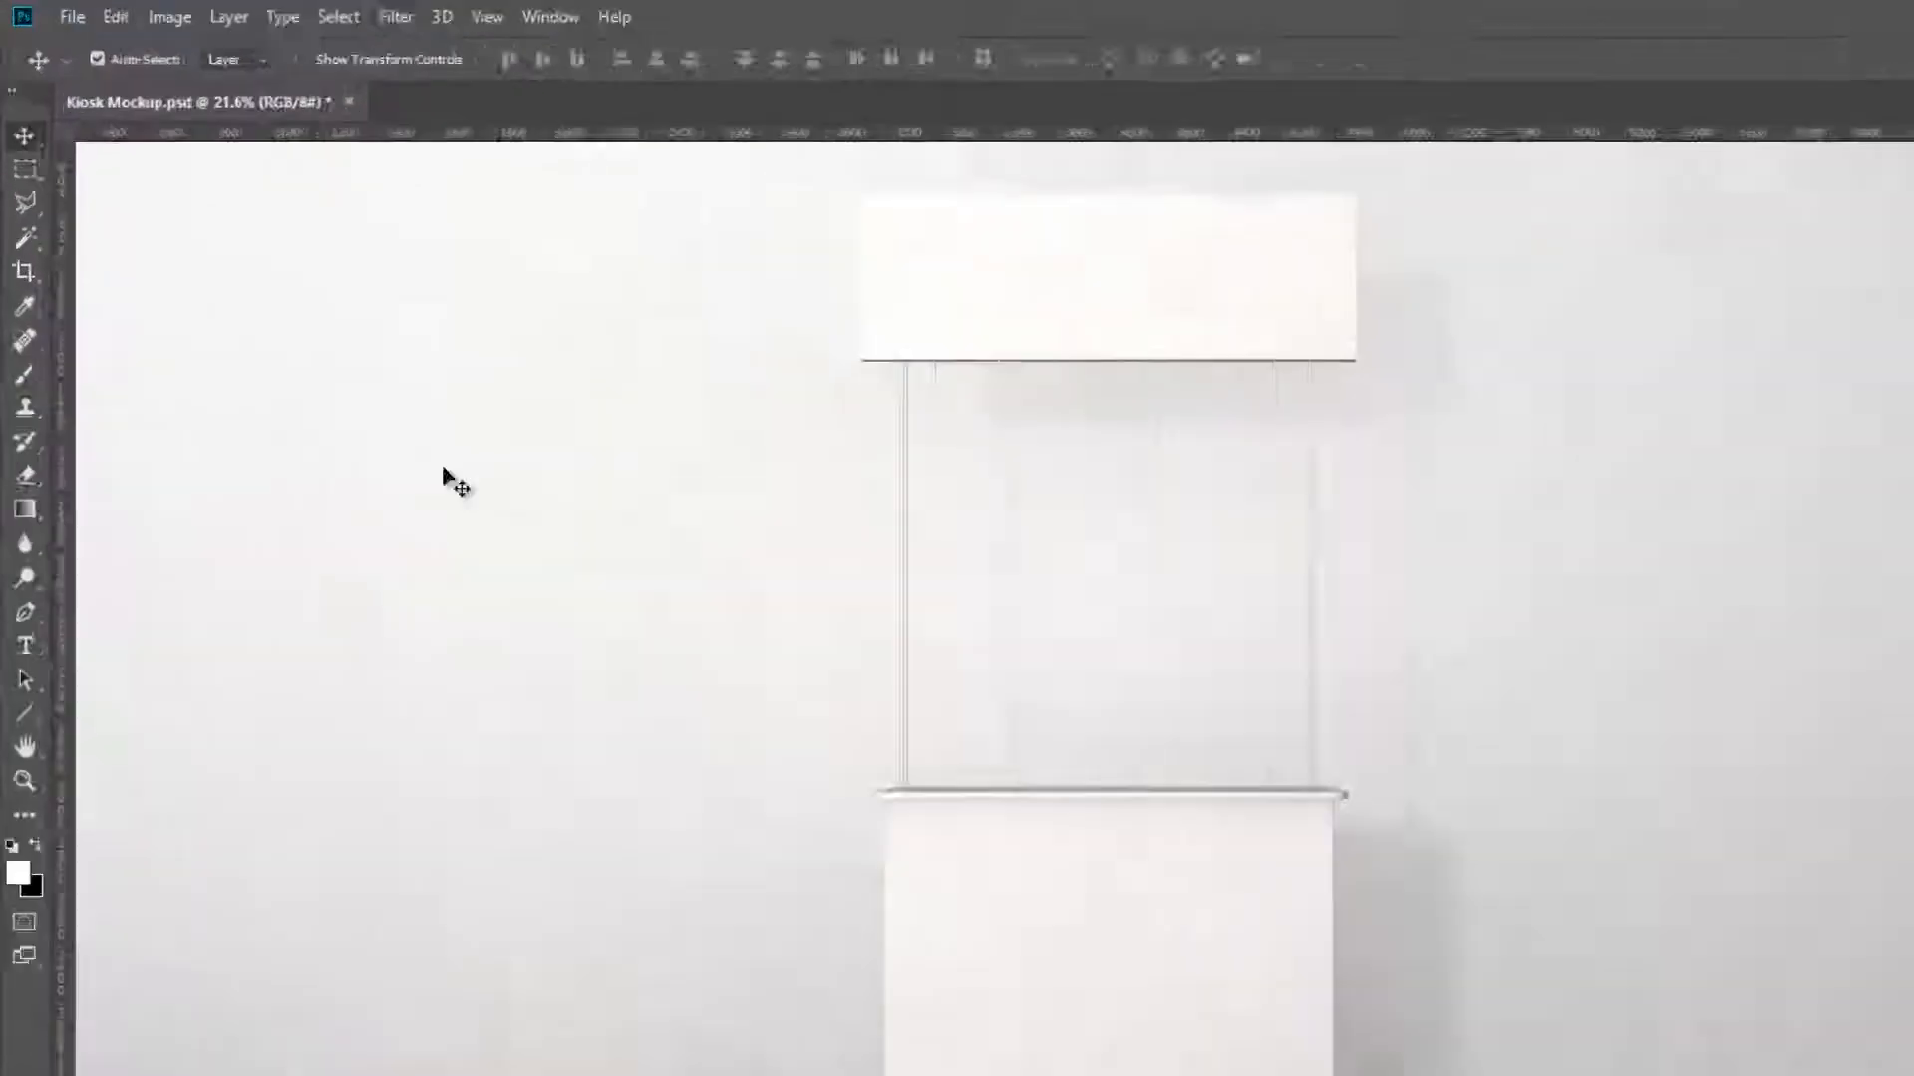
- Add a new layer named Header and fill the top sign area black
{"action": "left_click", "coordinate": [24, 185]}
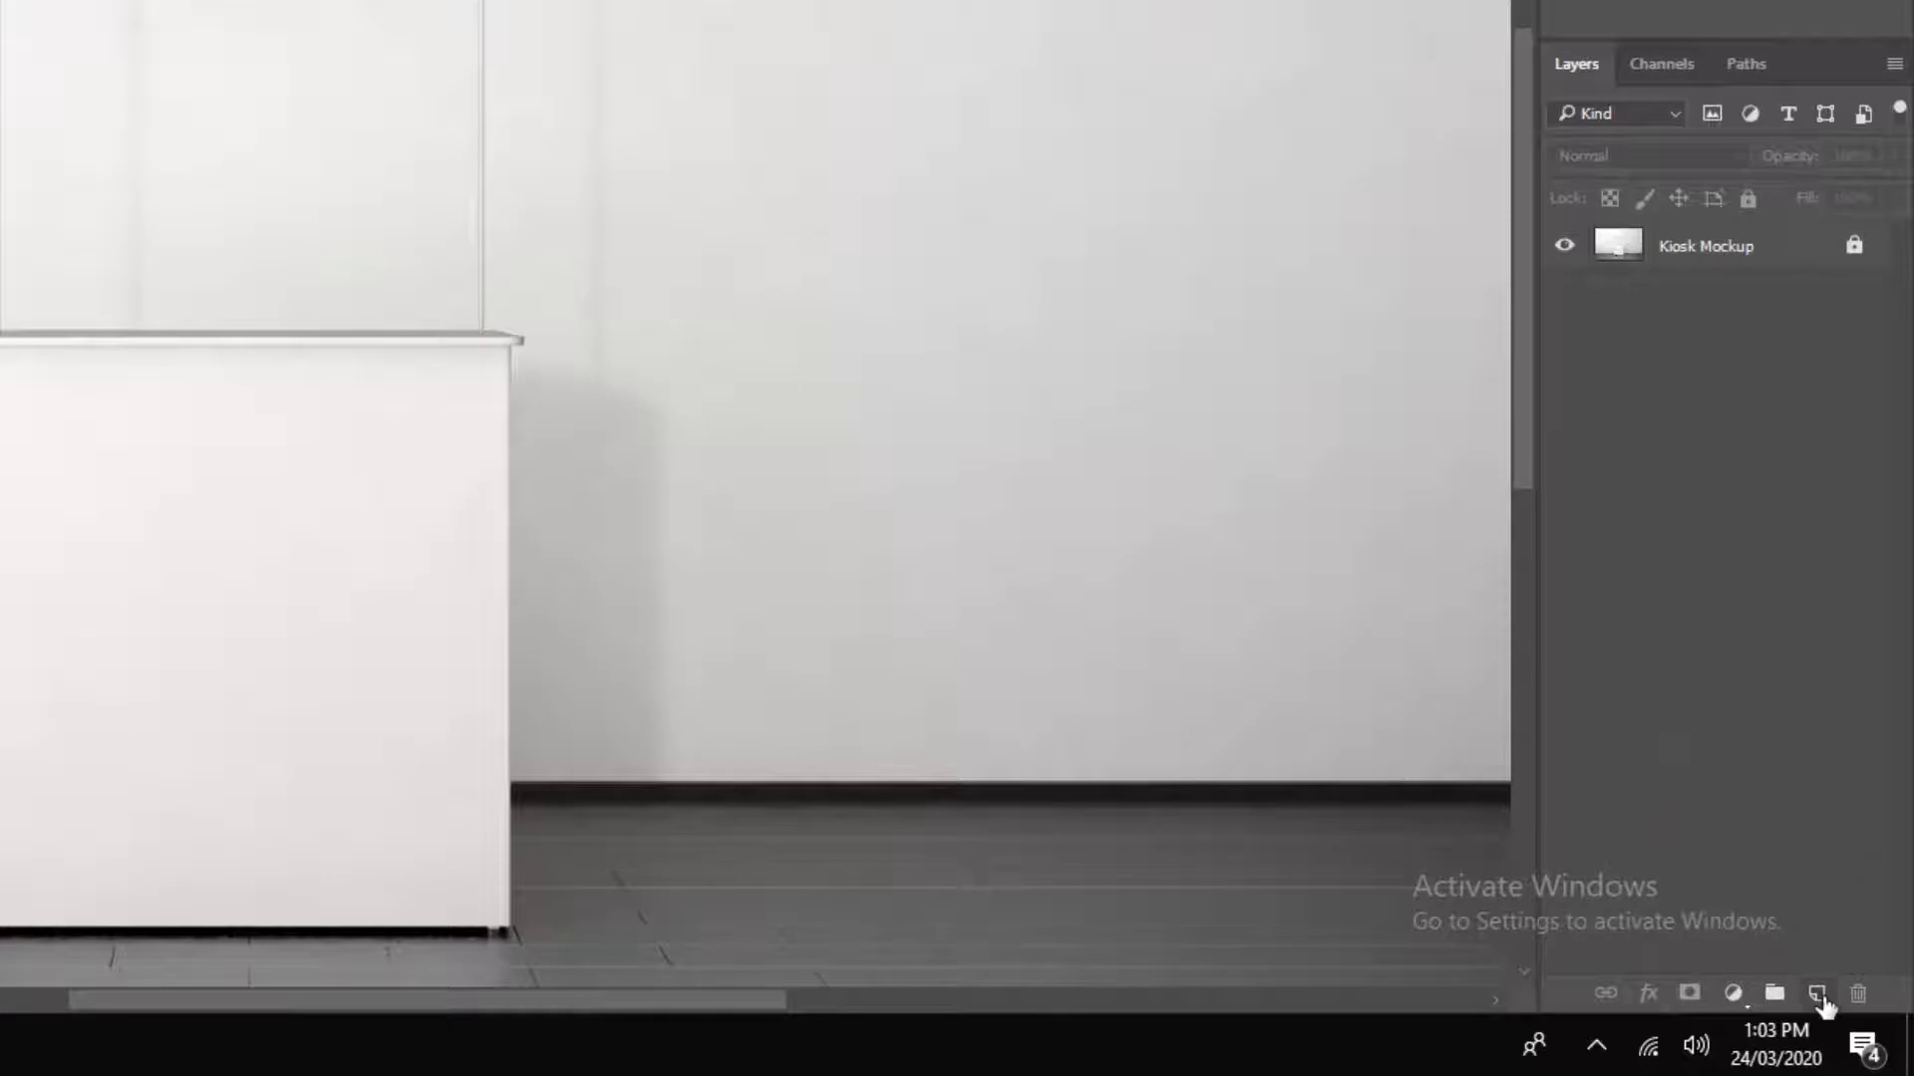
{"action": "left_click", "coordinate": [1818, 992]}
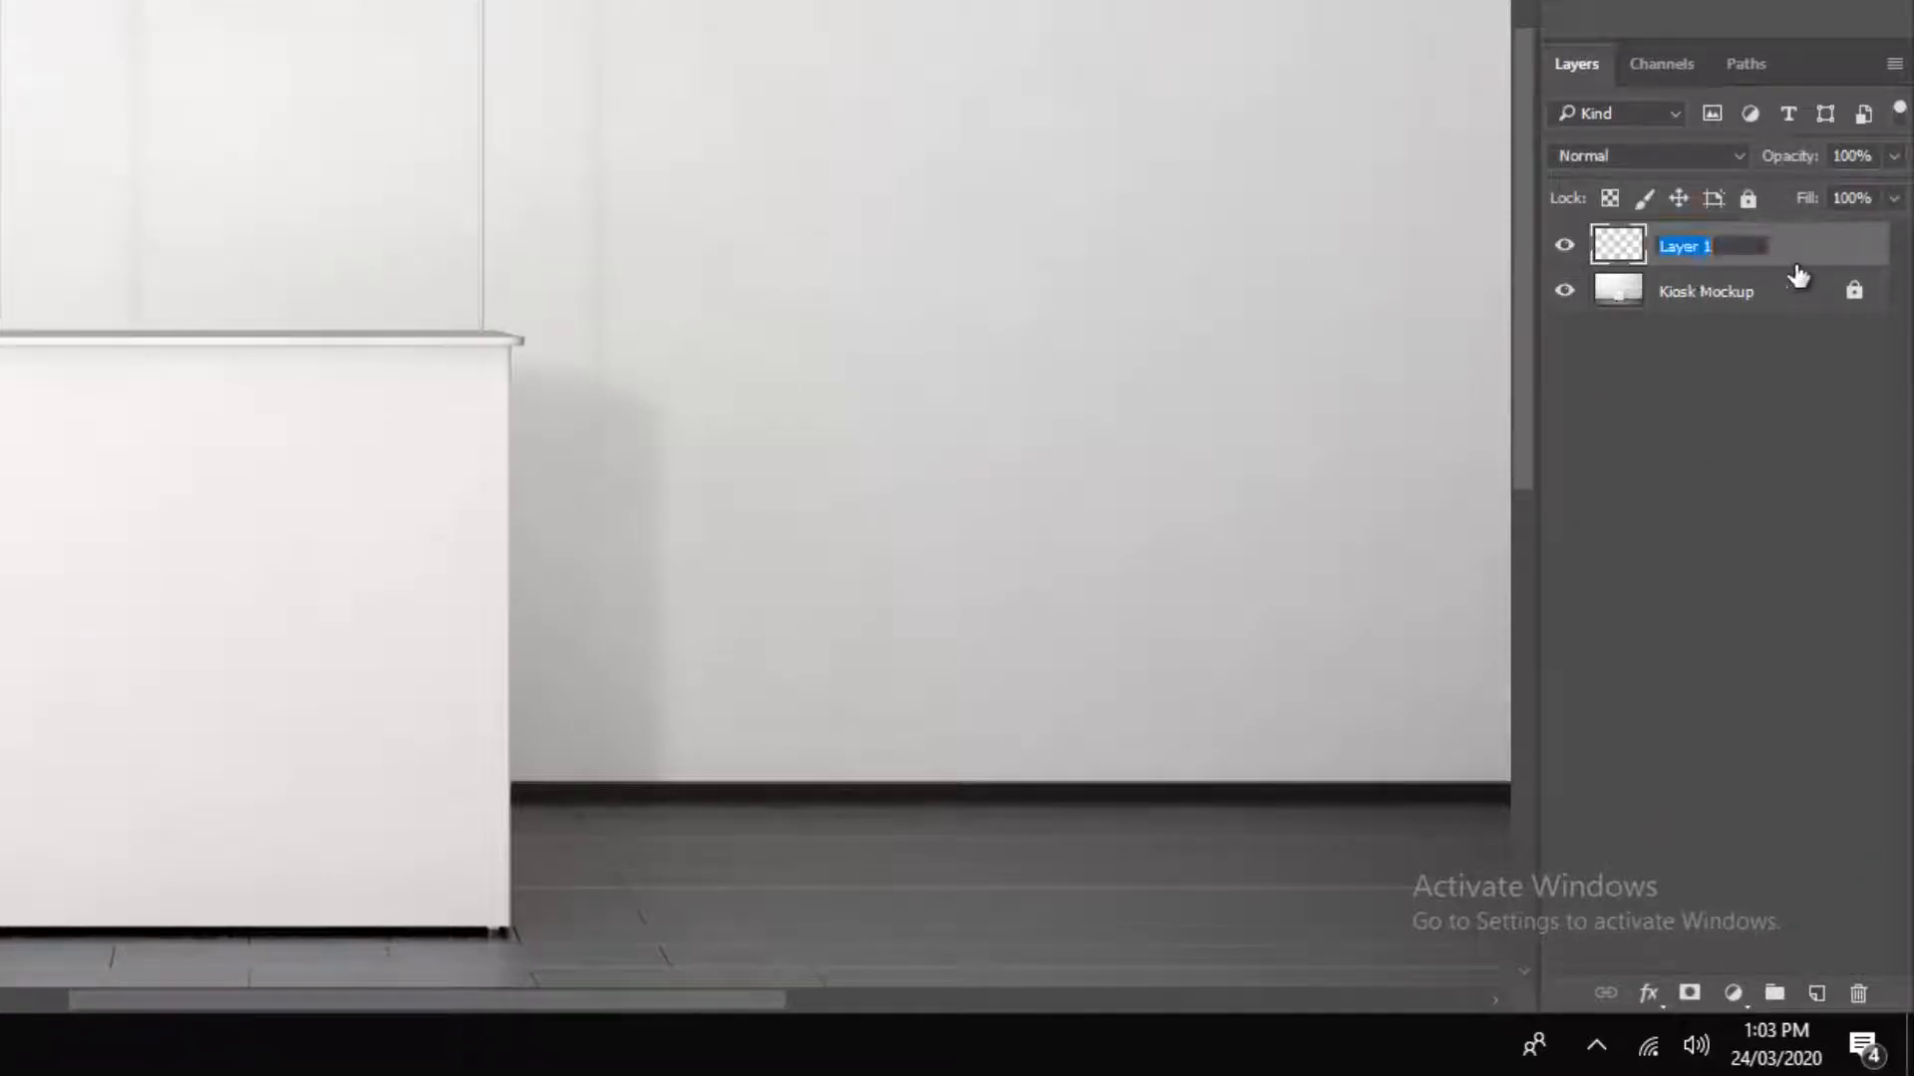
{"action": "type", "text": "Header"}
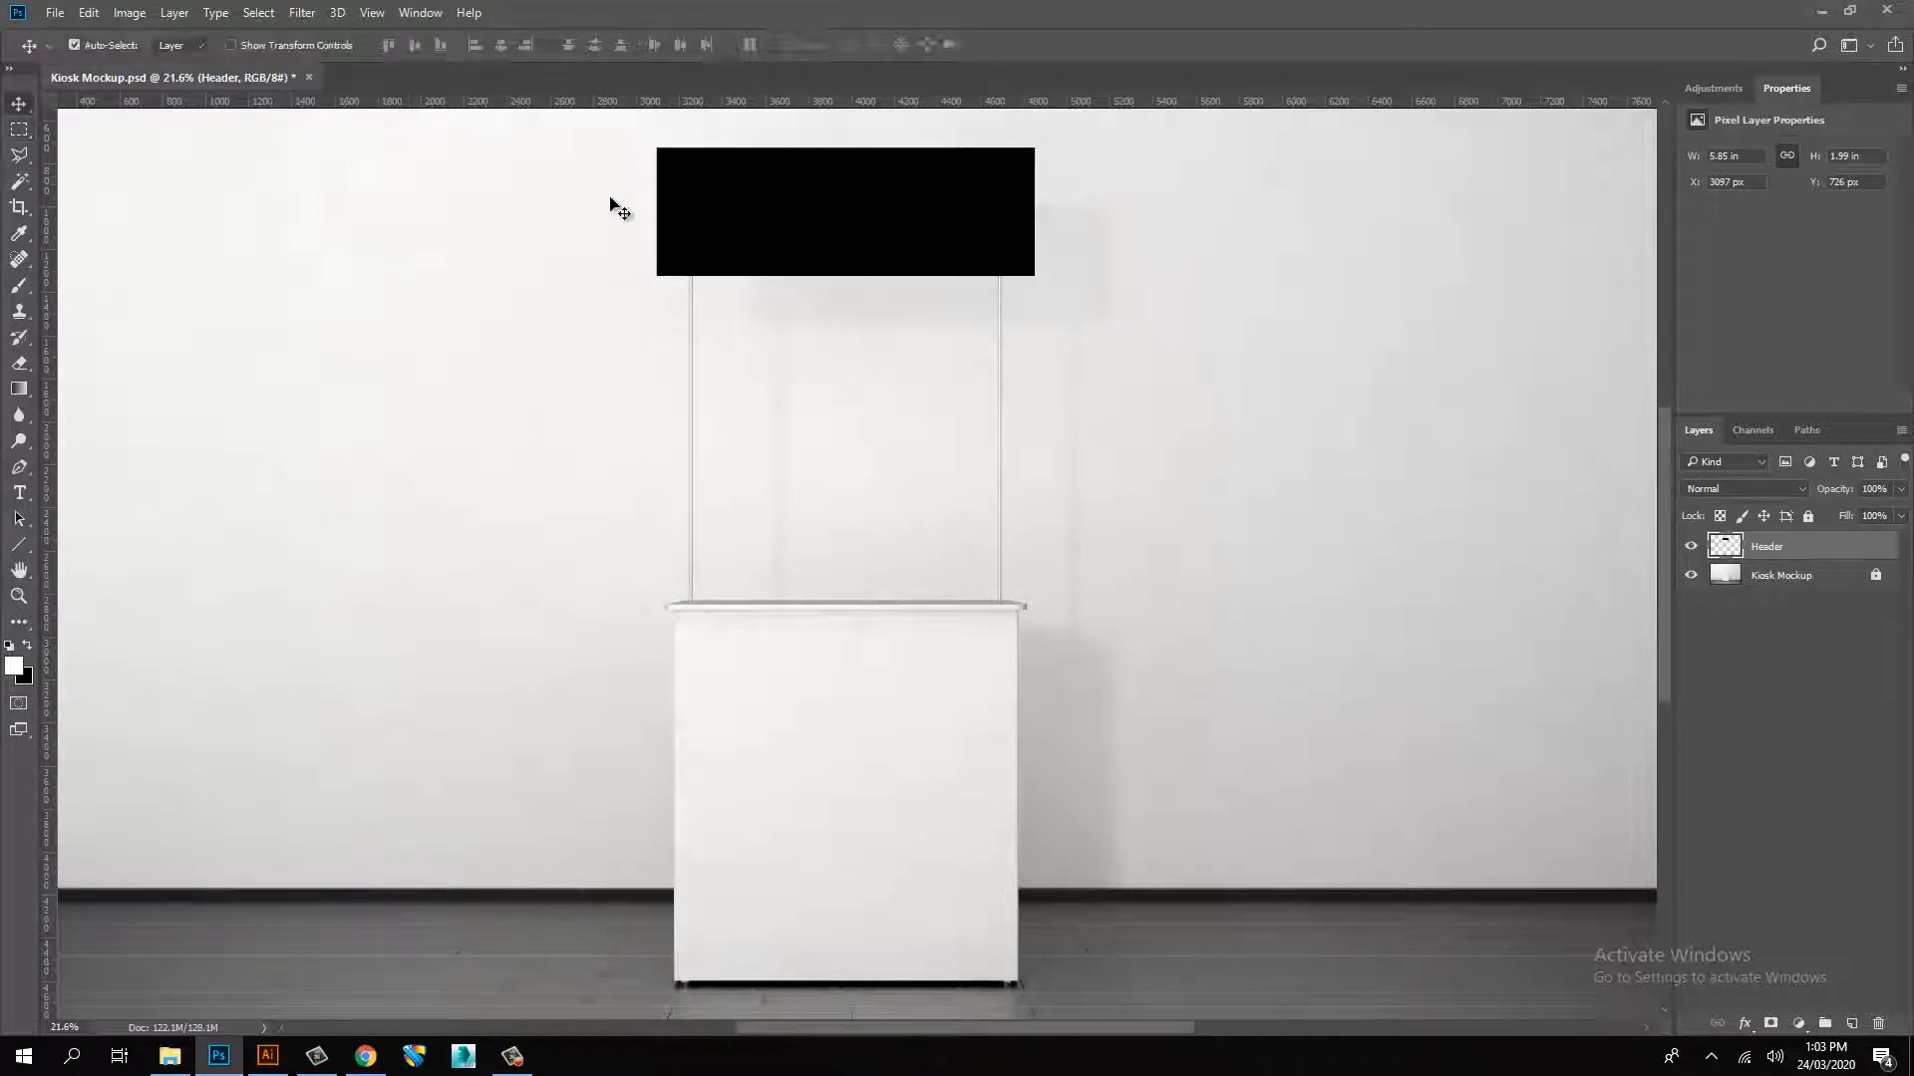
- Add another empty layer and rename it Front Artwork
{"action": "left_click", "coordinate": [1782, 574]}
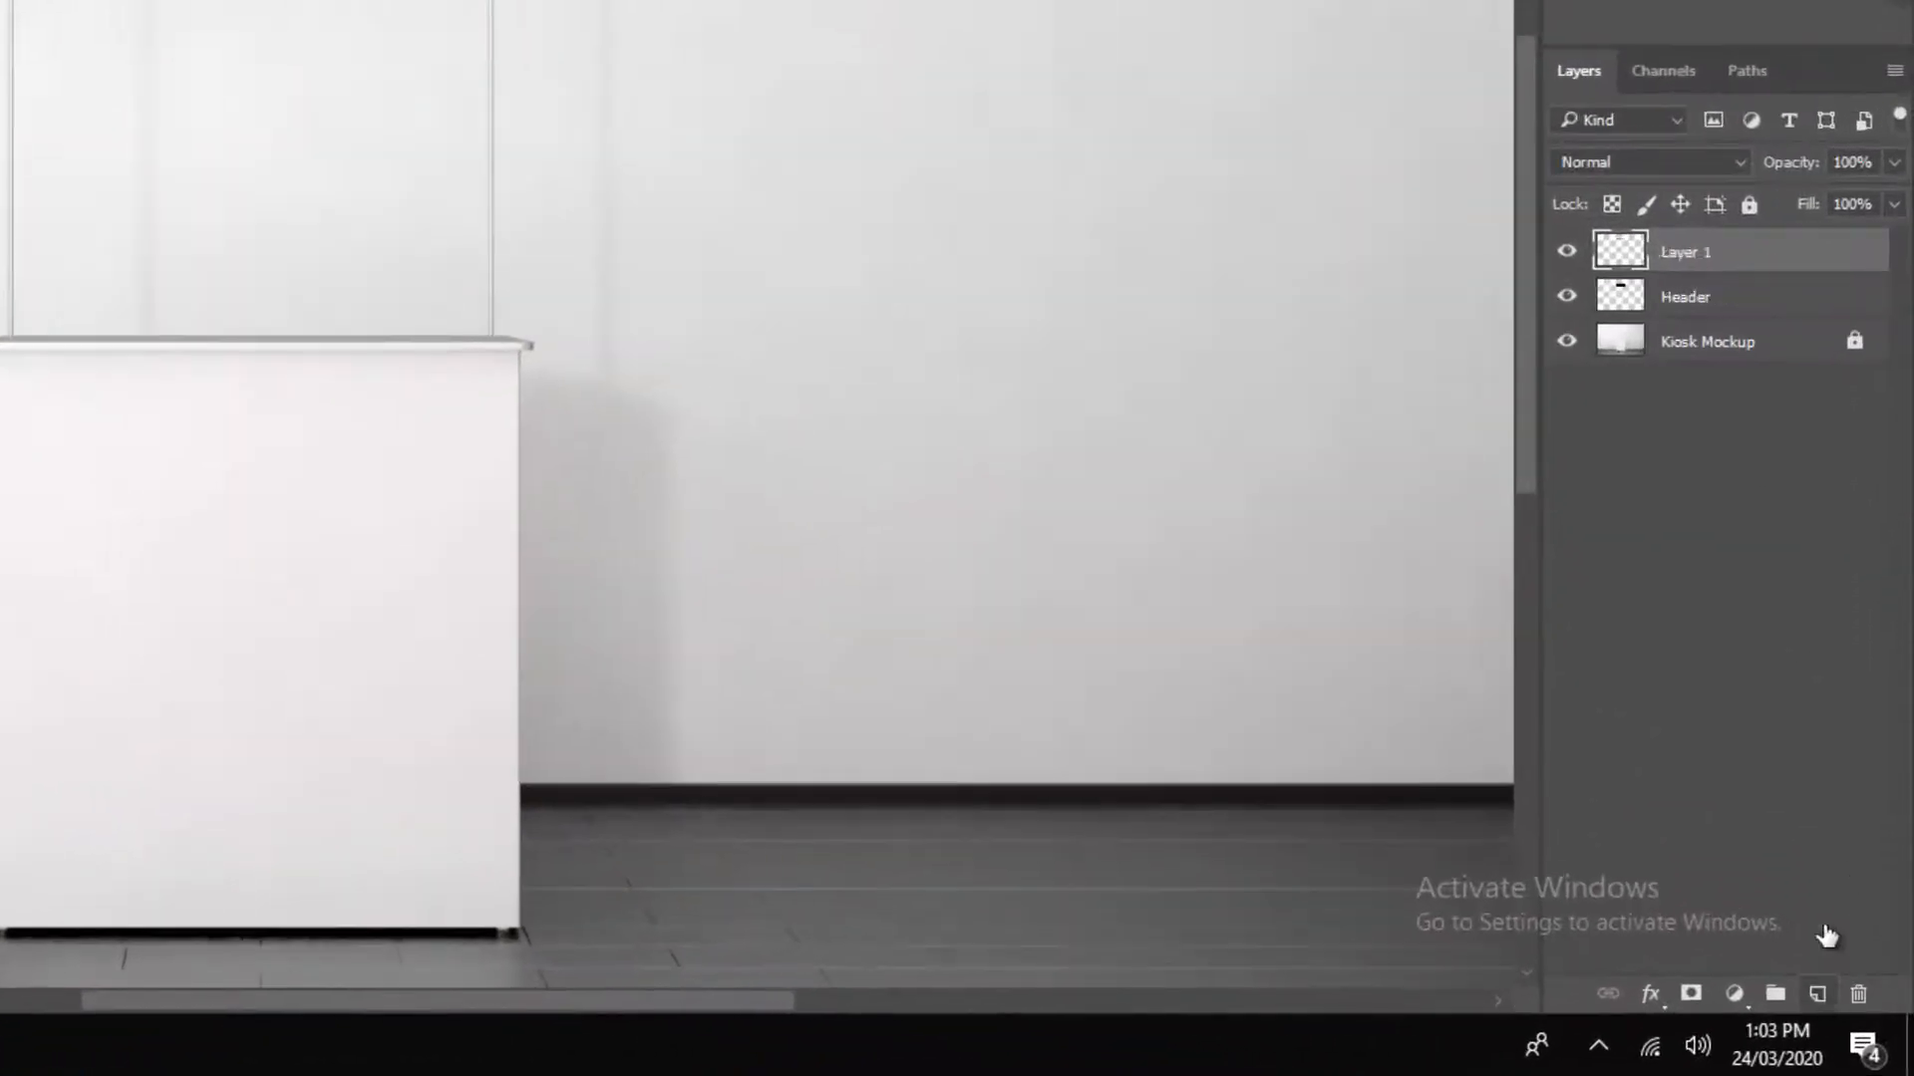
{"action": "double_click", "coordinate": [1686, 251]}
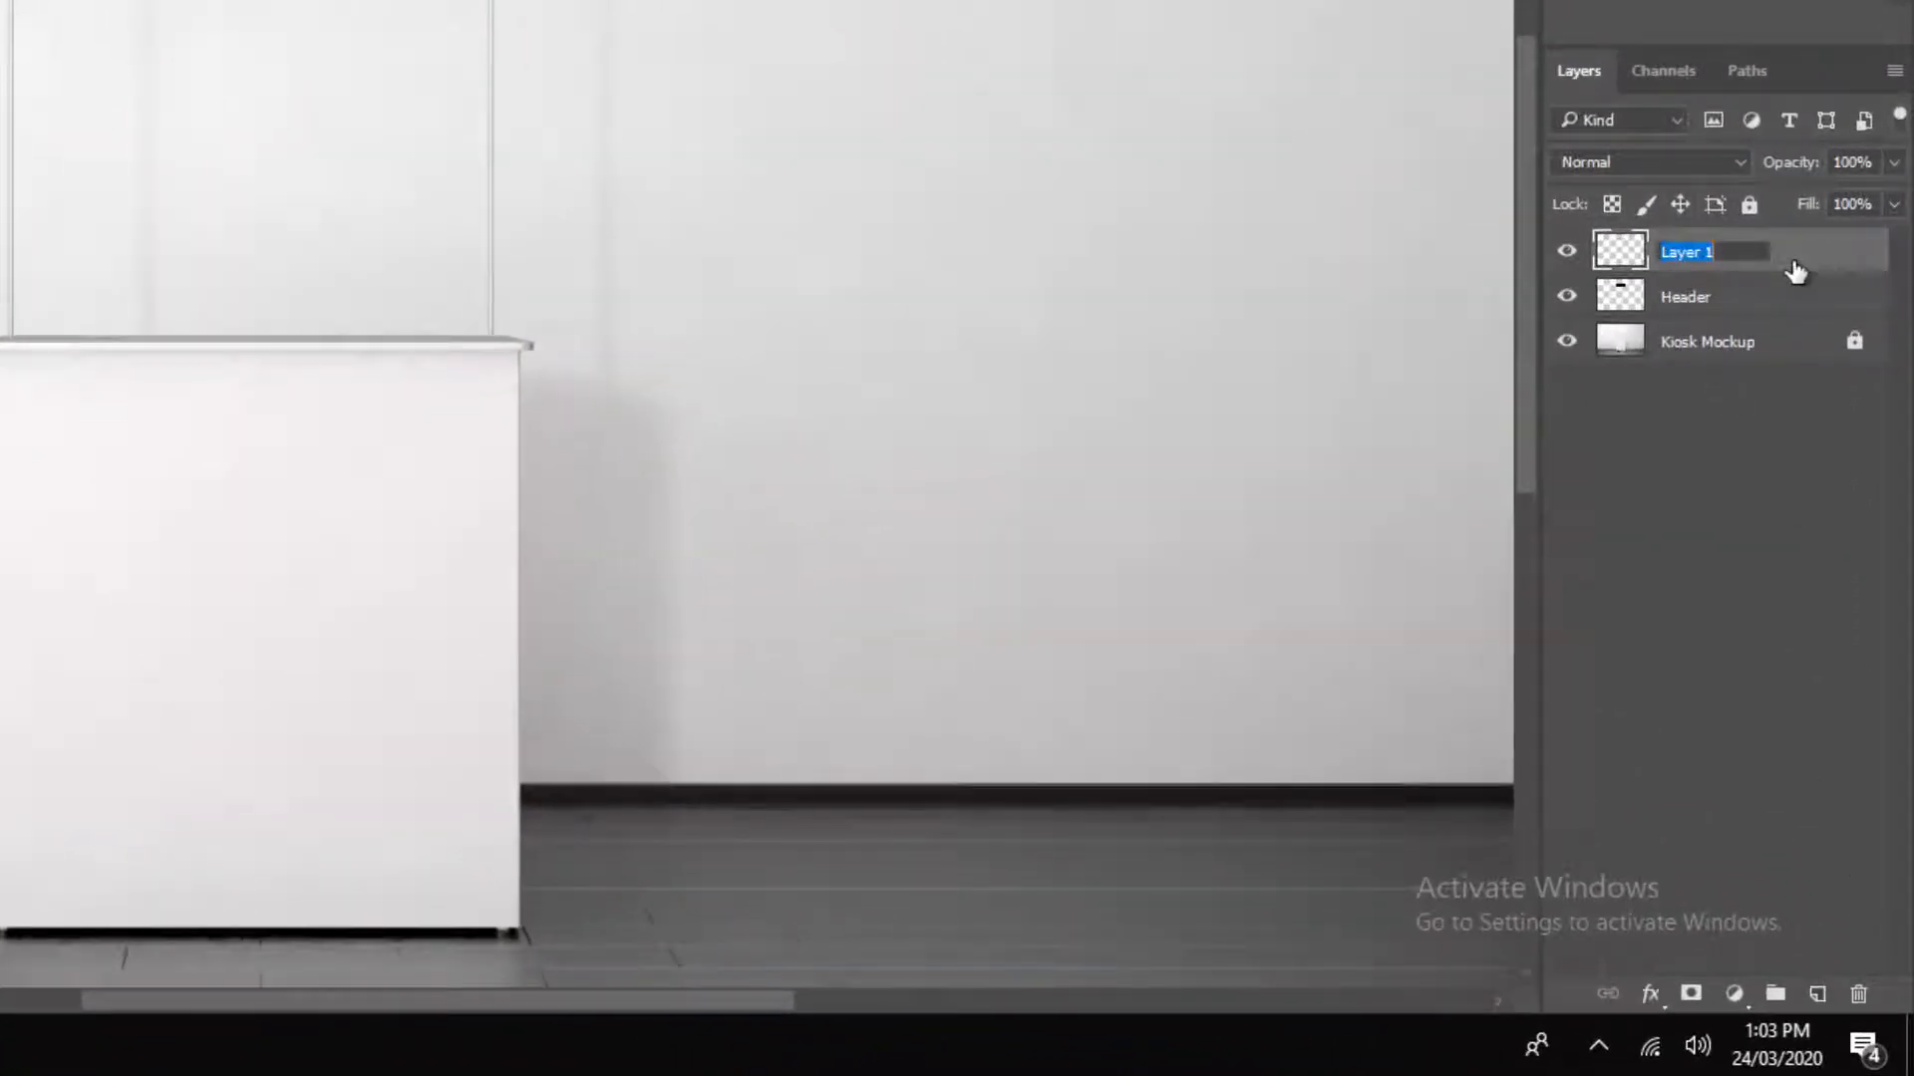
{"action": "type", "text": "Main"}
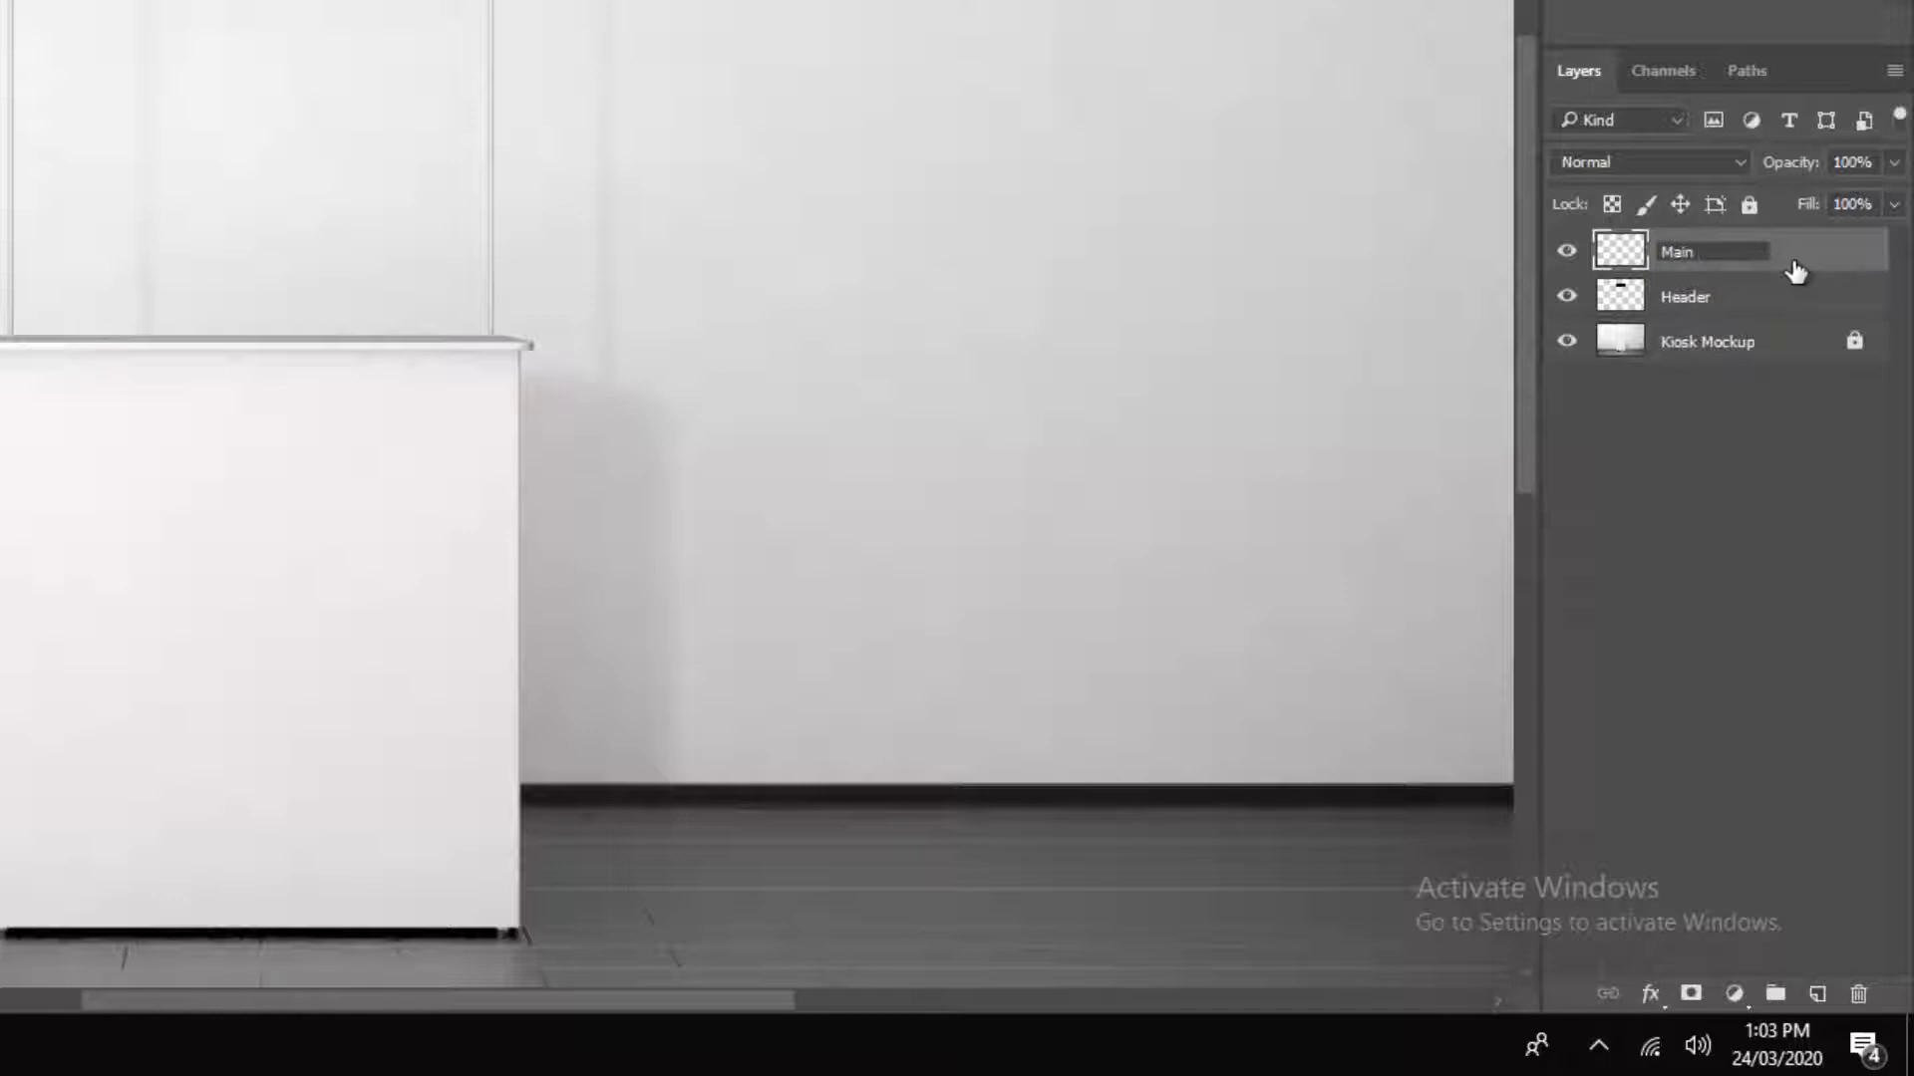
{"action": "type", "text": "Front"}
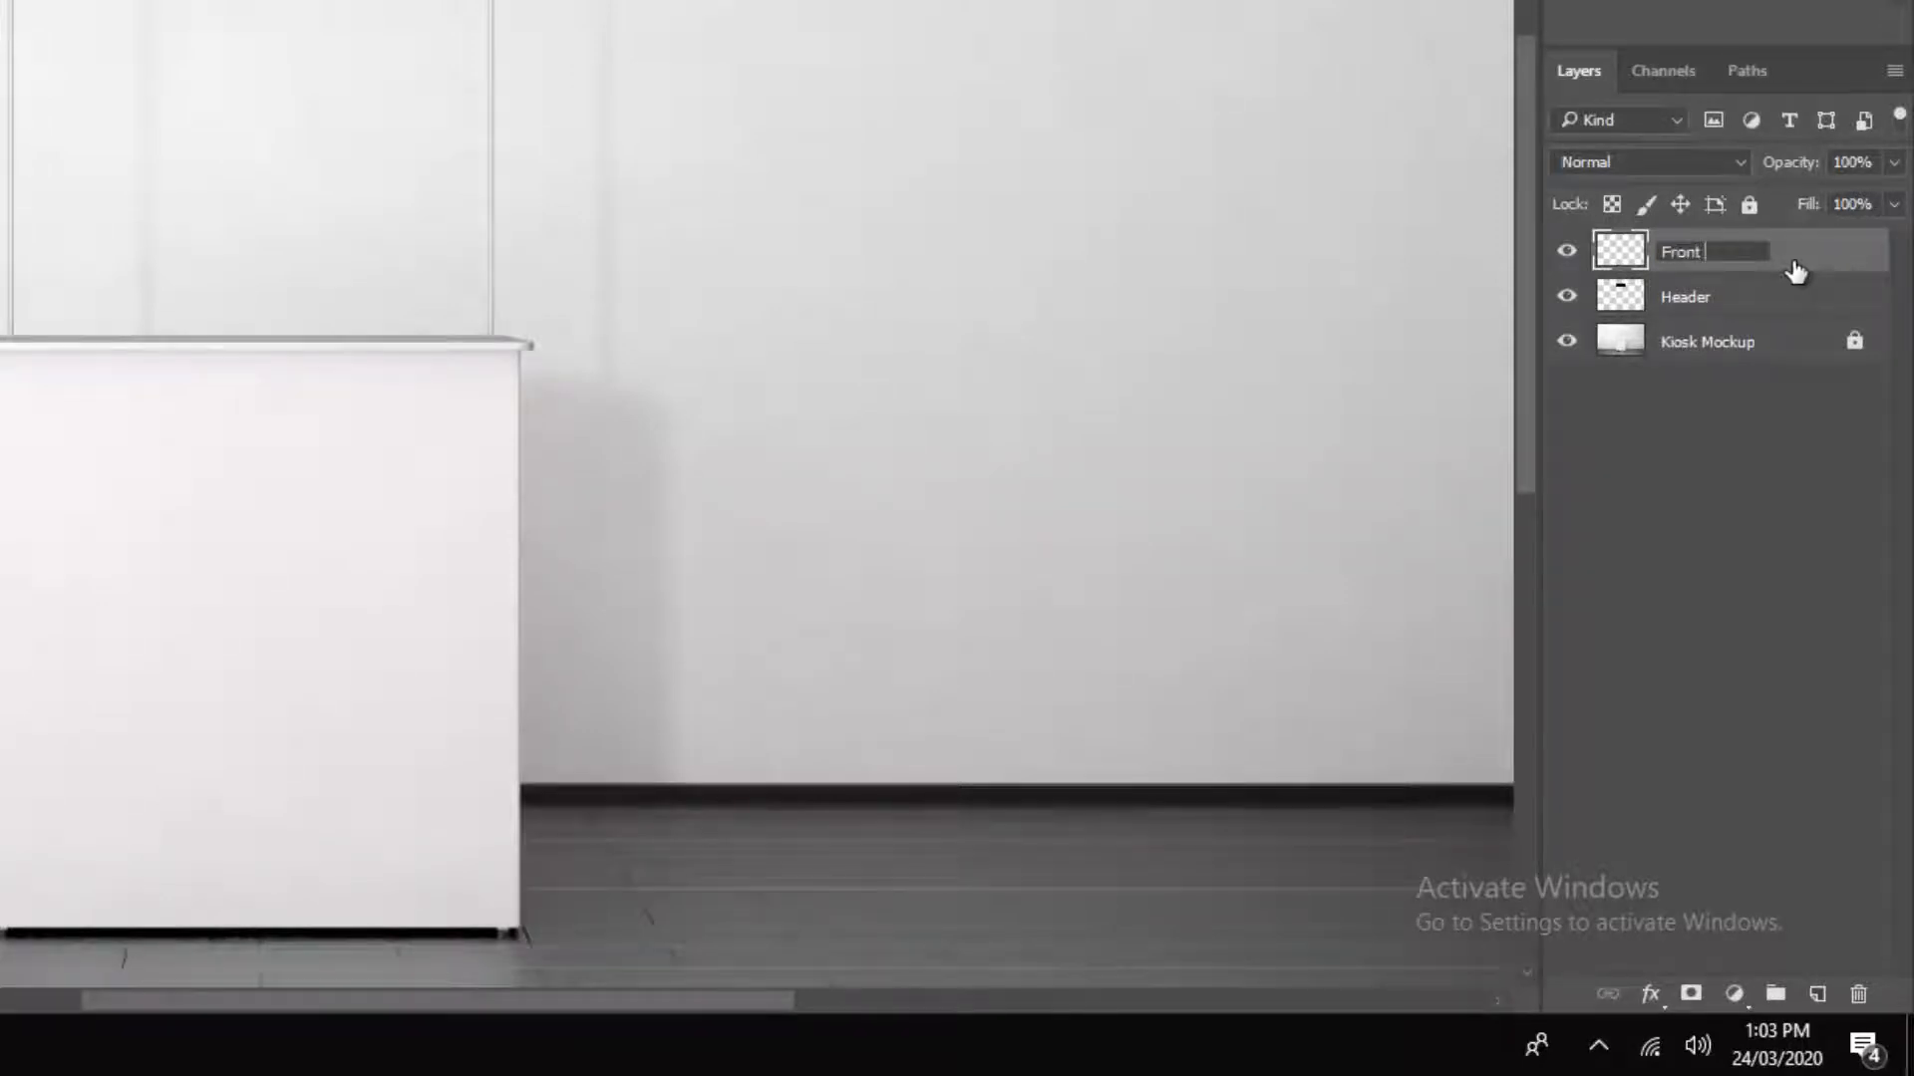
{"action": "type", "text": "Artwork"}
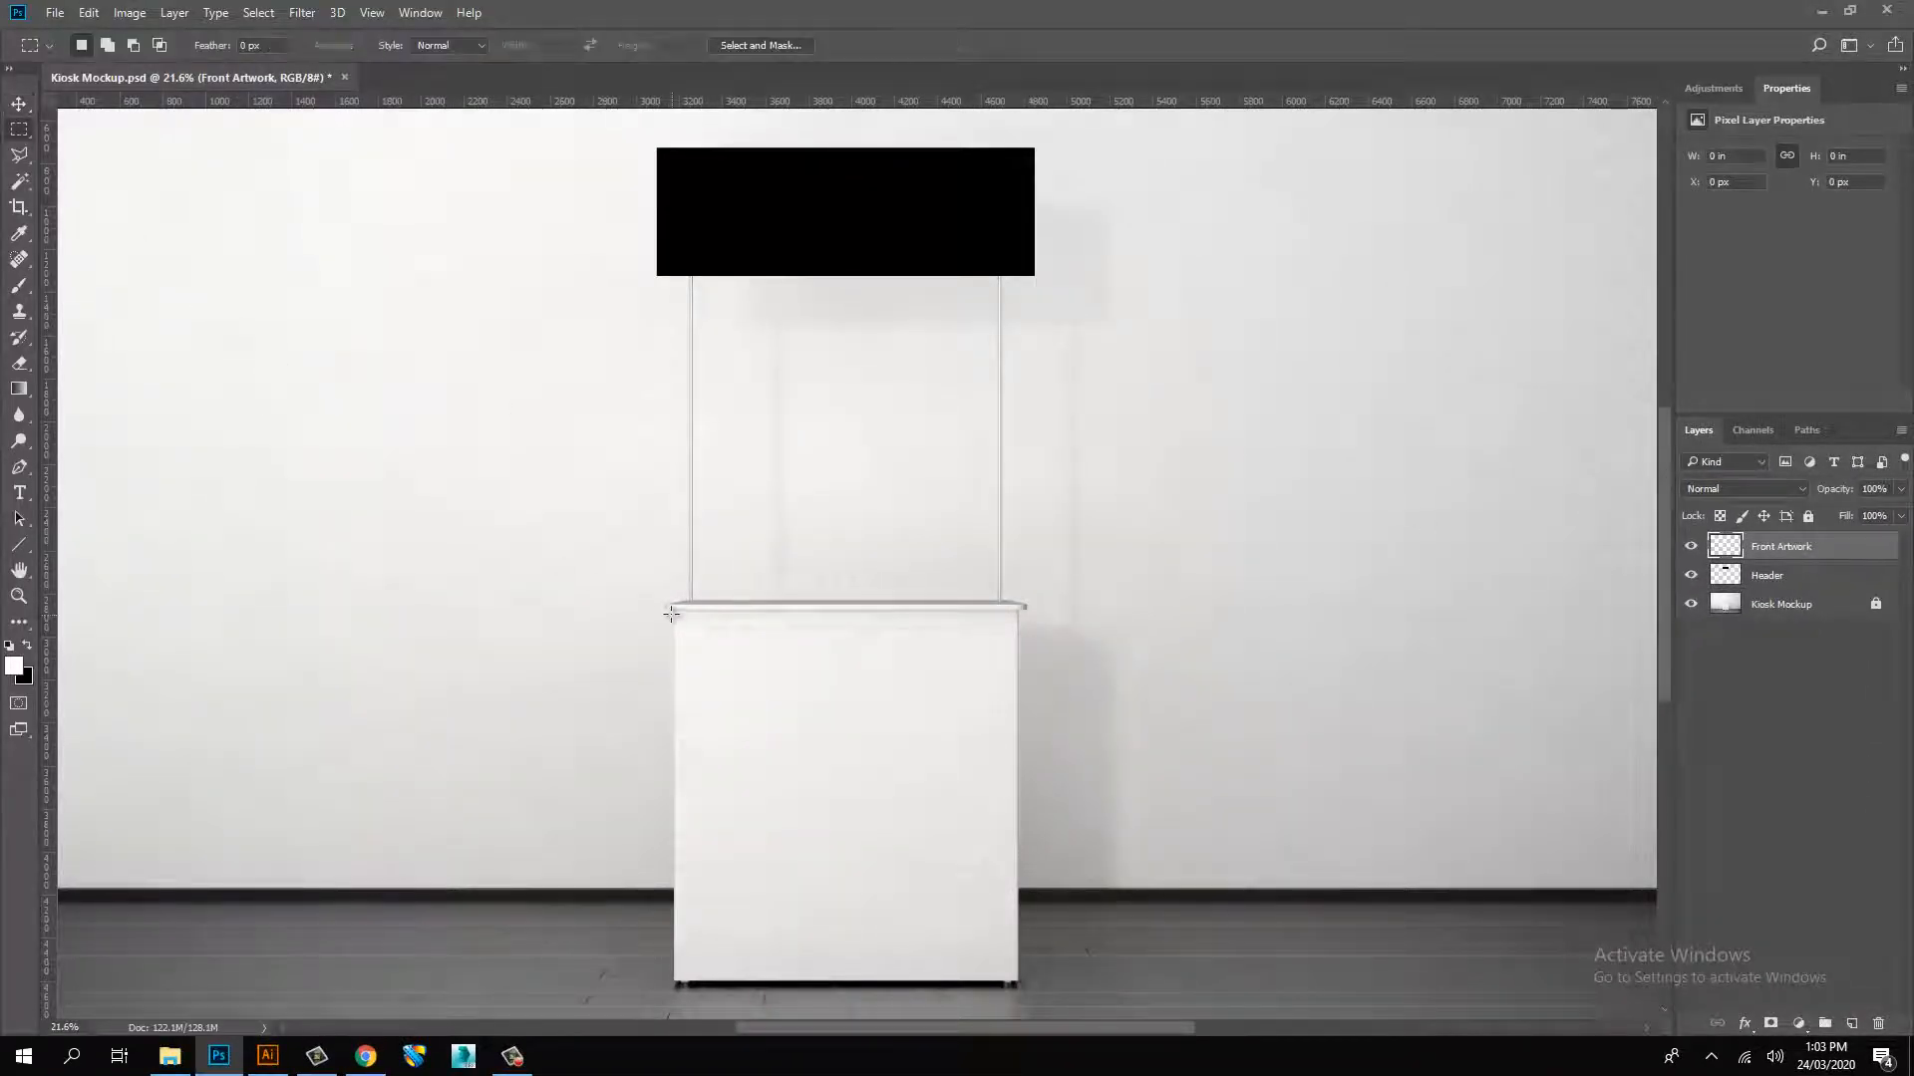
- Fill the marquee-selected desk front black and convert Front Artwork to a smart object, then select Header
{"action": "left_click_drag", "start_coordinate": [671, 606], "coordinate": [982, 953]}
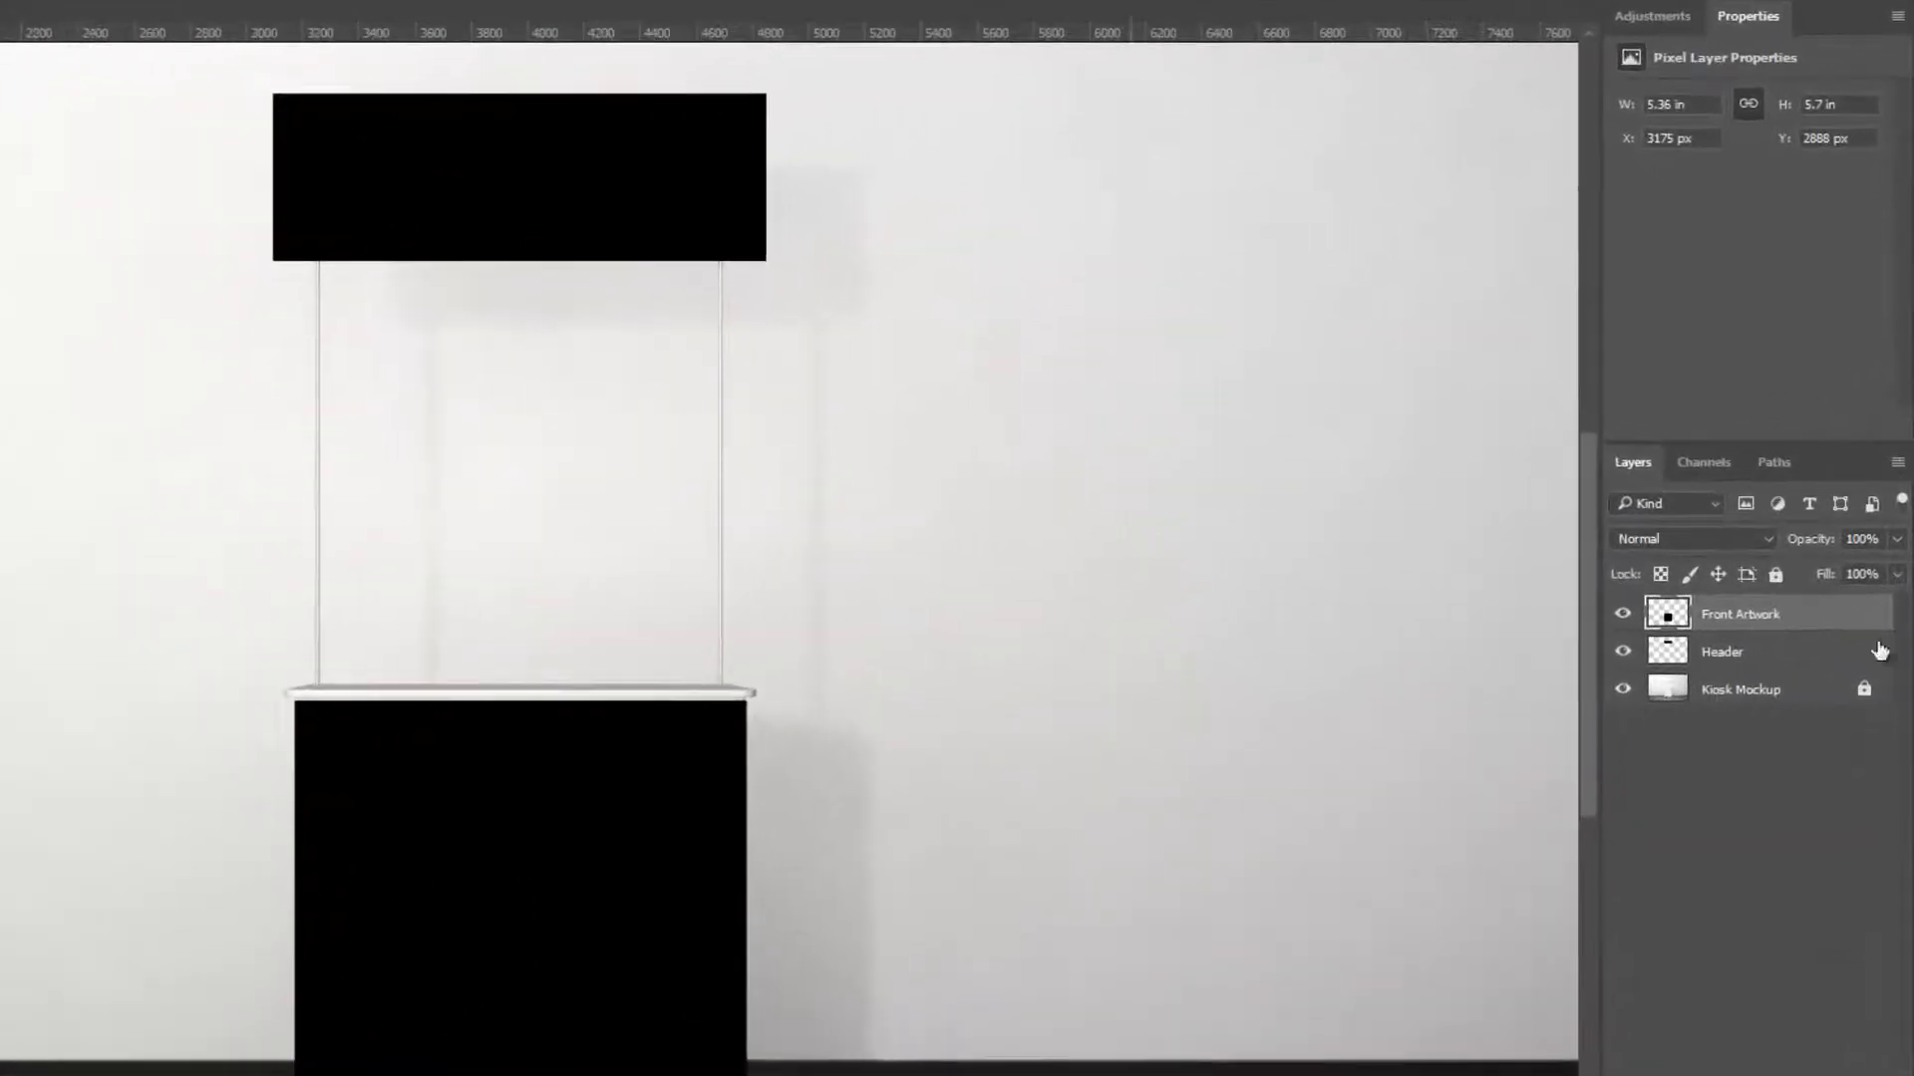
{"action": "right_click", "coordinate": [1738, 614]}
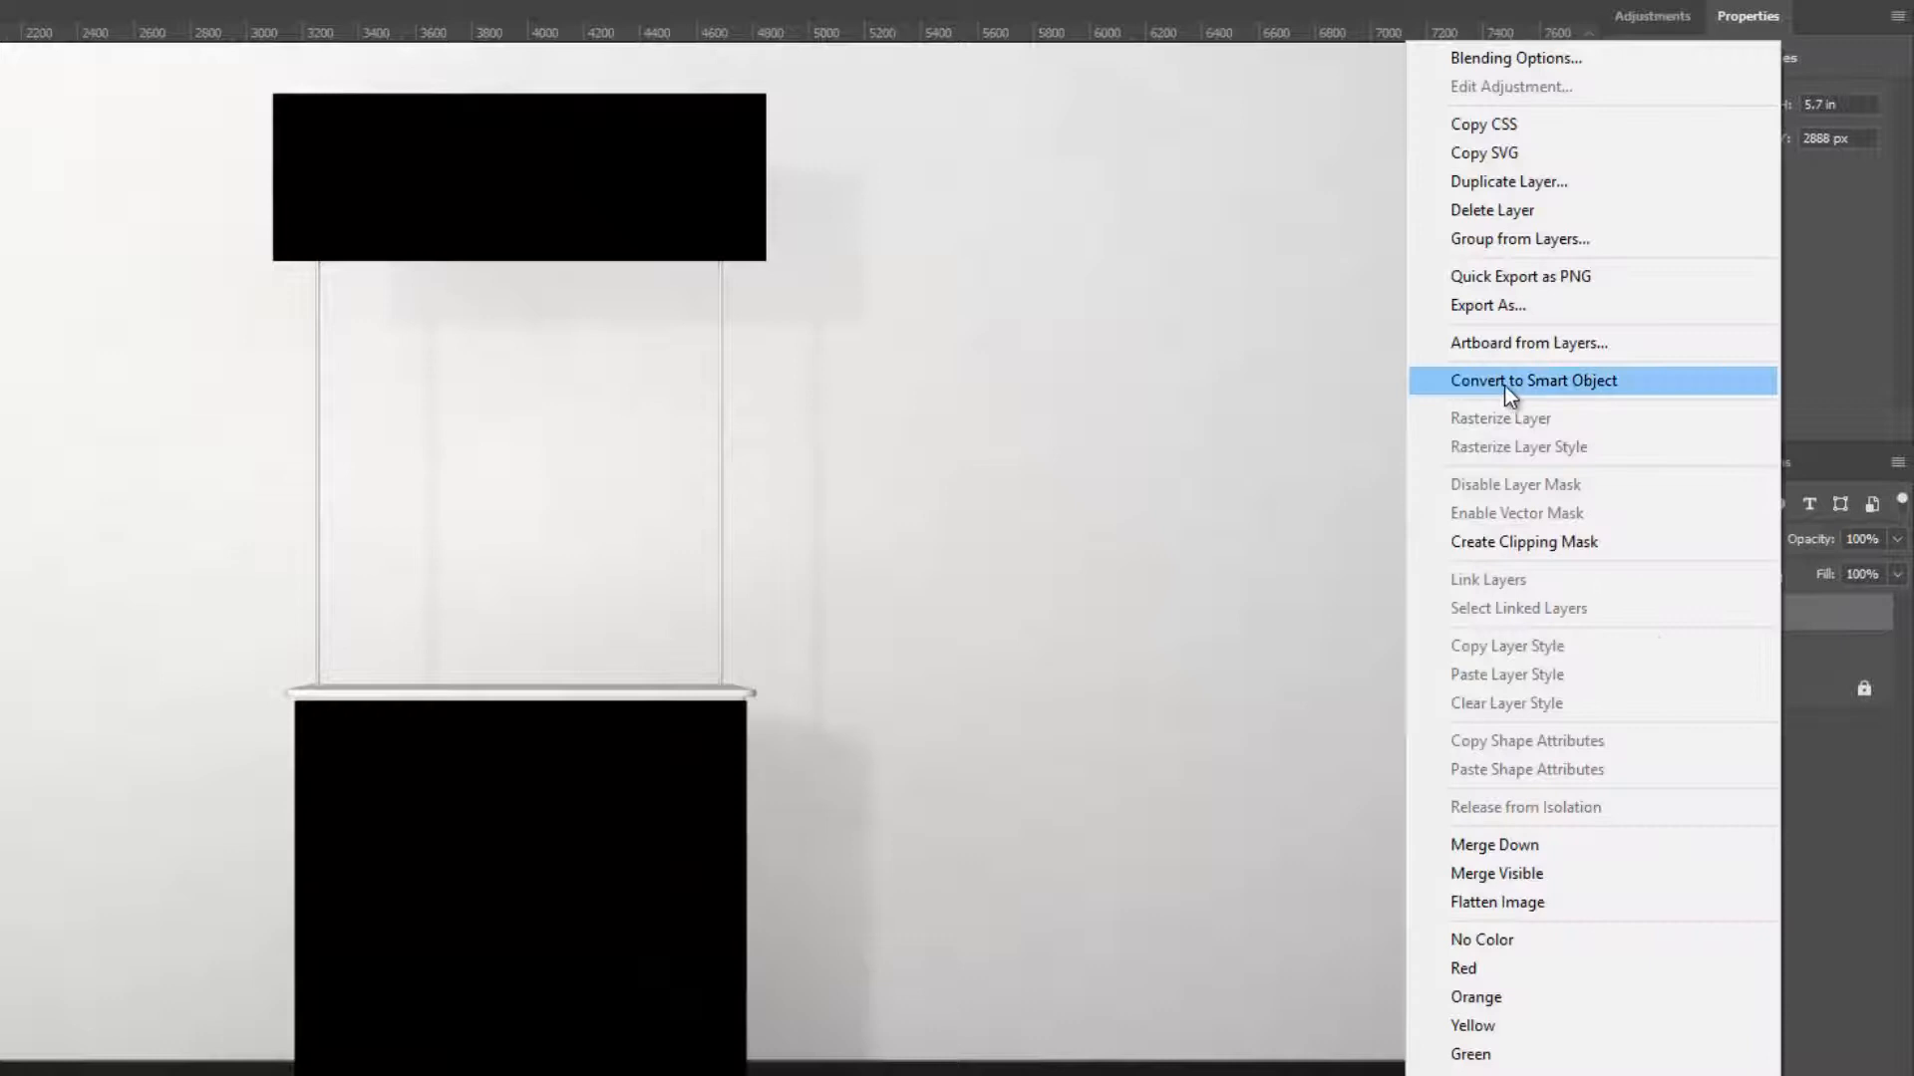
{"action": "left_click", "coordinate": [1533, 379]}
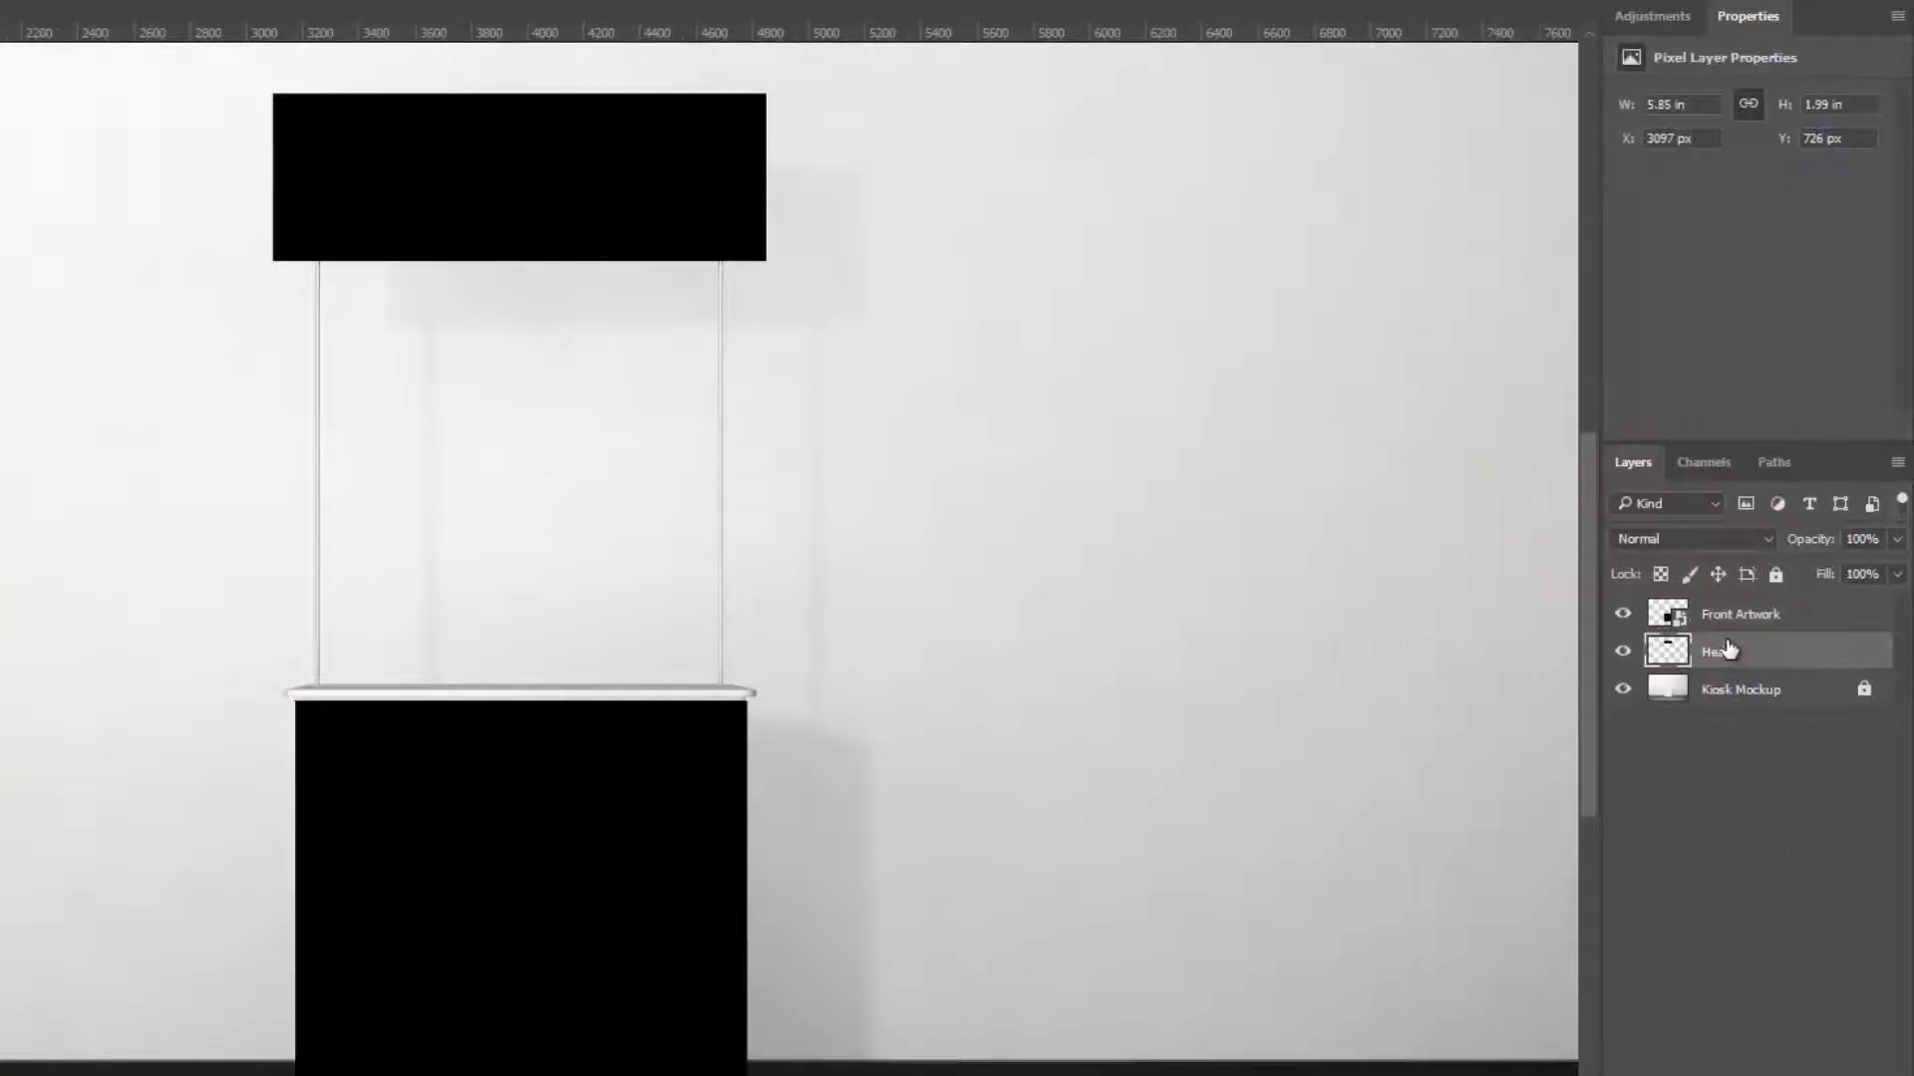
{"action": "left_click", "coordinate": [1721, 650]}
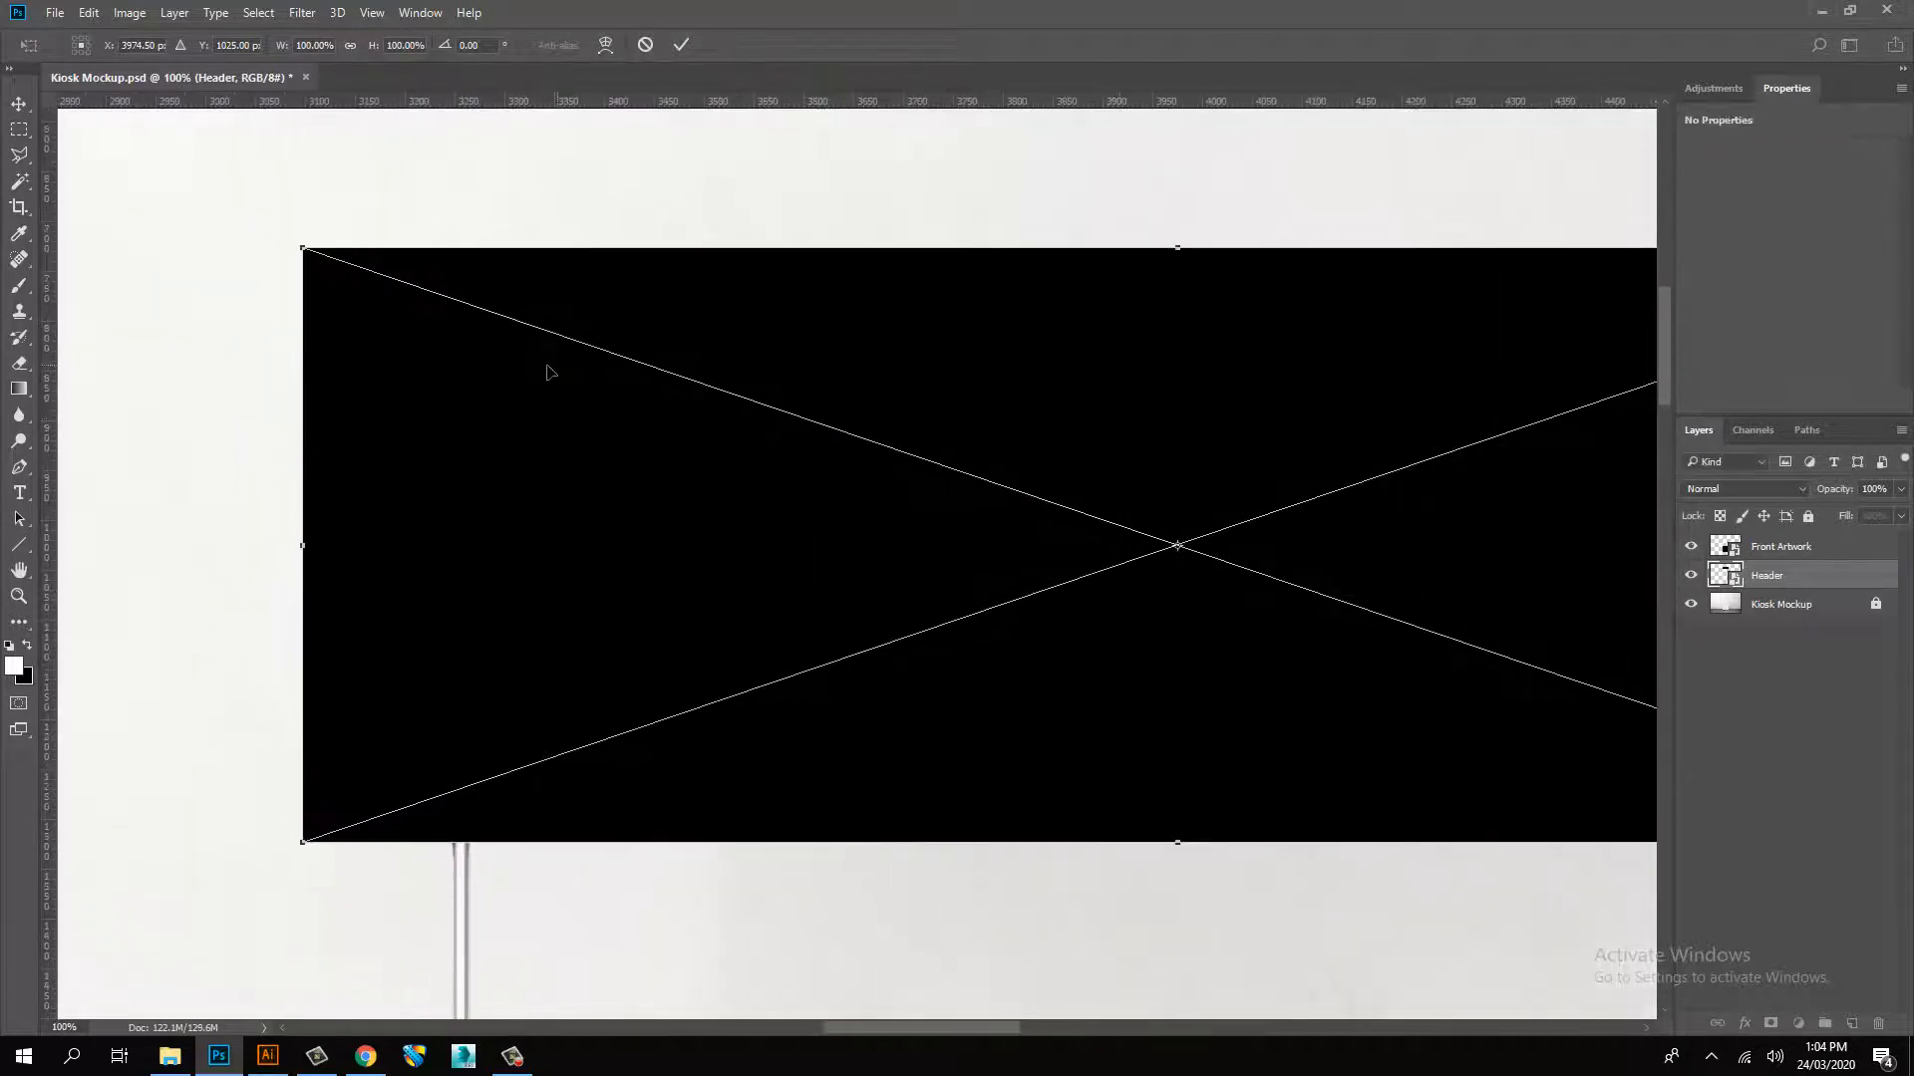
- Free Transform the Header and Front Artwork corners to match the sign and desk edges
{"action": "left_click_drag", "start_coordinate": [303, 247], "coordinate": [367, 329]}
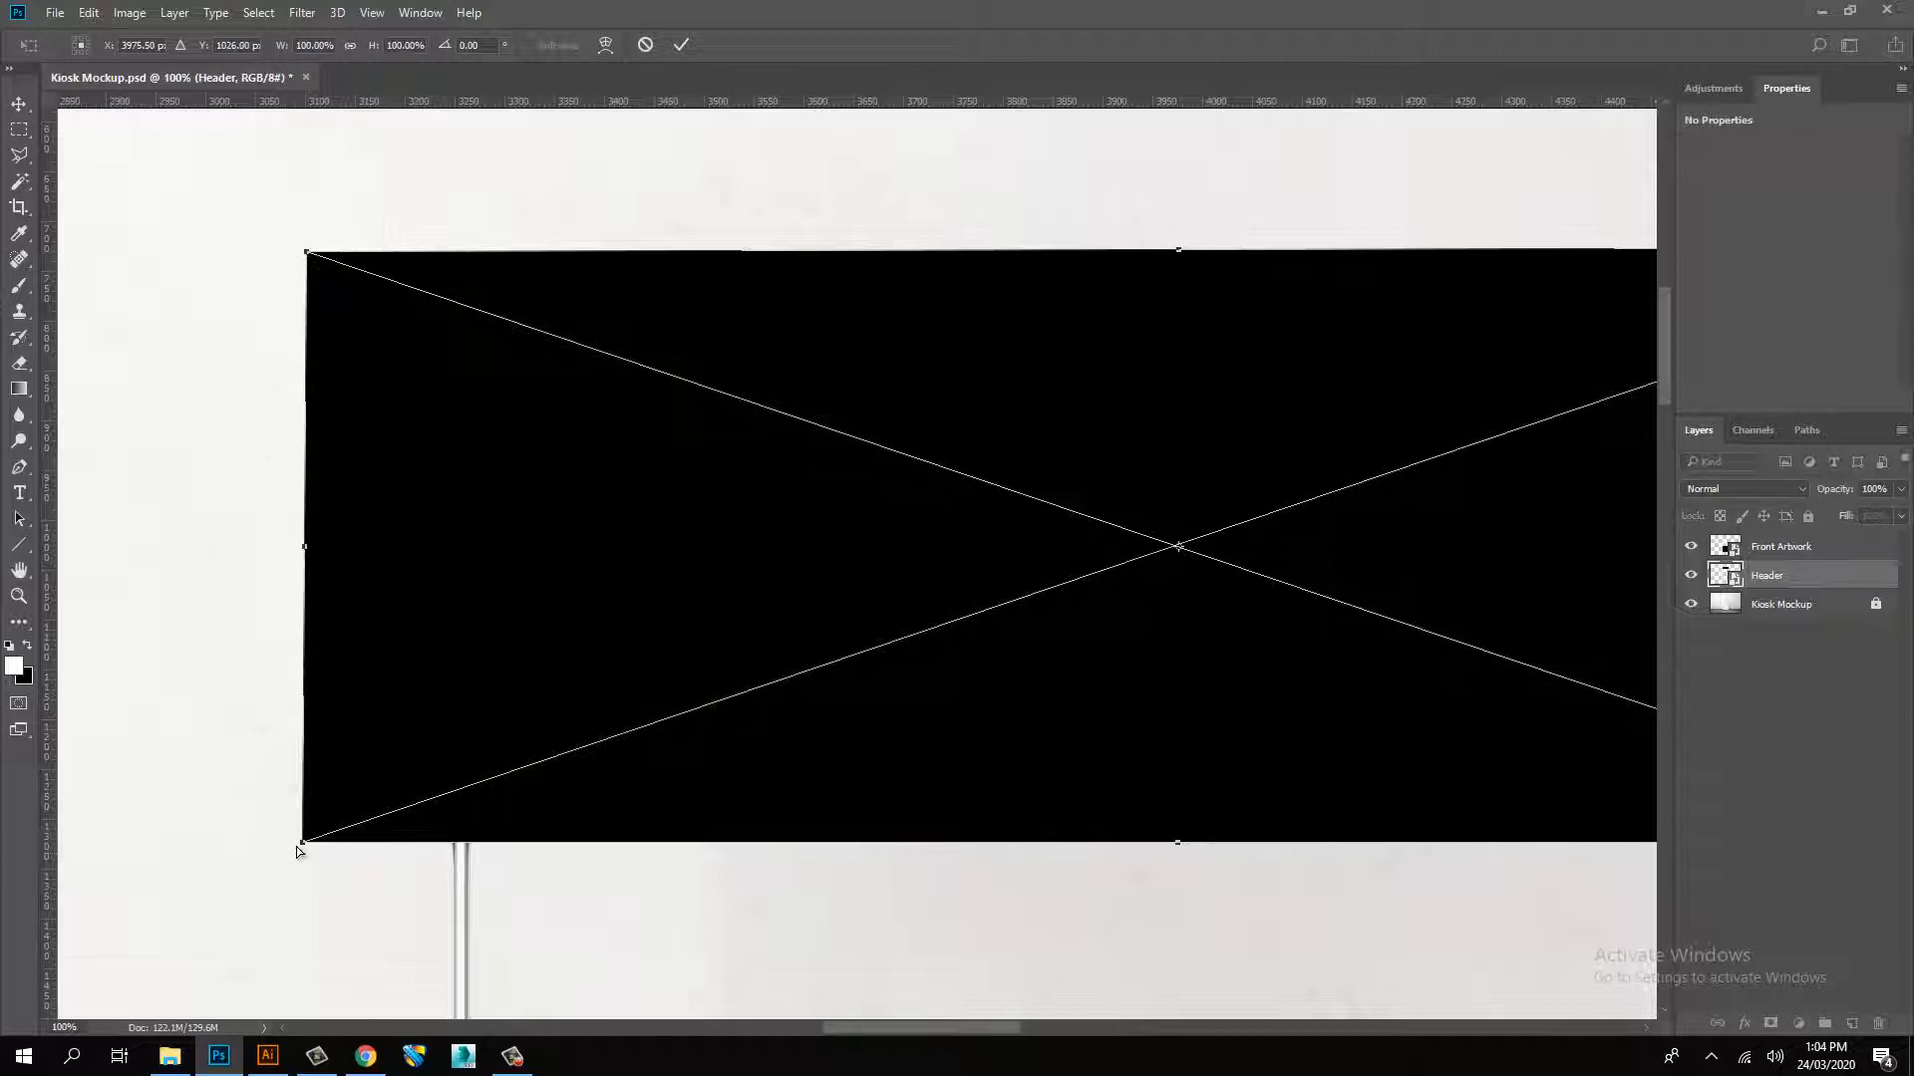
{"action": "left_click_drag", "start_coordinate": [301, 851], "coordinate": [316, 827]}
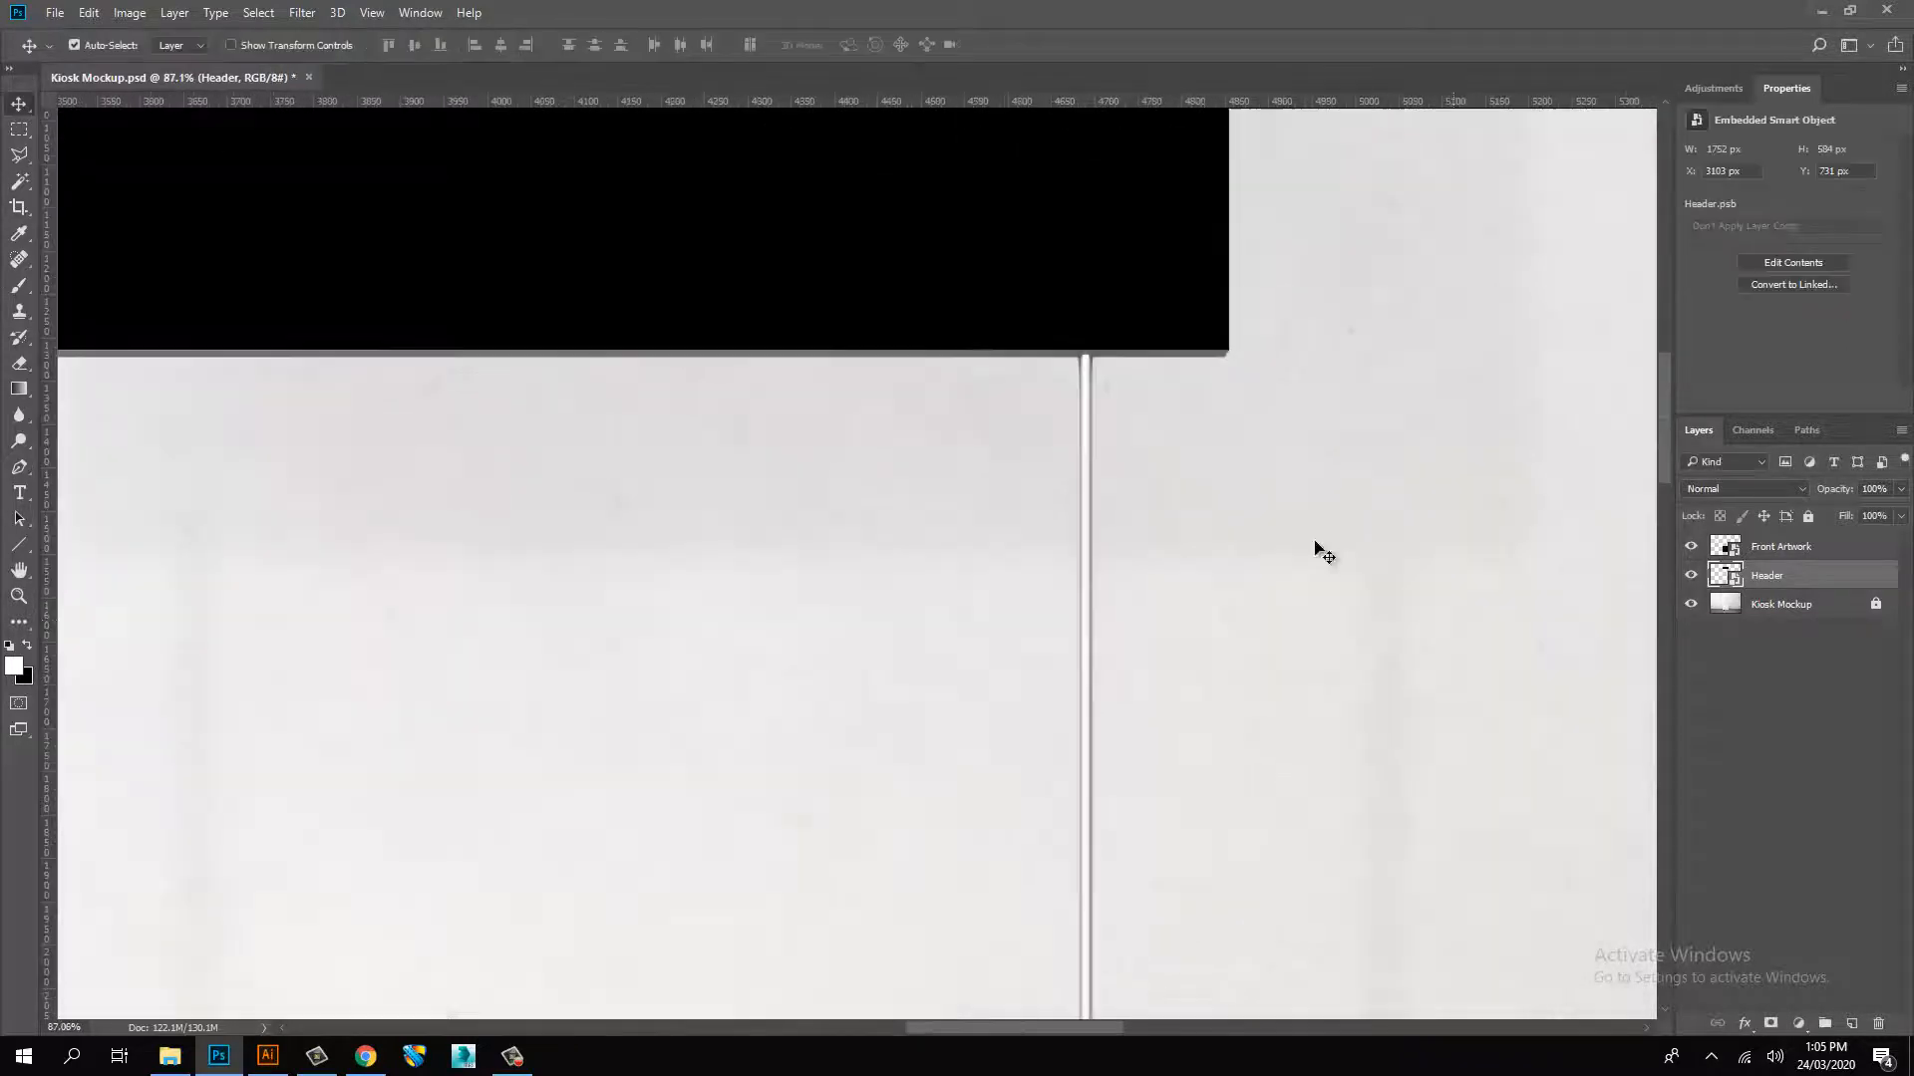
{"action": "left_click", "coordinate": [1780, 546]}
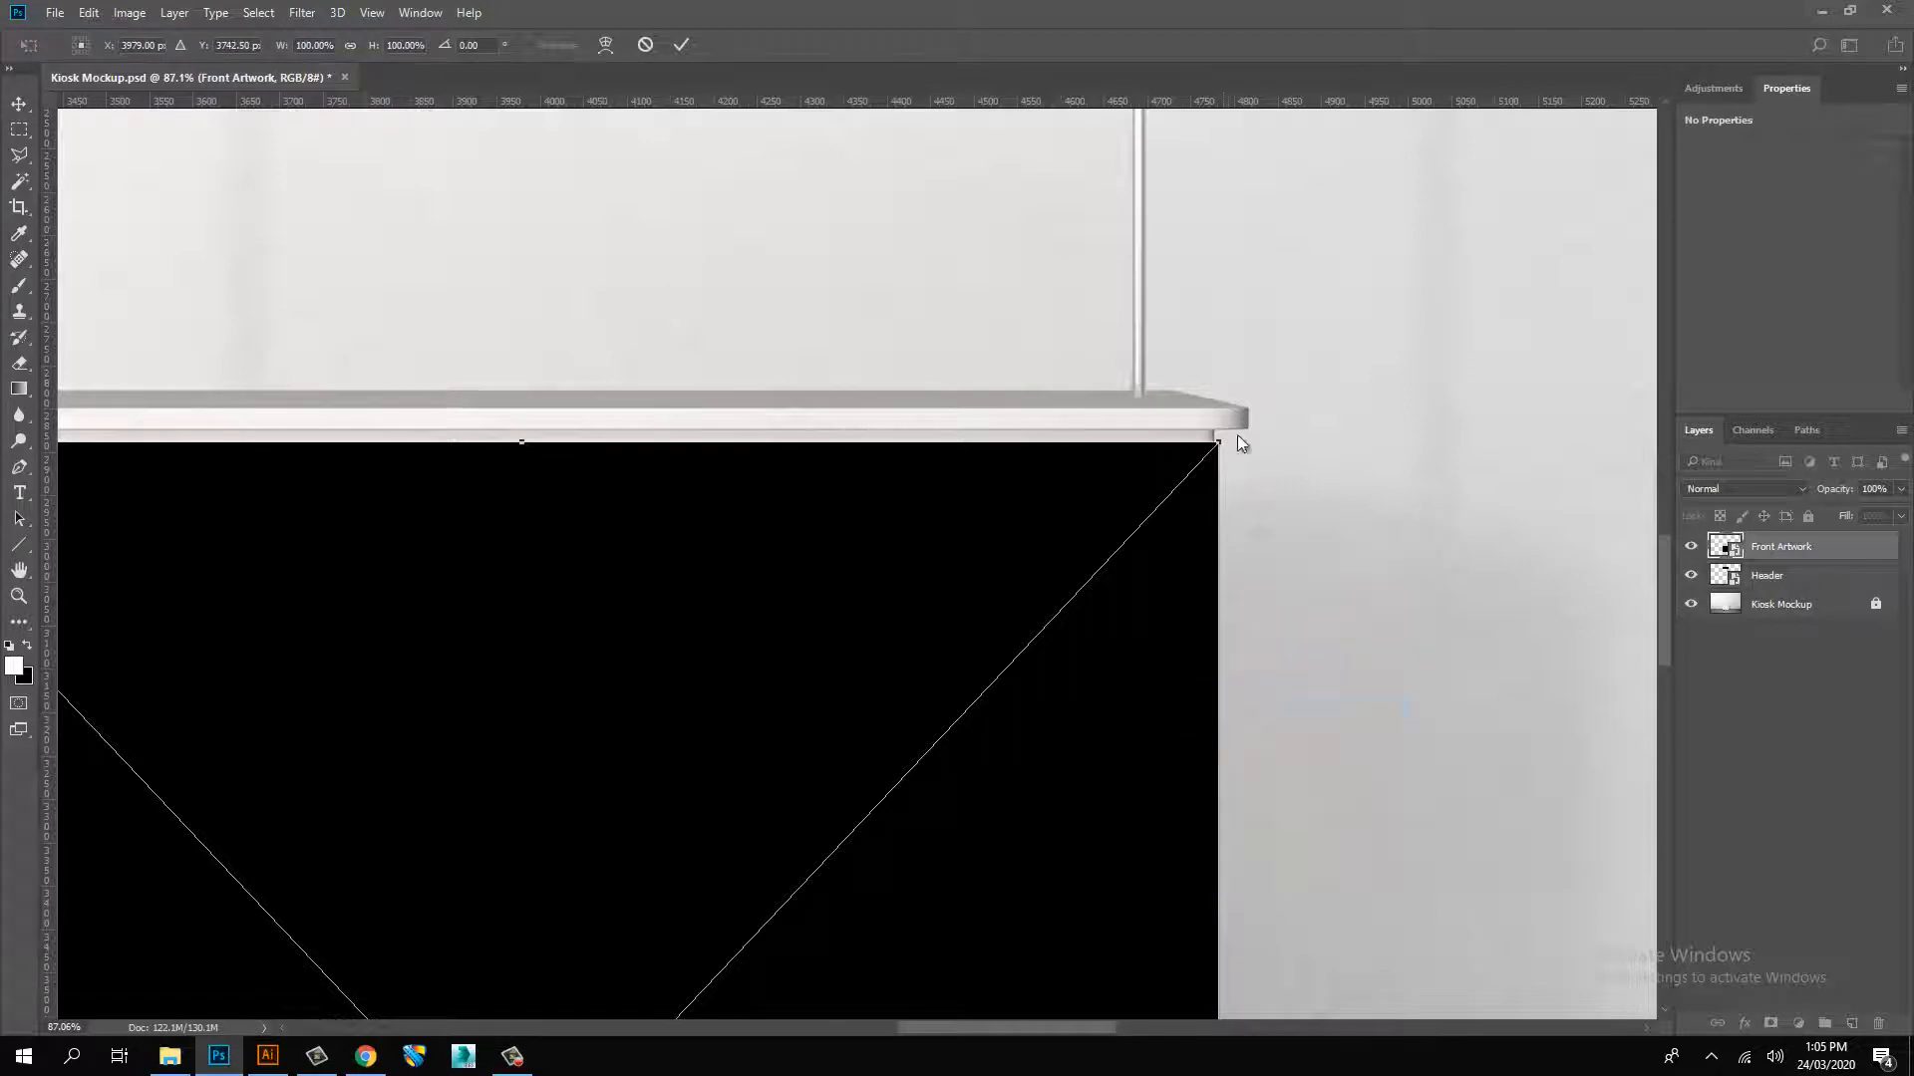
{"action": "left_click_drag", "start_coordinate": [1214, 442], "coordinate": [1216, 436]}
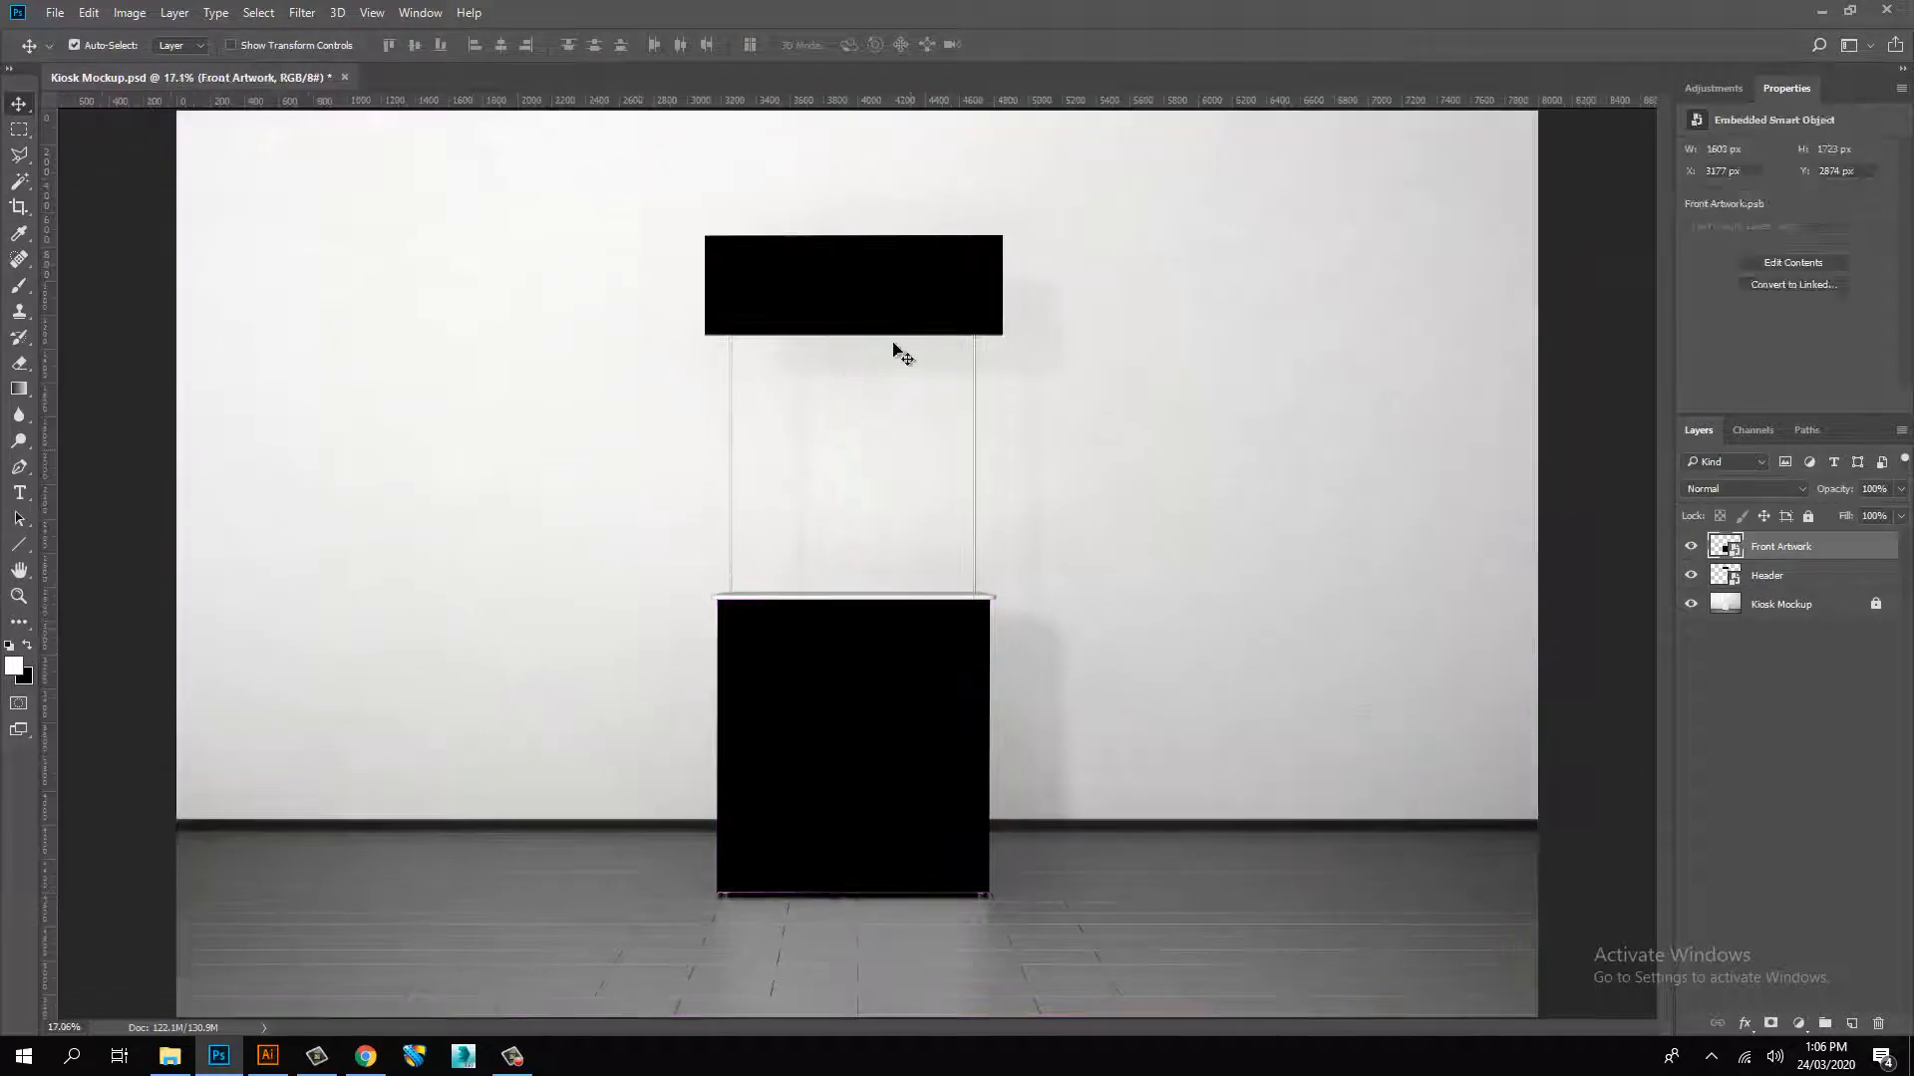
{"action": "left_click", "coordinate": [1768, 574]}
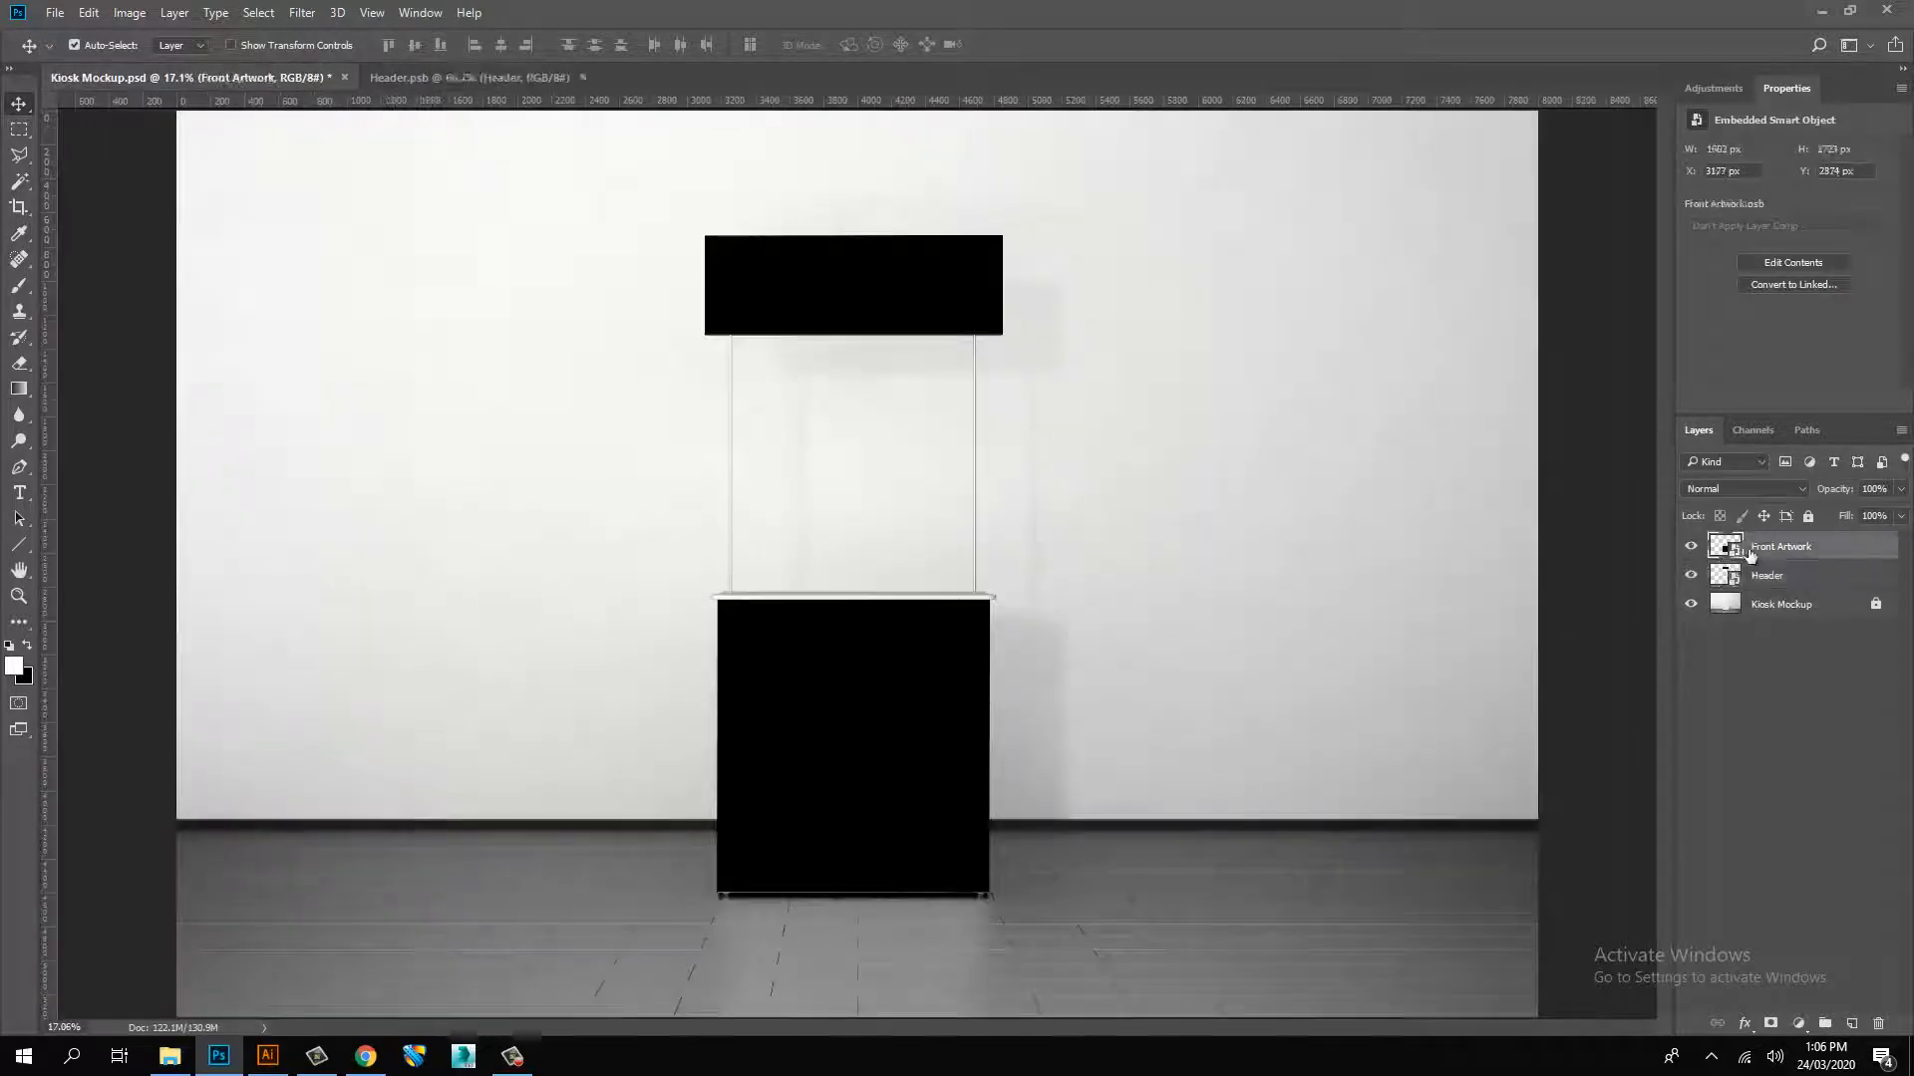
- Enlarge the burger banner to fill the Header smart object canvas and save it
{"action": "left_click", "coordinate": [1792, 261]}
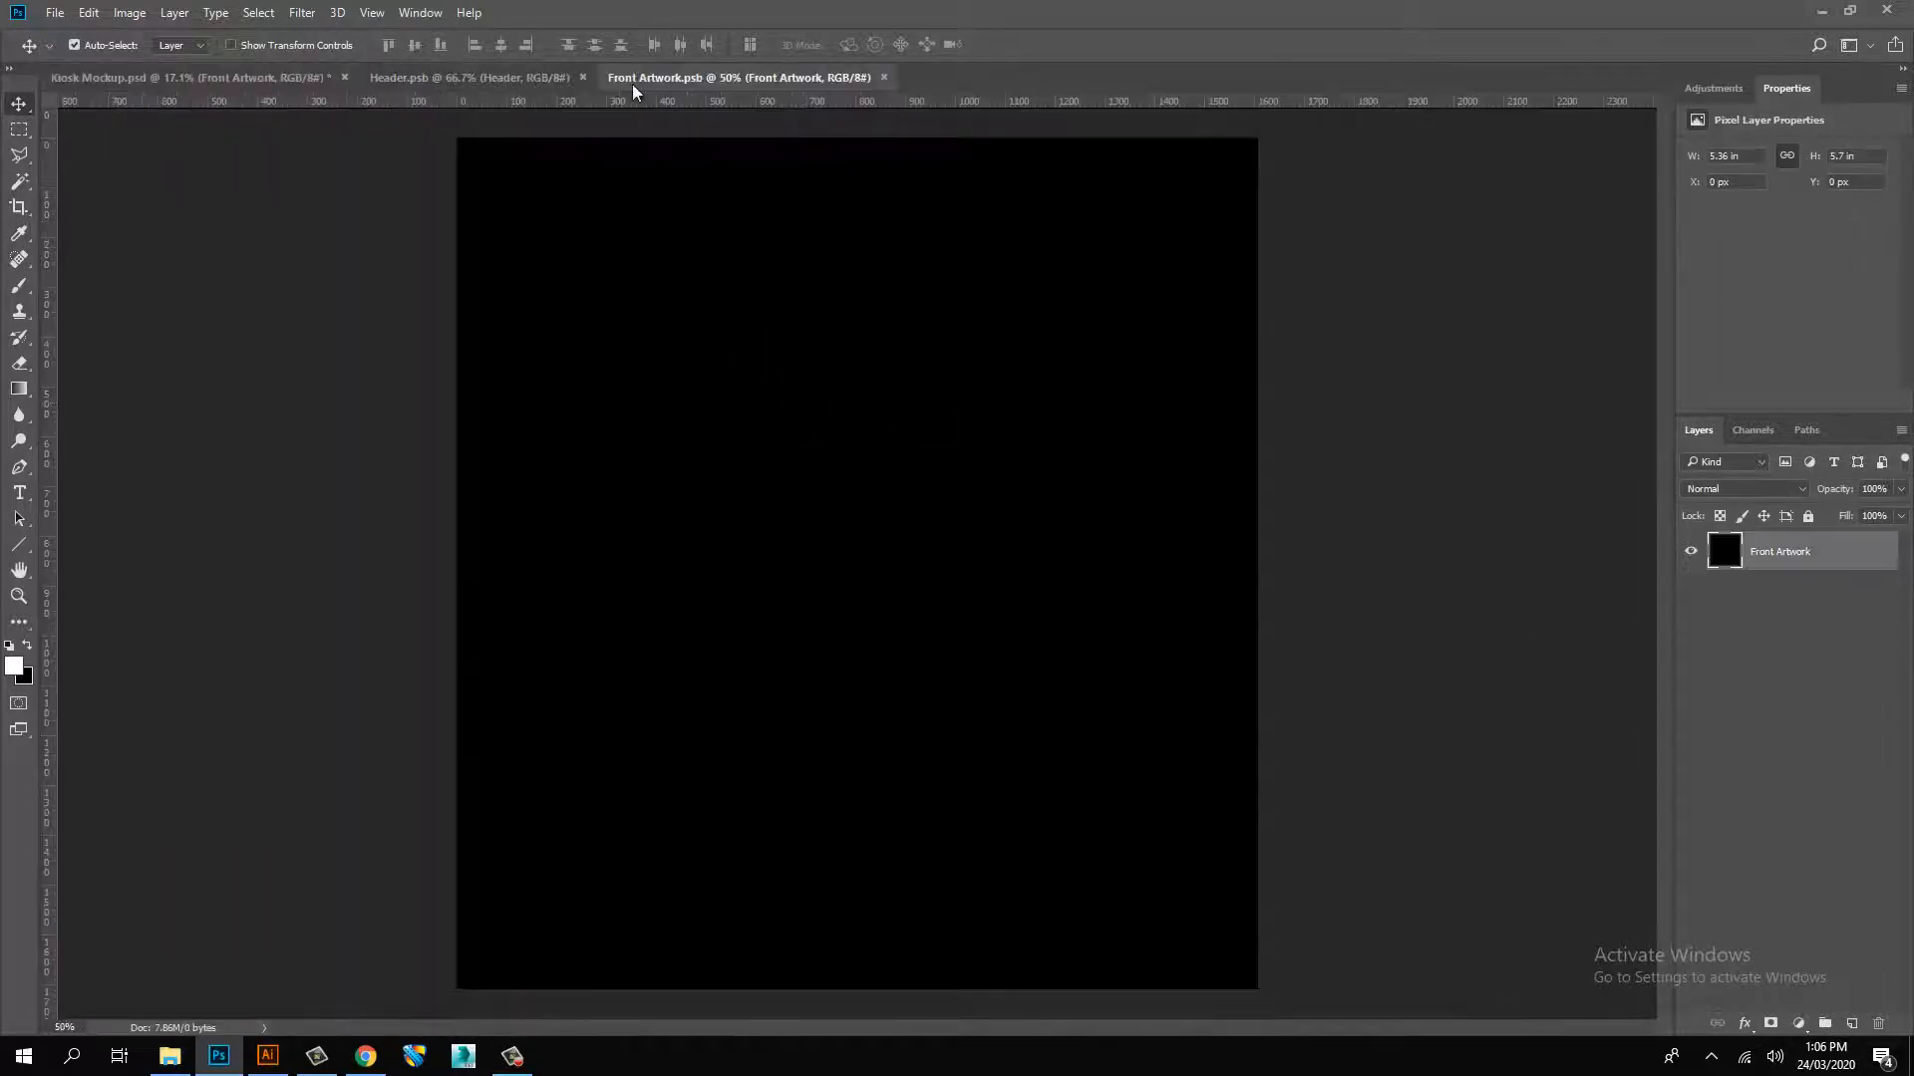
{"action": "left_click", "coordinate": [471, 78]}
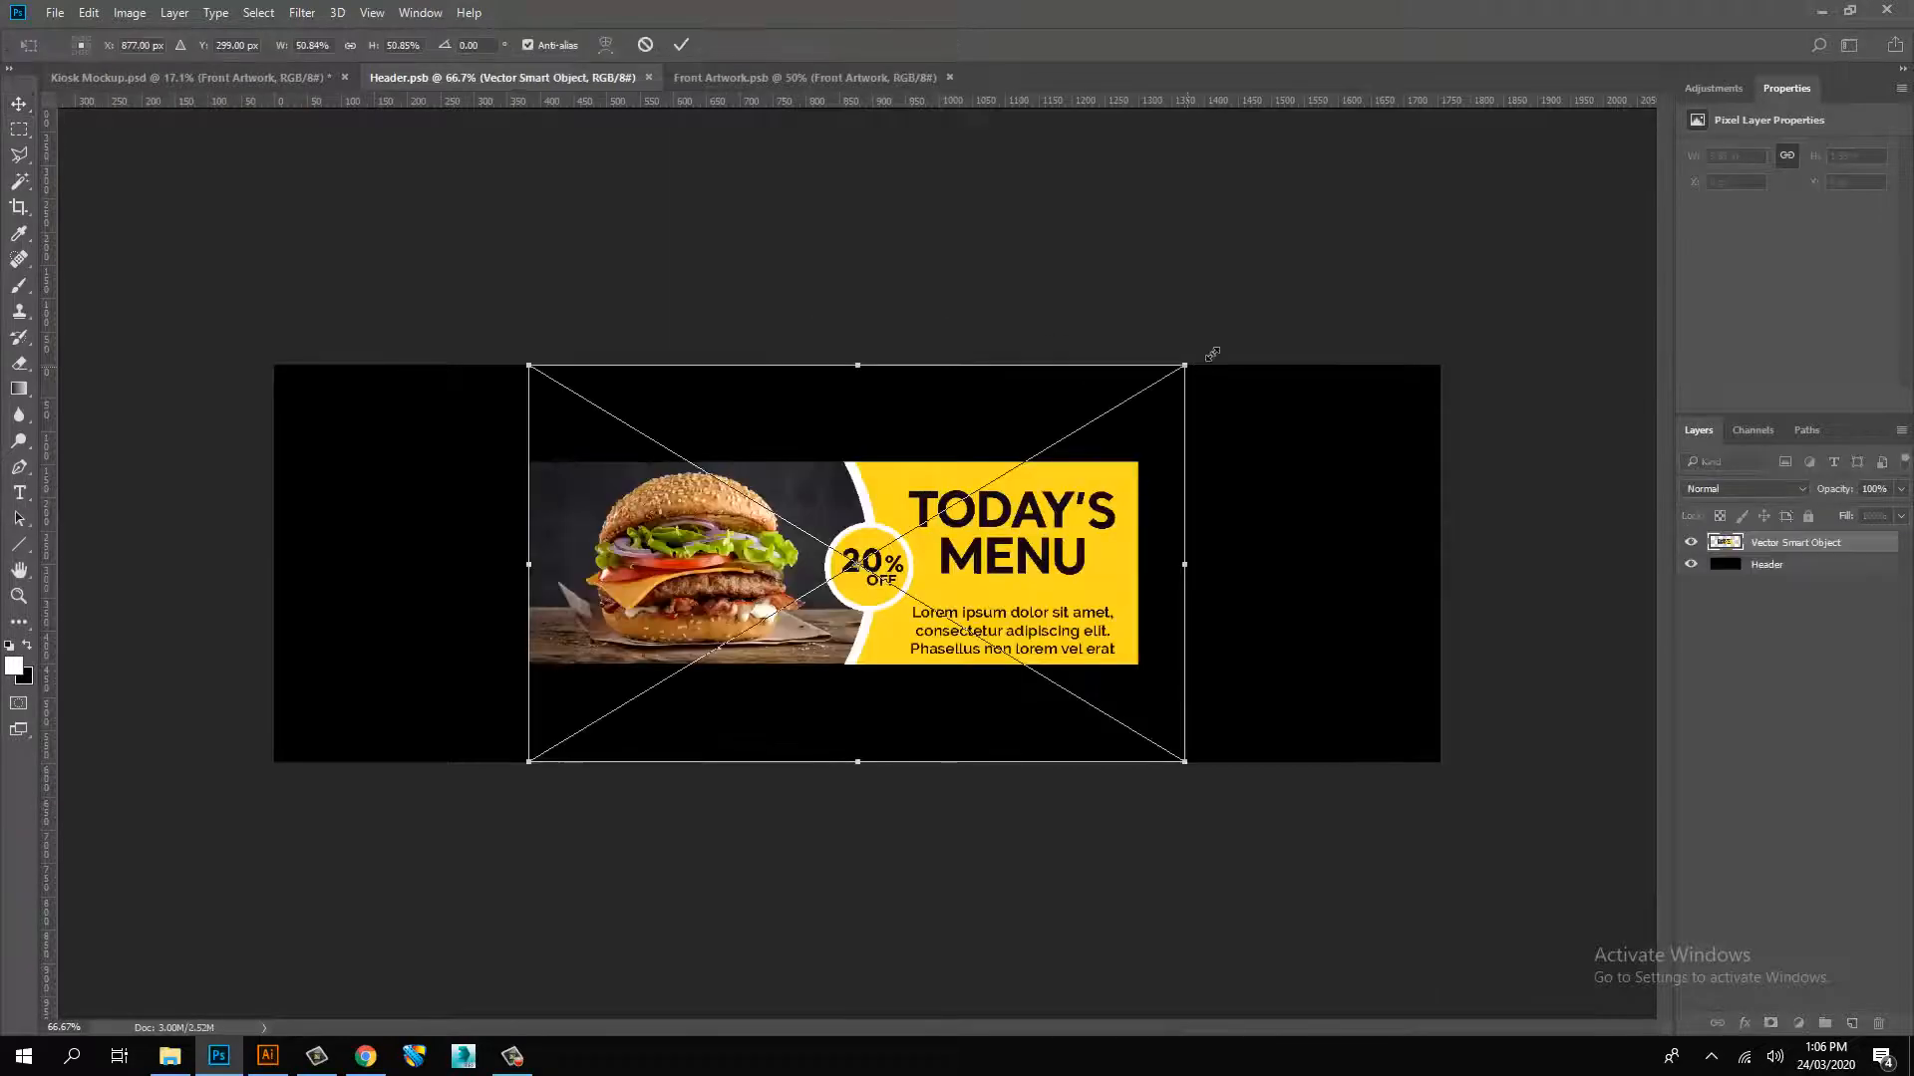
{"action": "left_click_drag", "start_coordinate": [1180, 365], "coordinate": [1465, 193]}
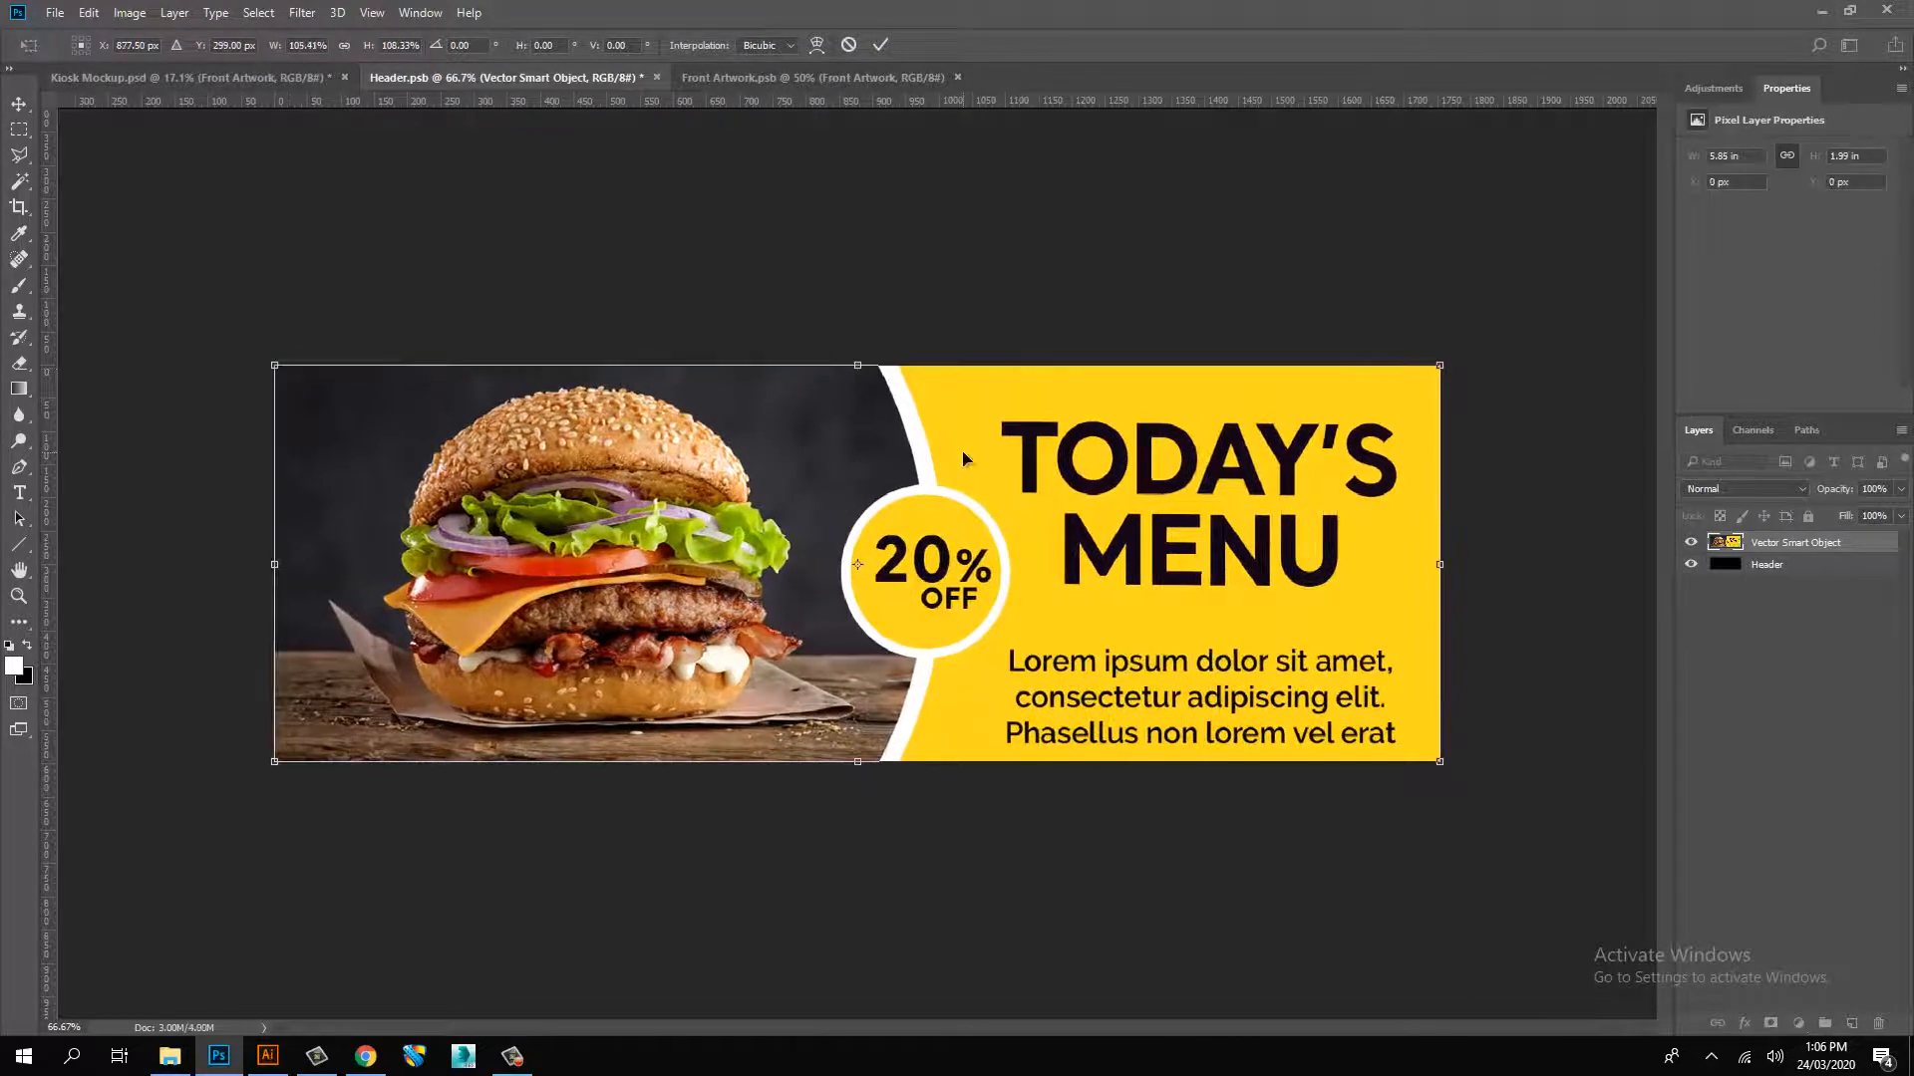
{"action": "left_click", "coordinate": [56, 11]}
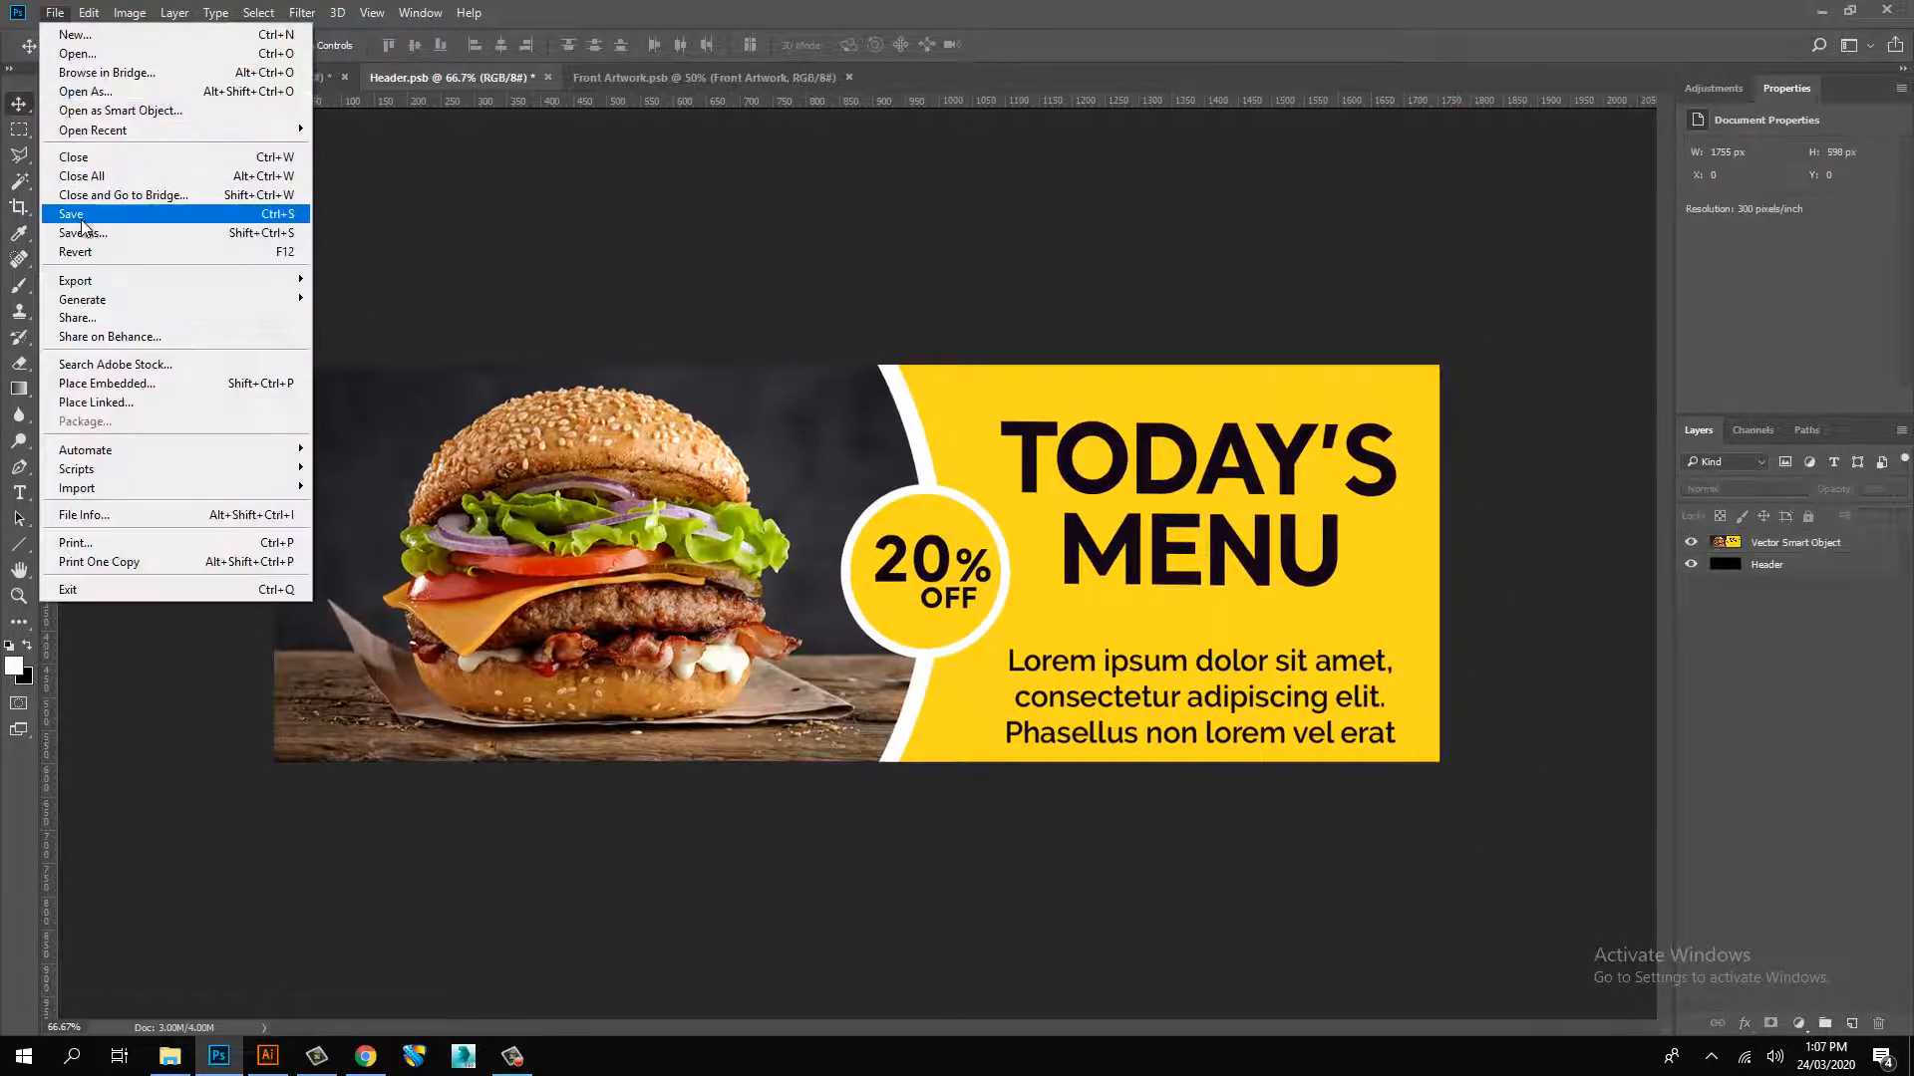
{"action": "left_click", "coordinate": [71, 213]}
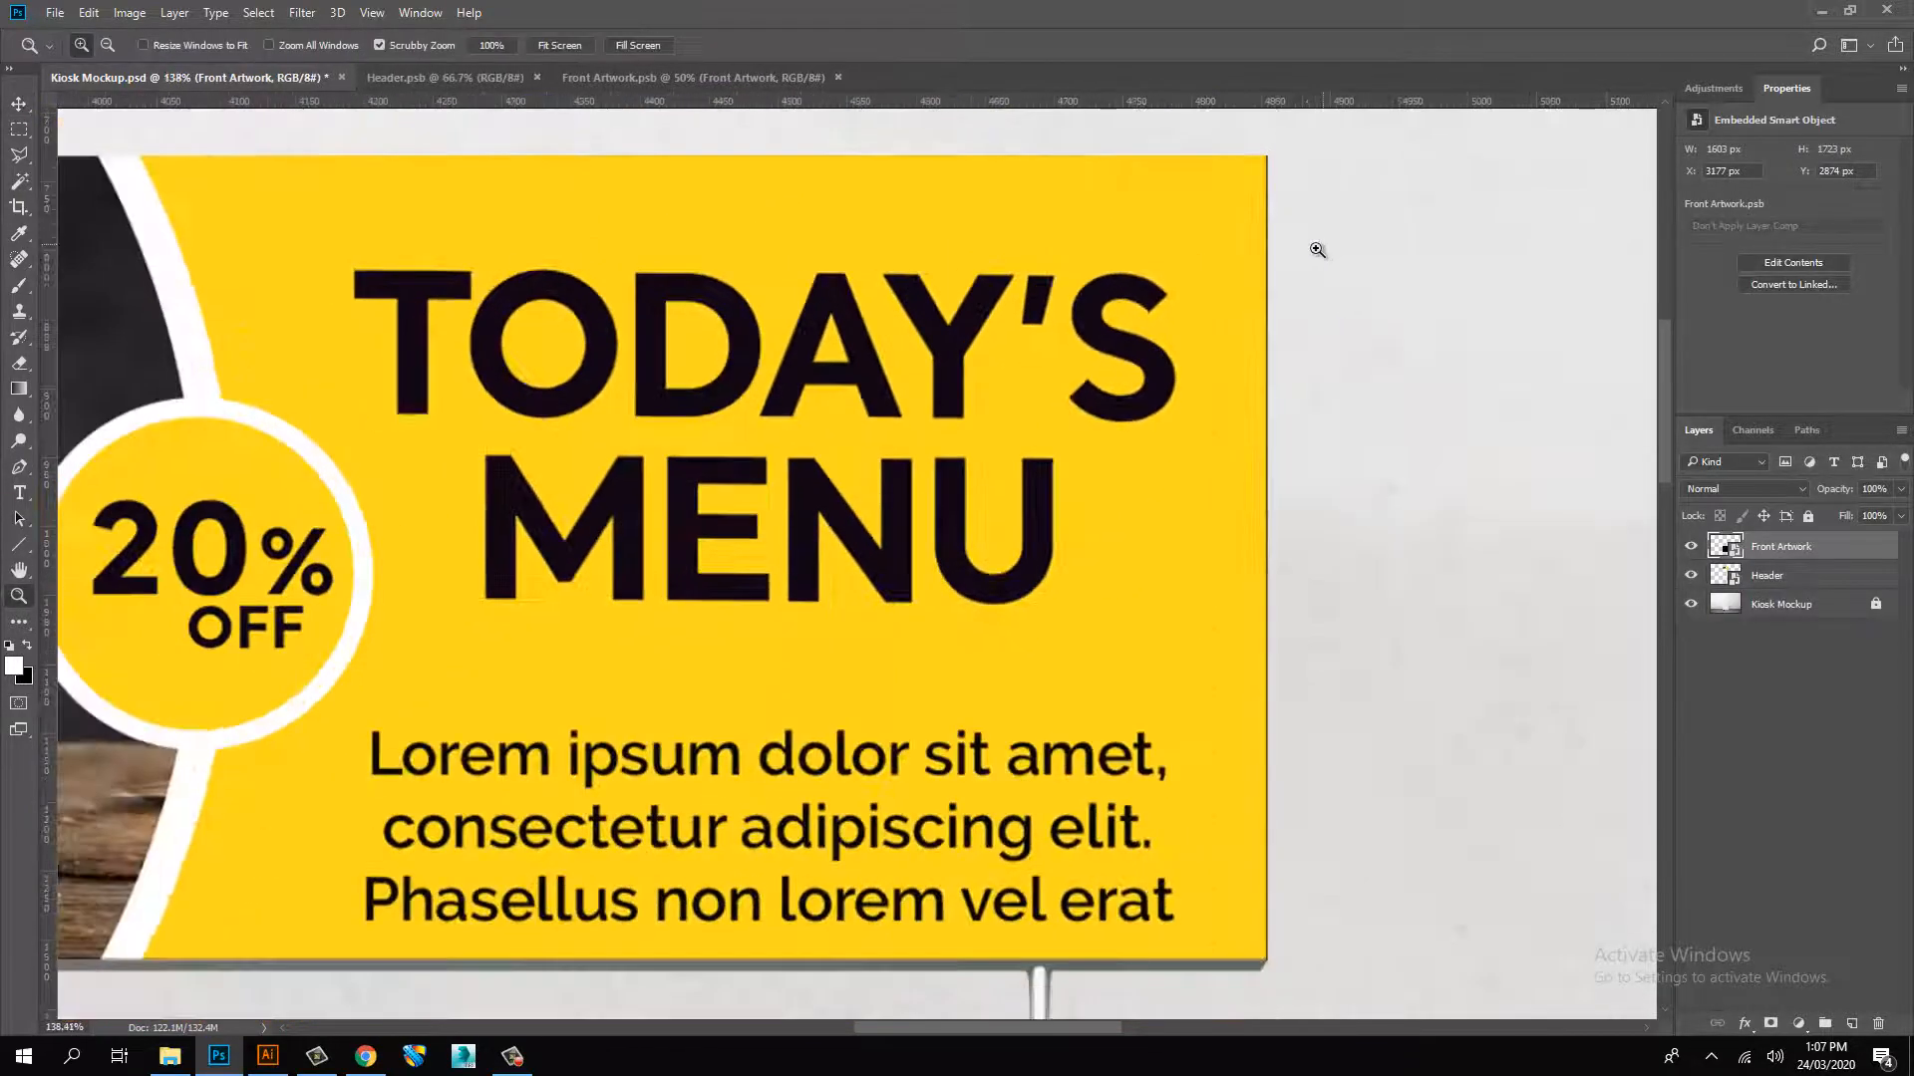
- Place the Today's Menu poster in the Front Artwork smart object and commit it
{"action": "left_click", "coordinate": [445, 77]}
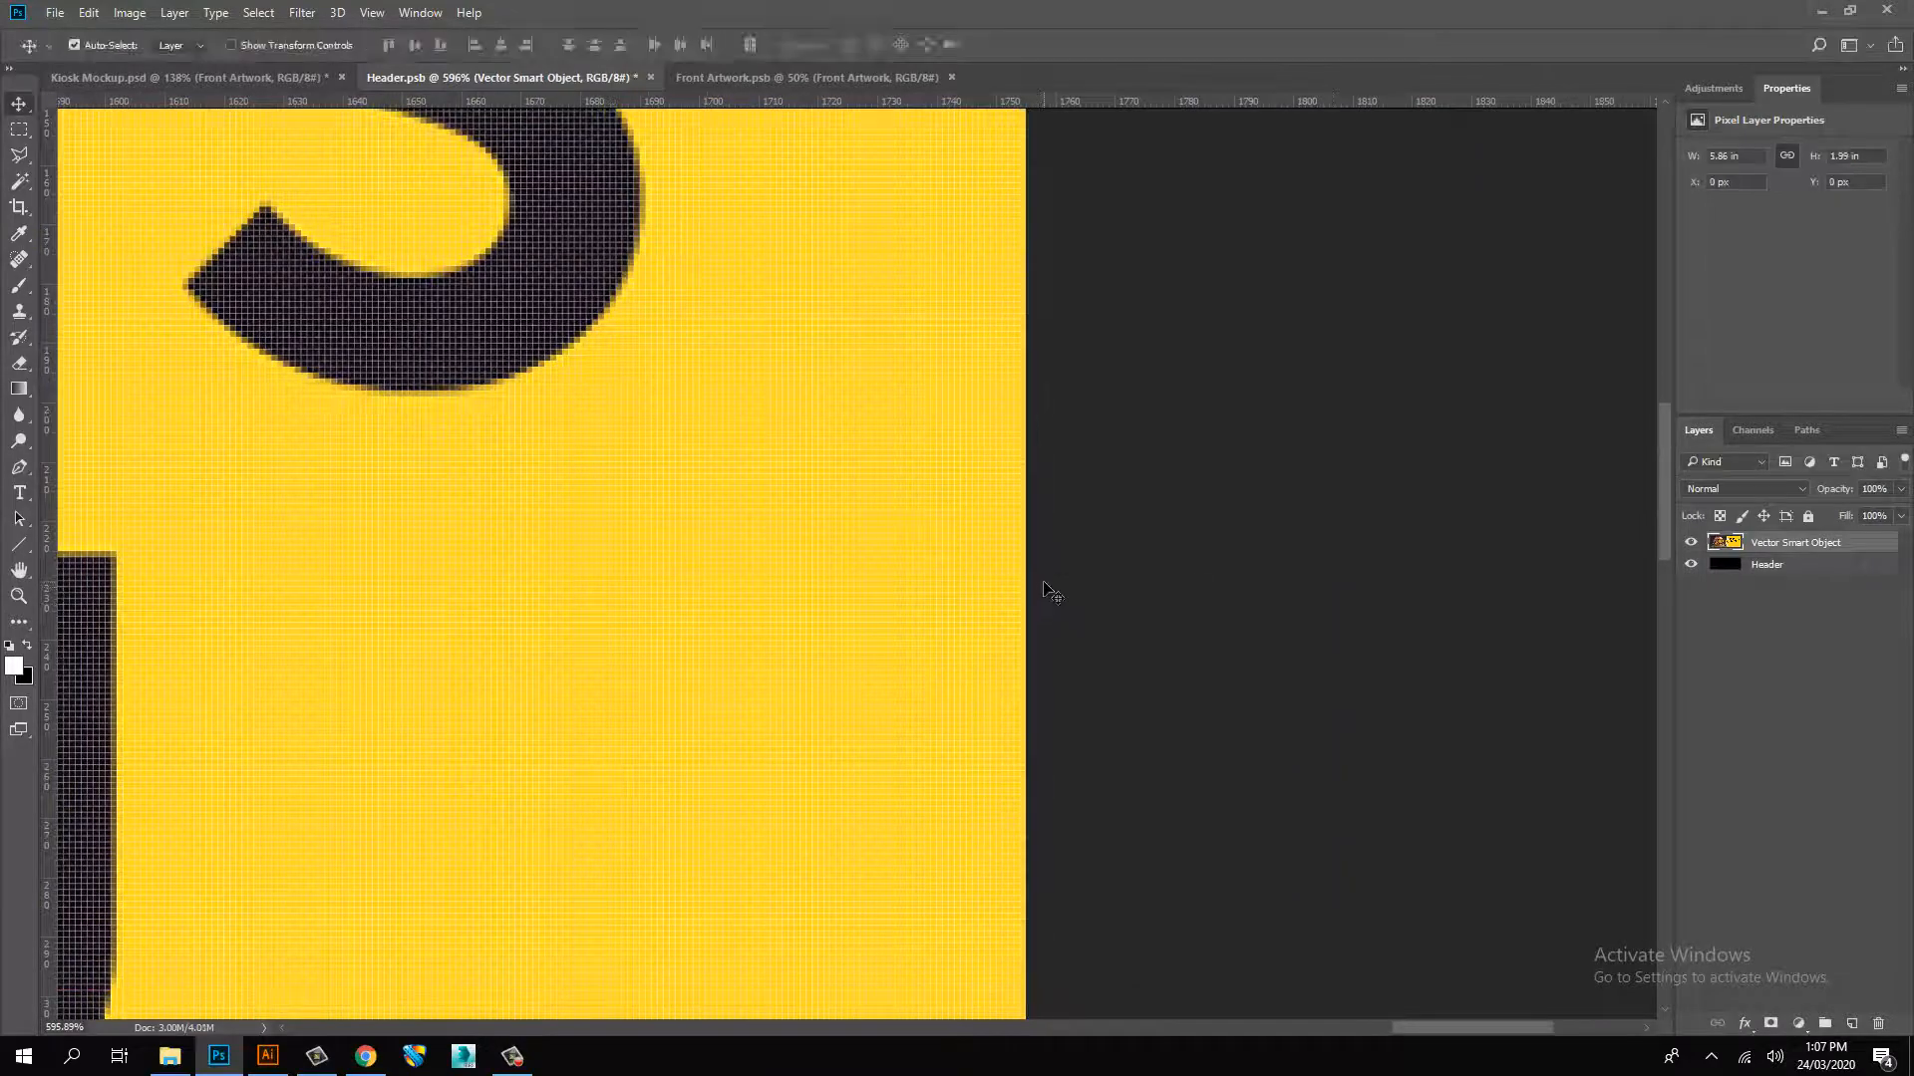
{"action": "left_click", "coordinate": [183, 78]}
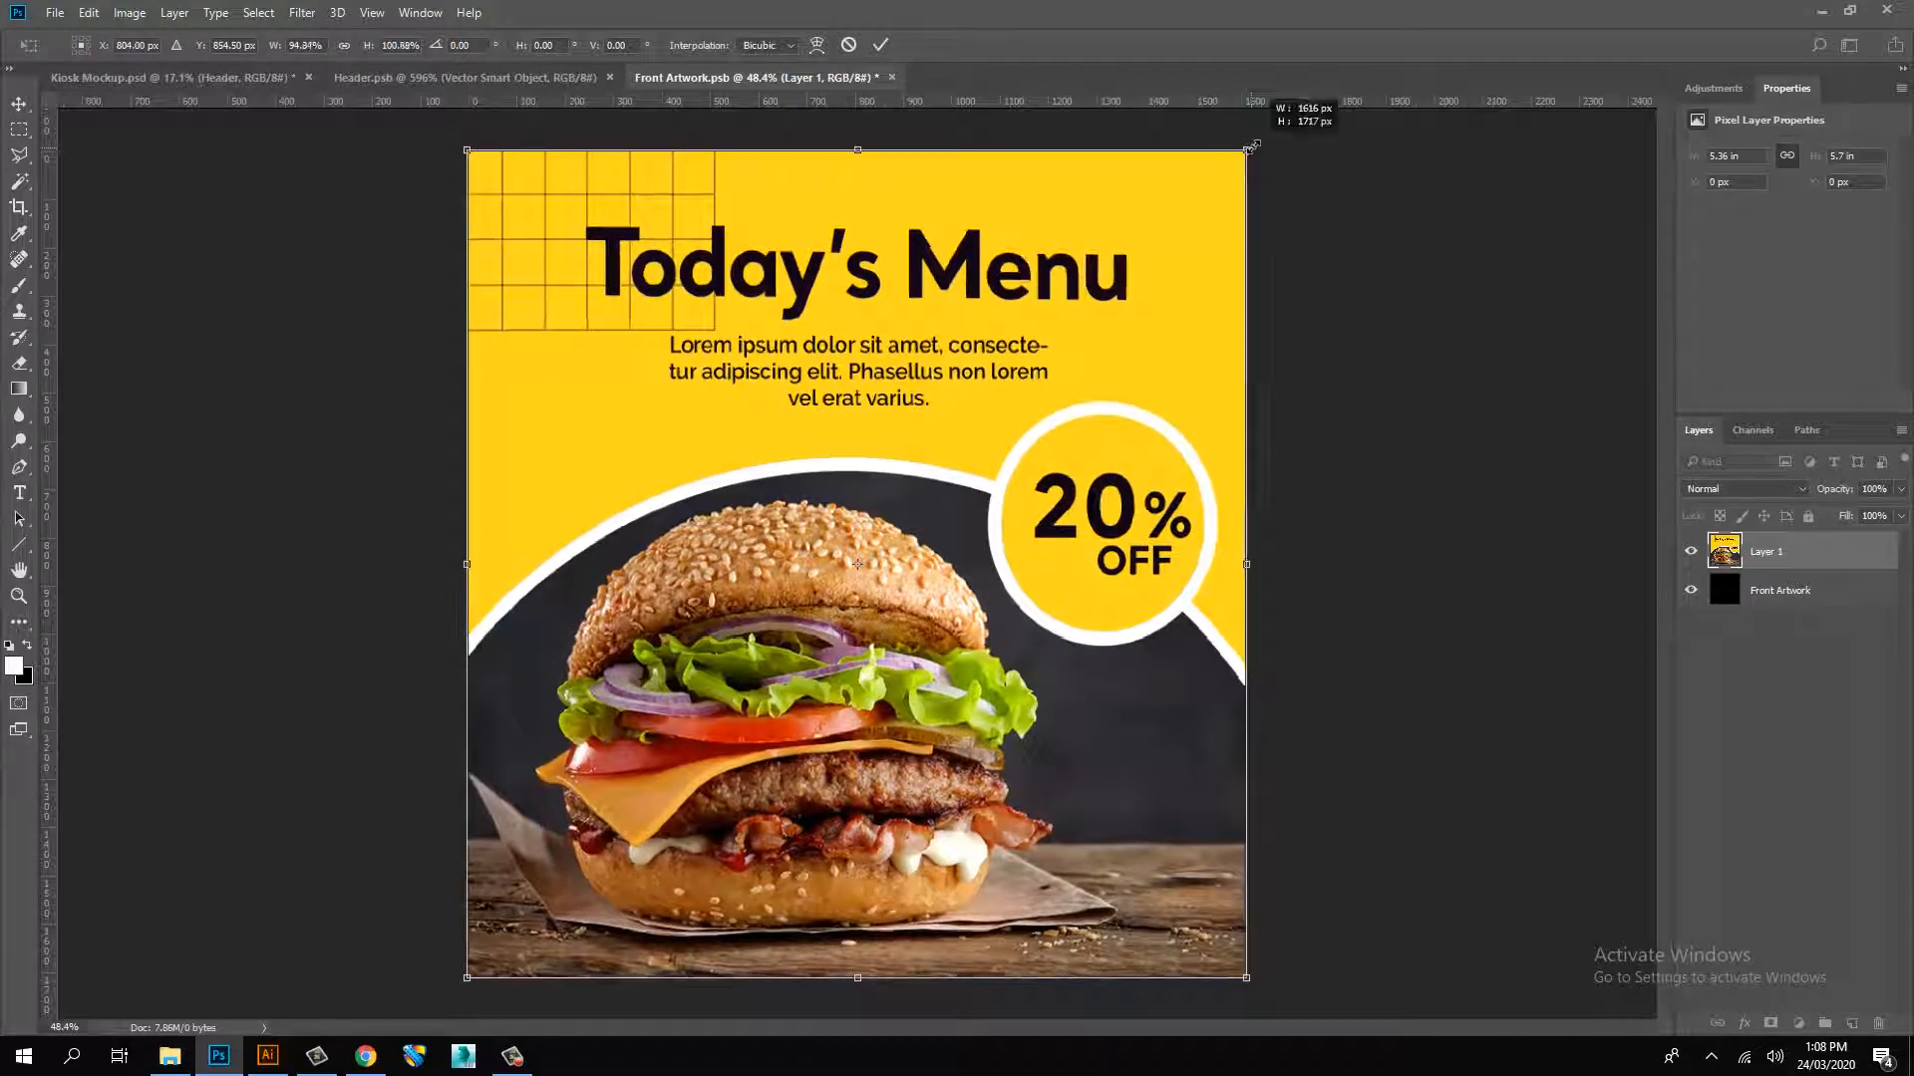
{"action": "left_click", "coordinate": [54, 12]}
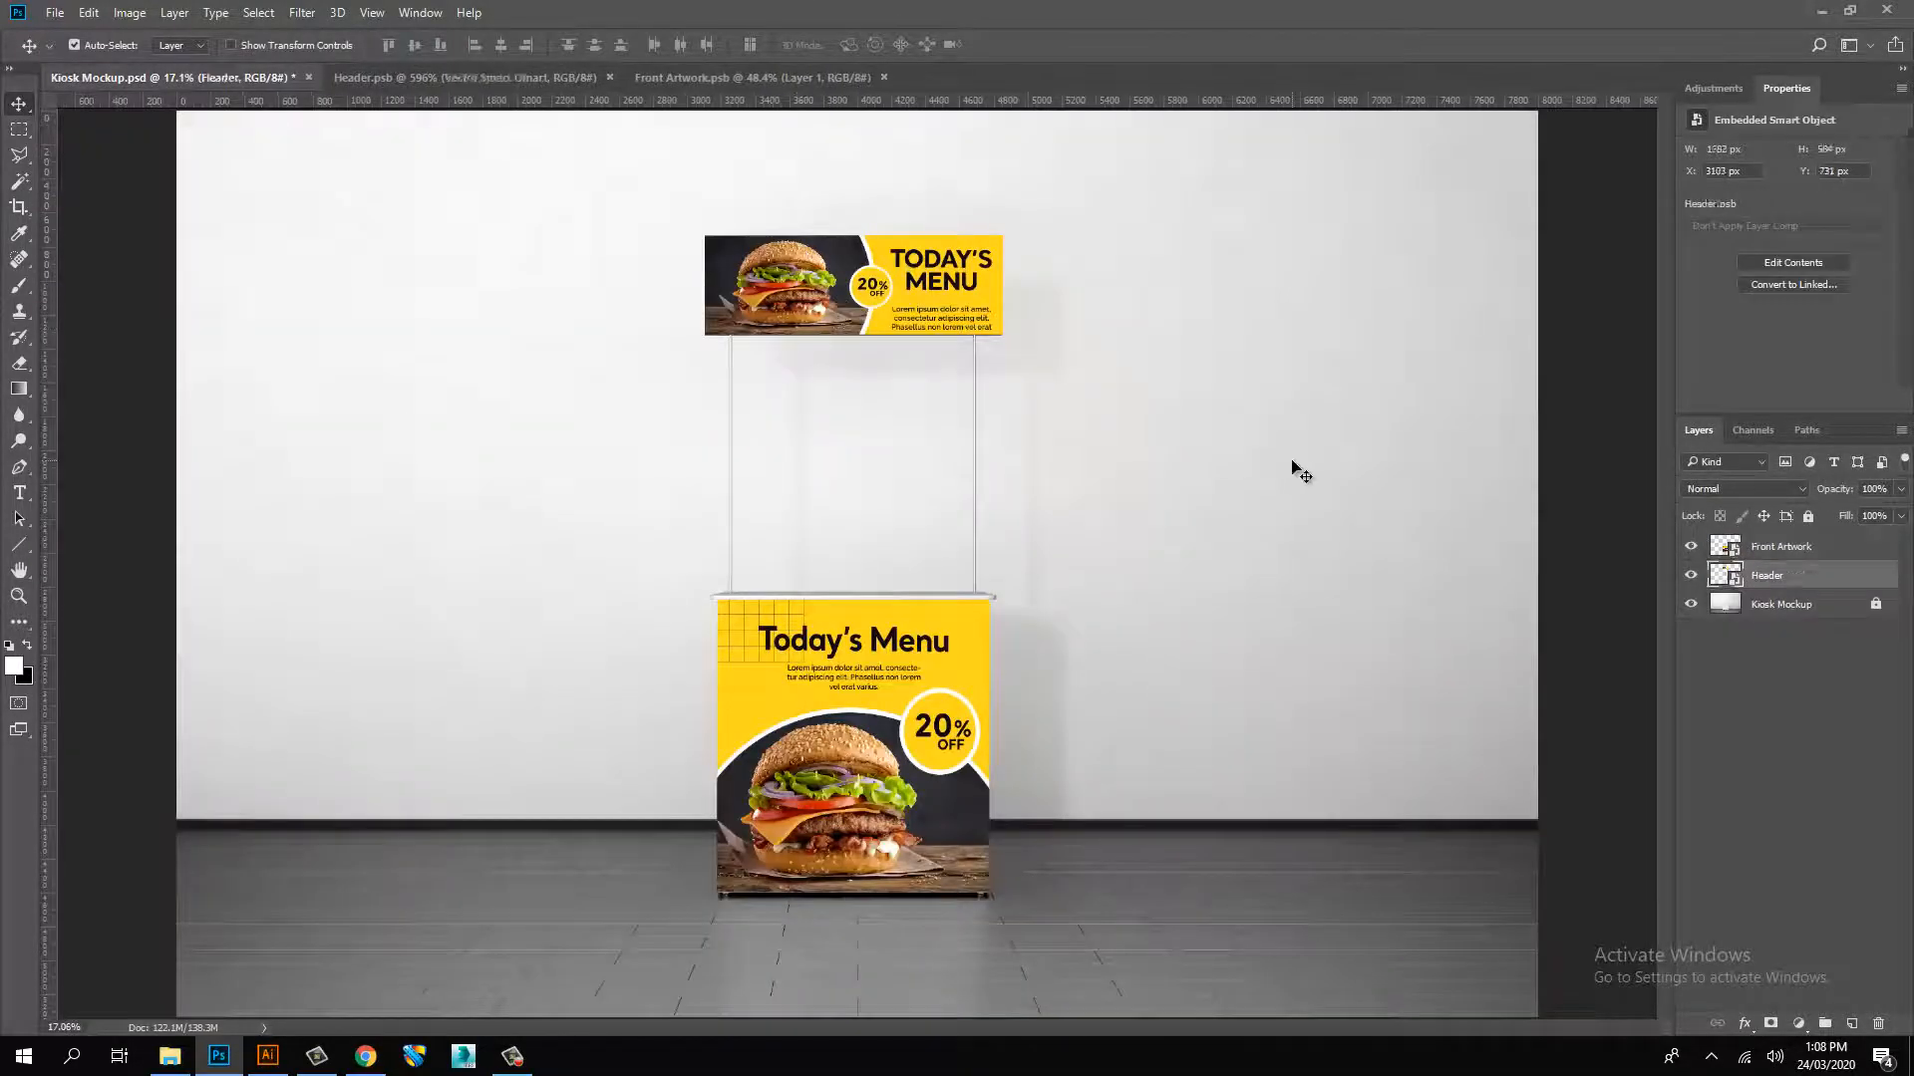
- Duplicate the Kiosk Mockup layer as a copy named Shades
{"action": "left_click", "coordinate": [1780, 604]}
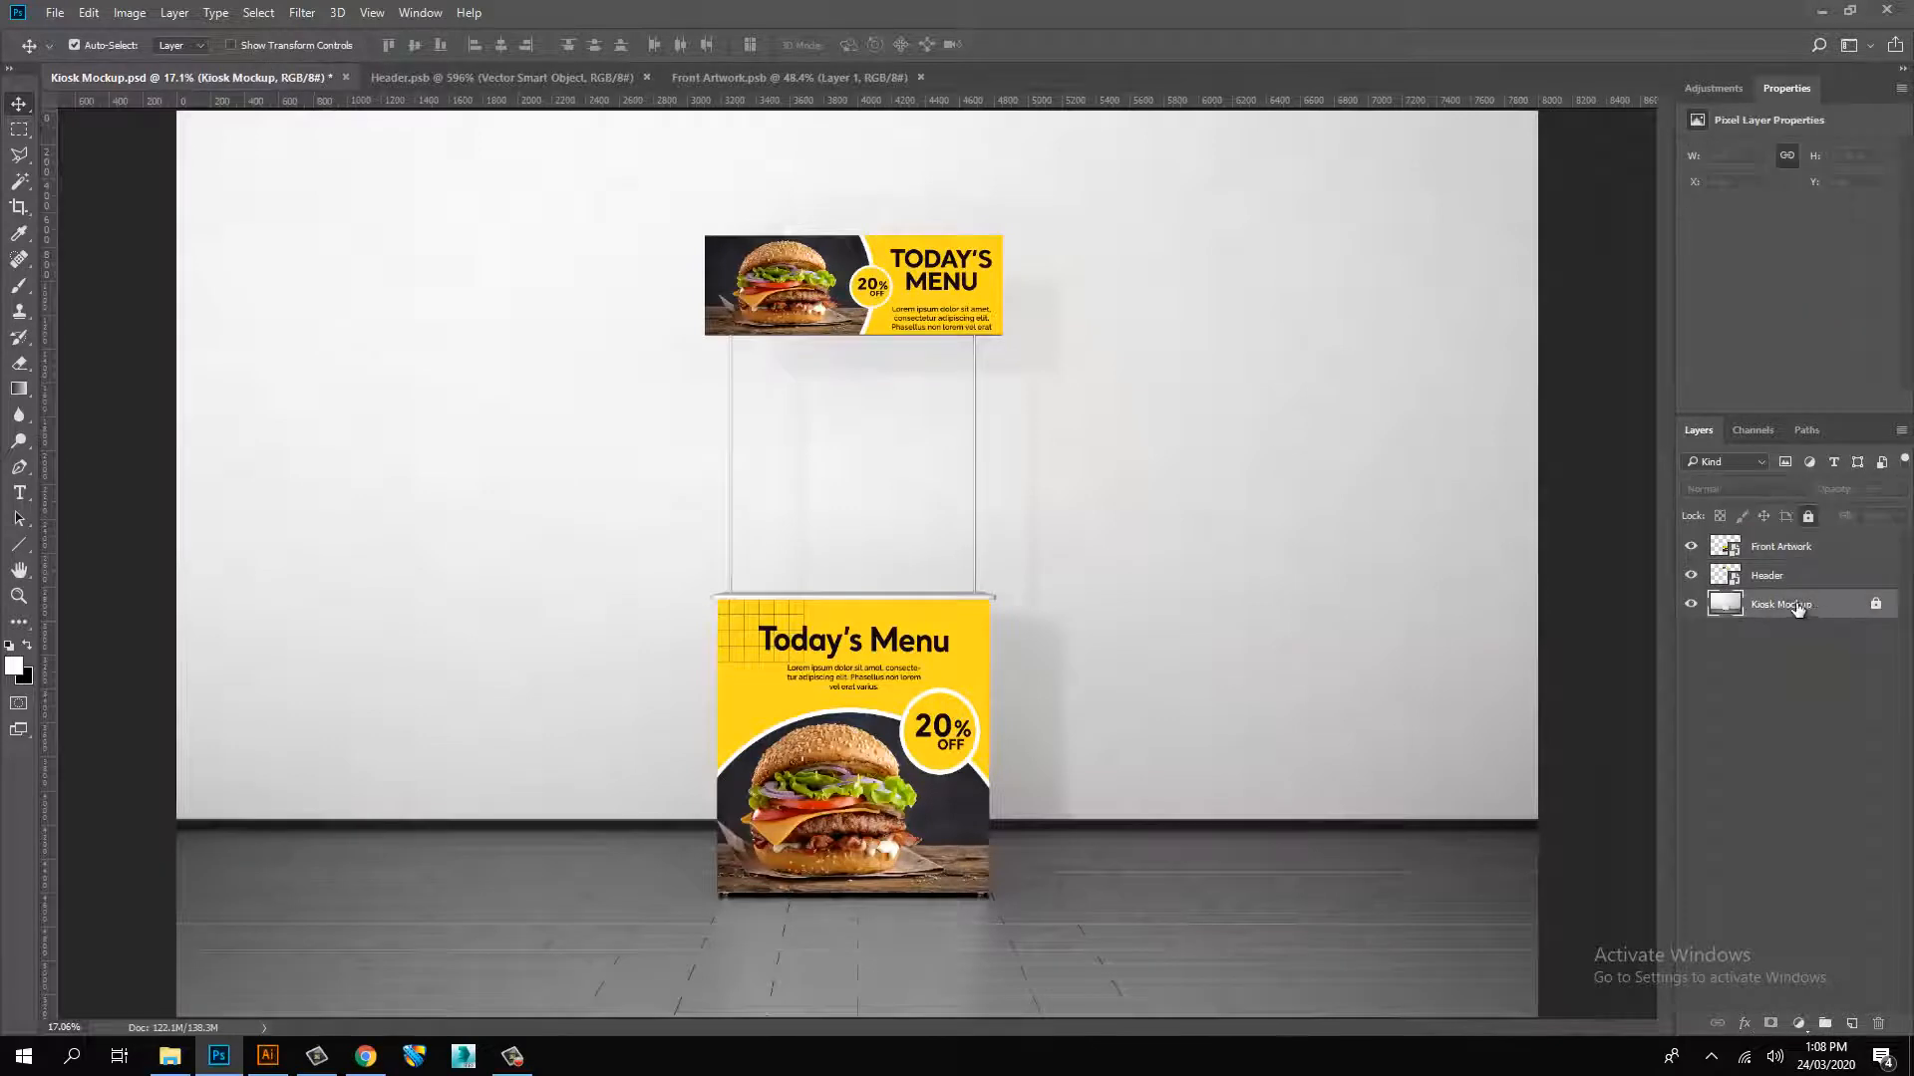
{"action": "left_click", "coordinate": [173, 12]}
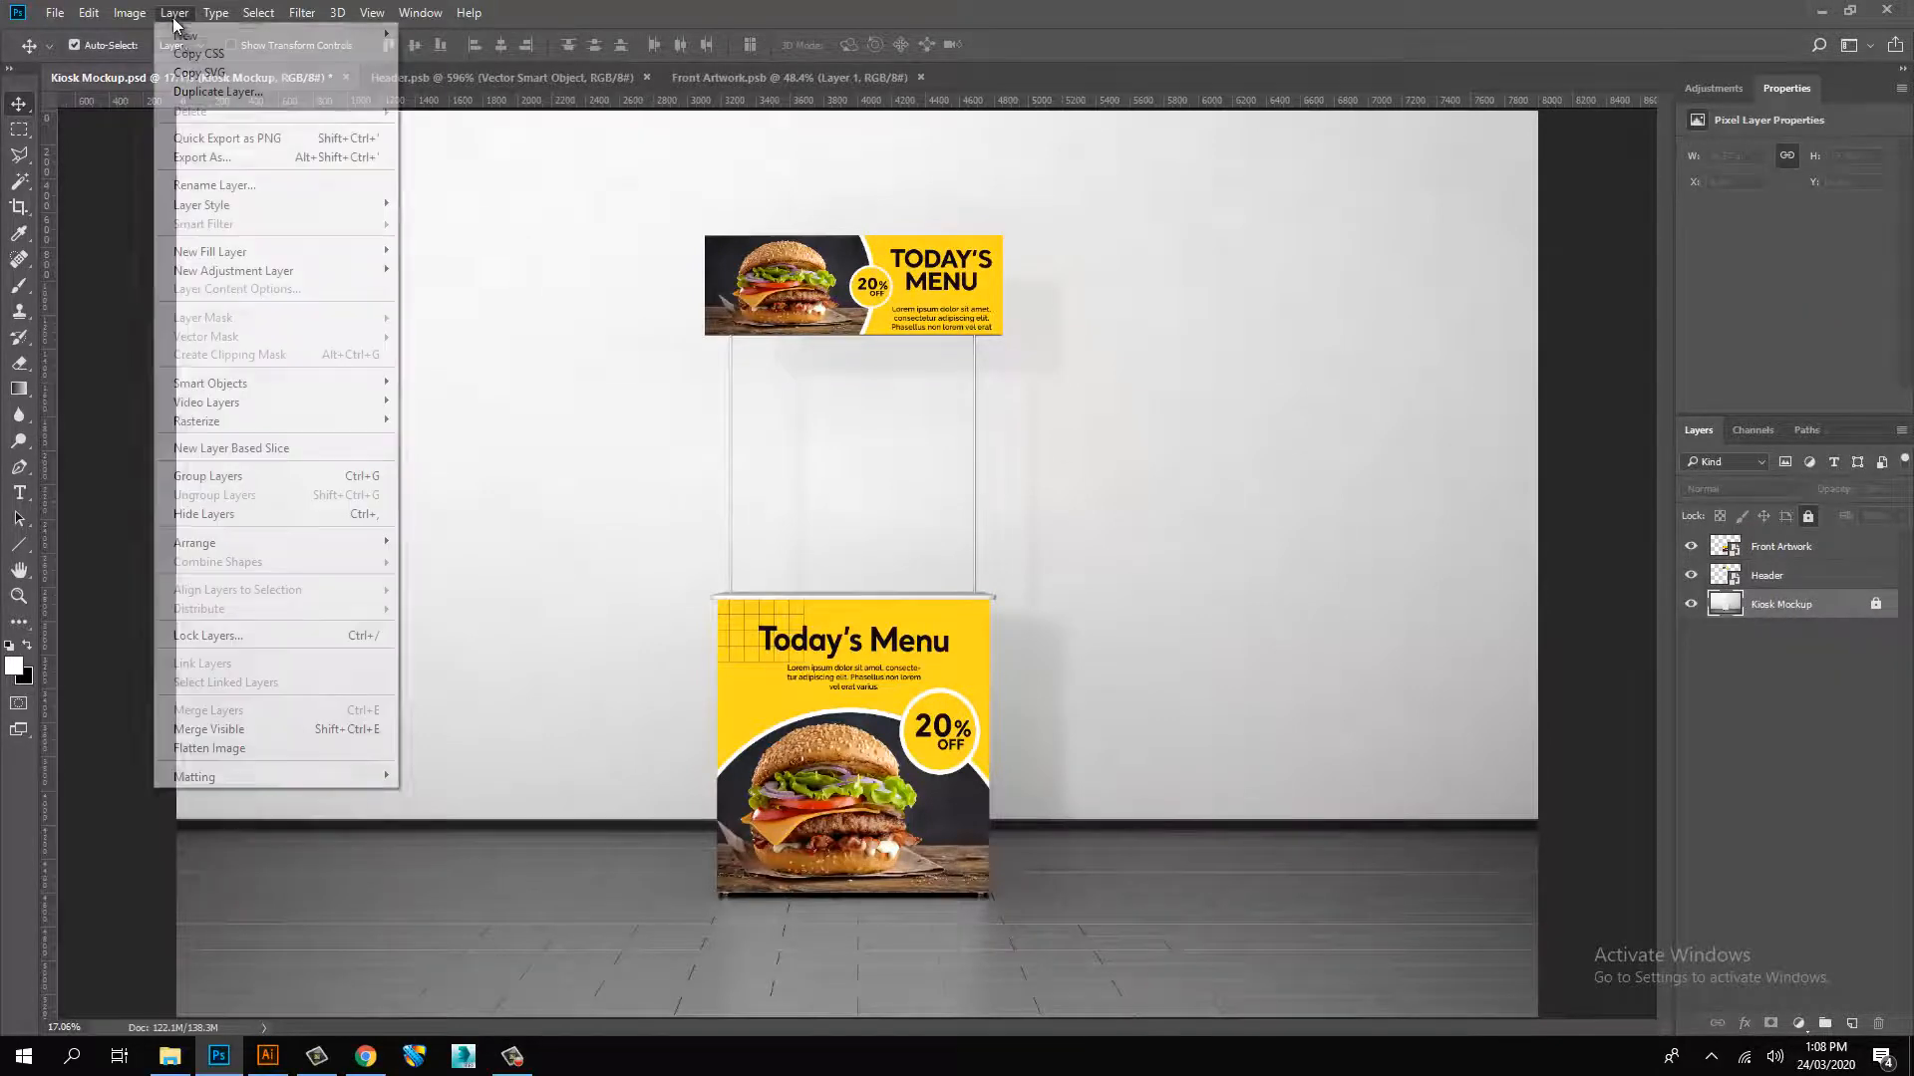
{"action": "left_click", "coordinate": [218, 94]}
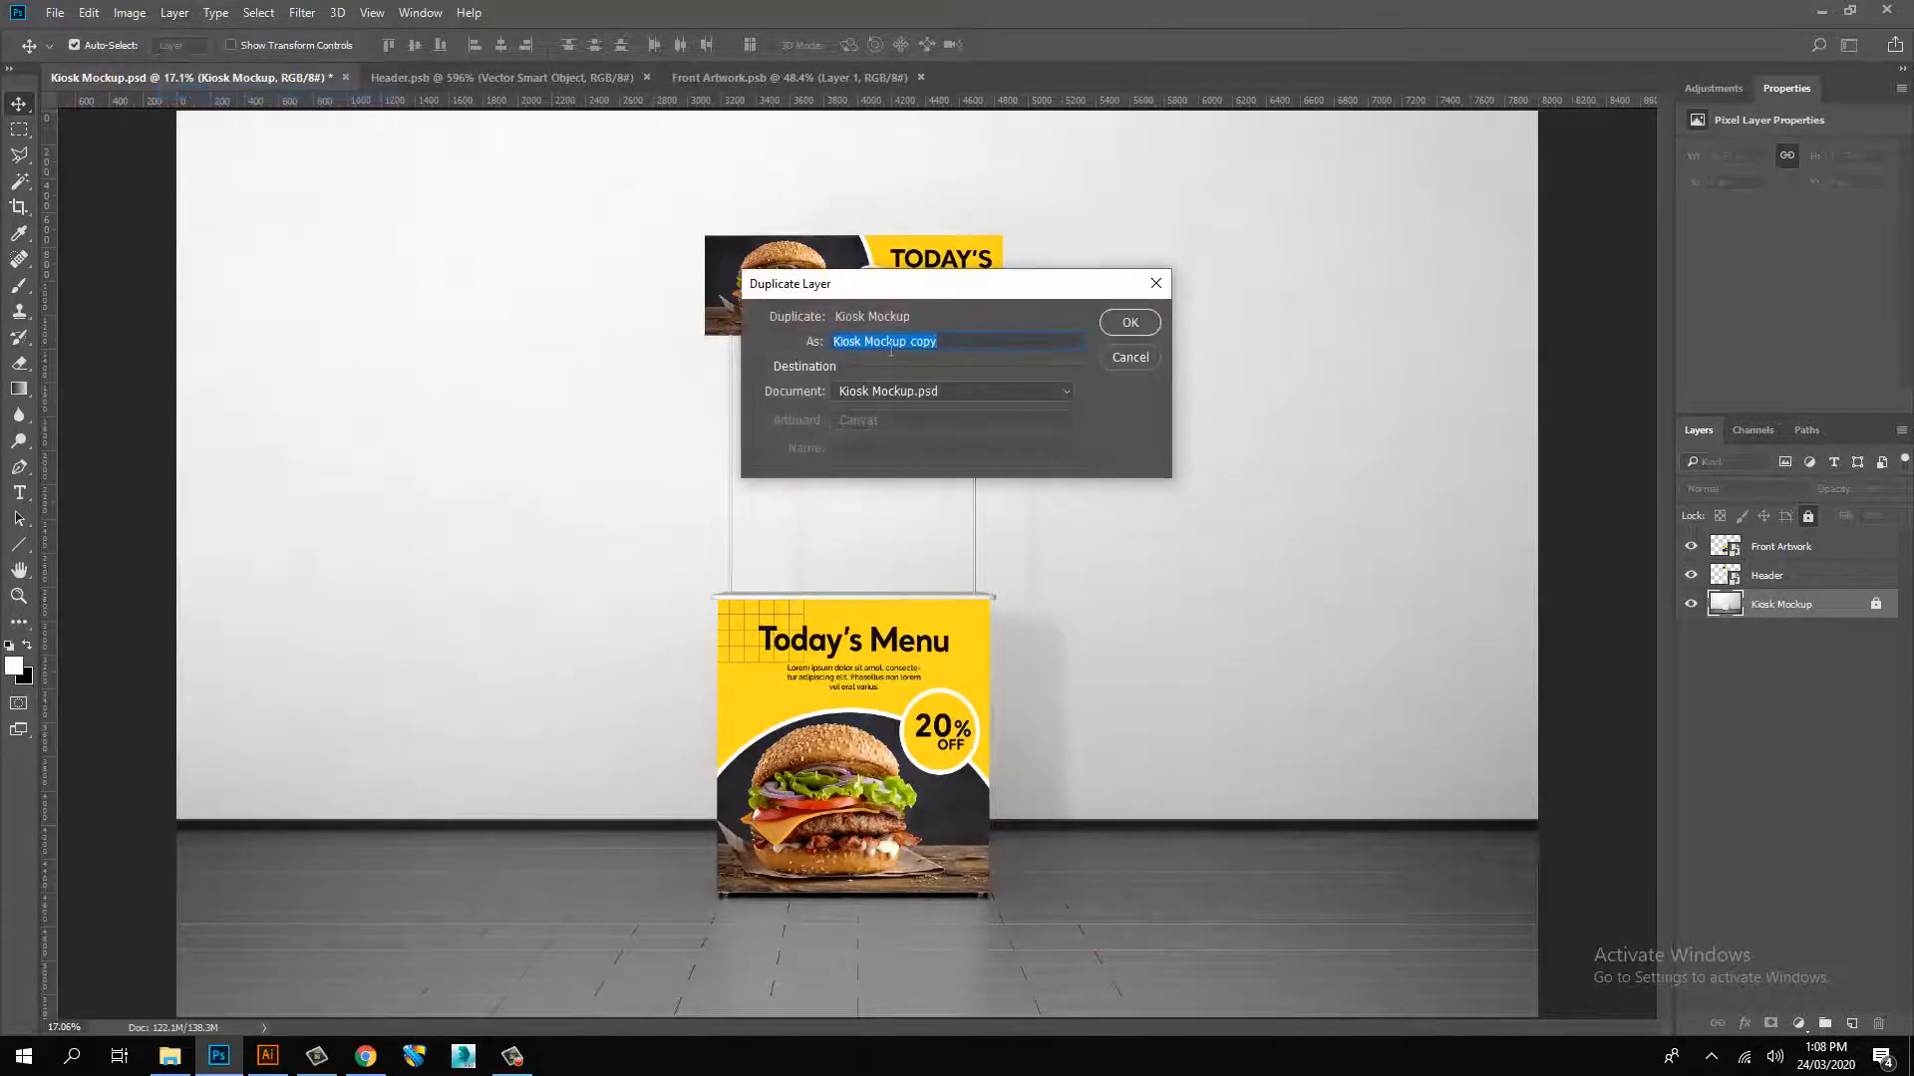
{"action": "type", "text": "Shades"}
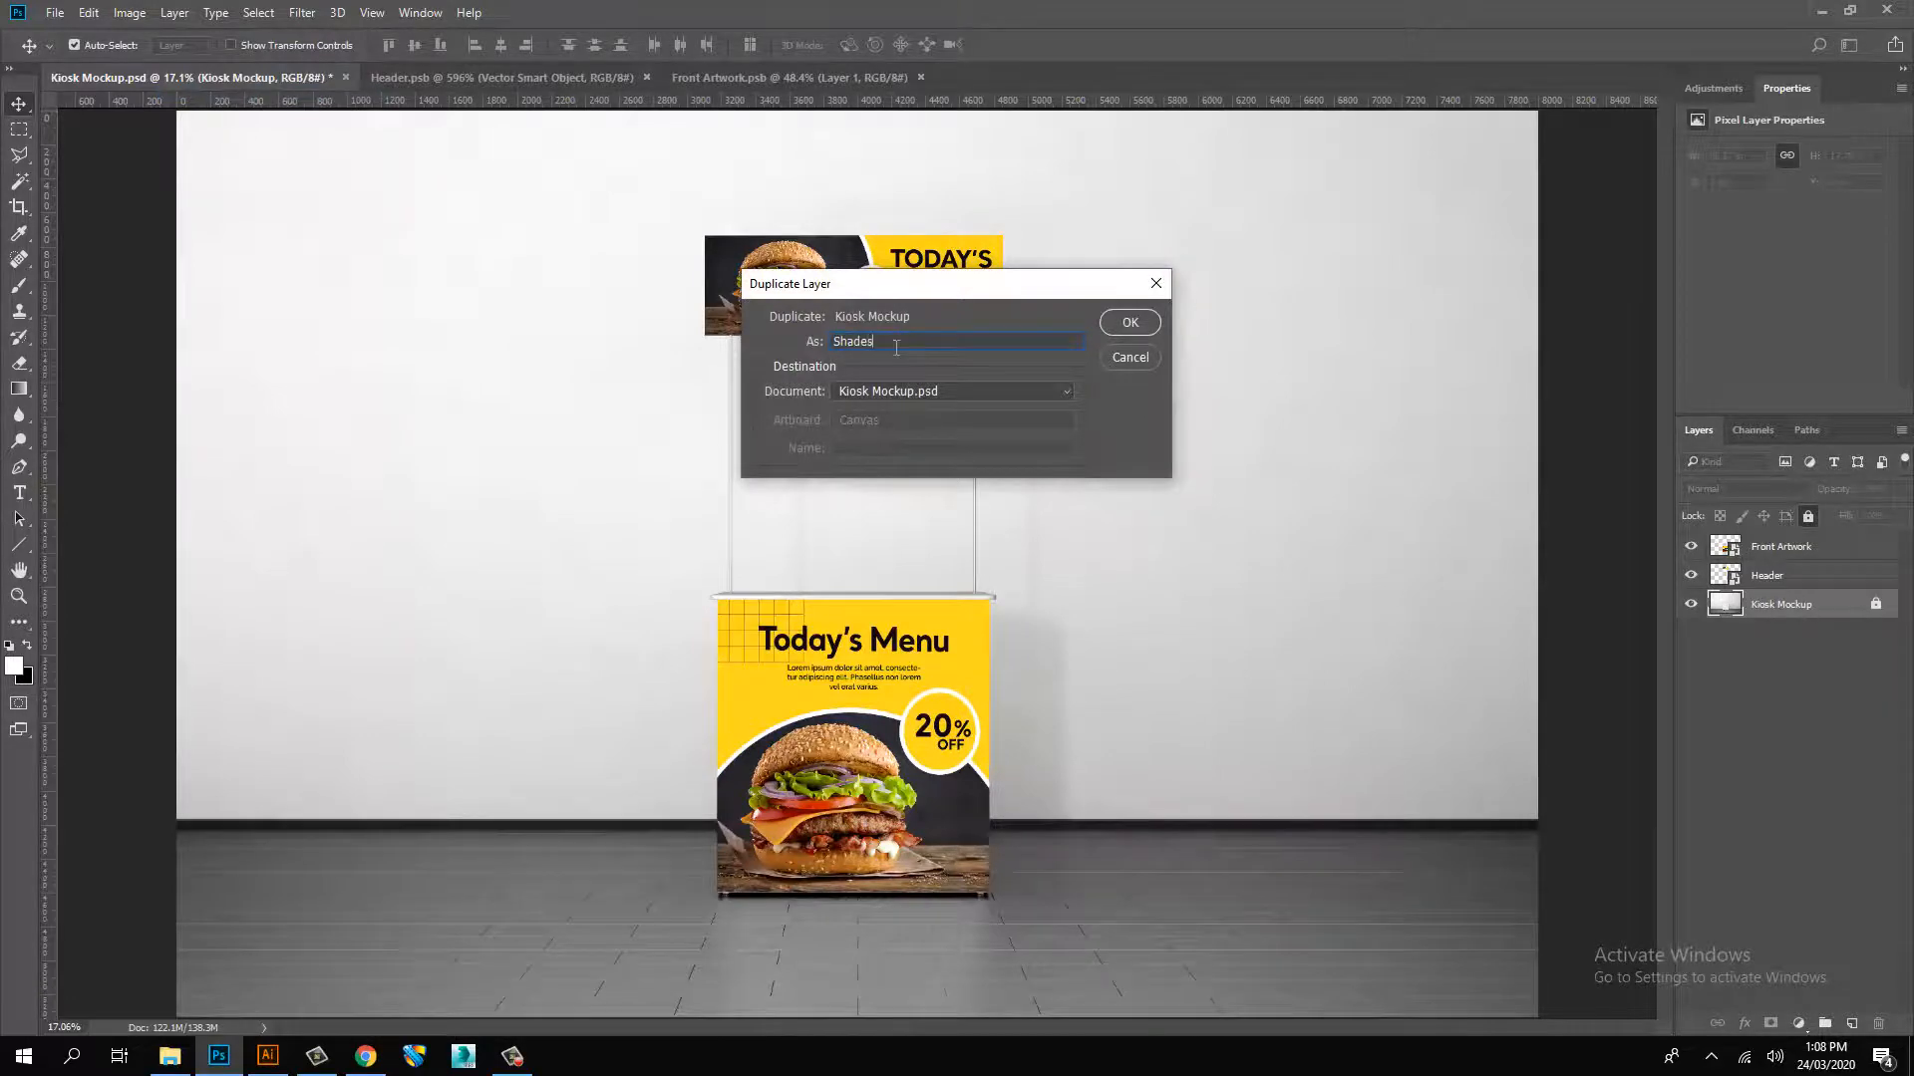
{"action": "left_click", "coordinate": [1126, 323]}
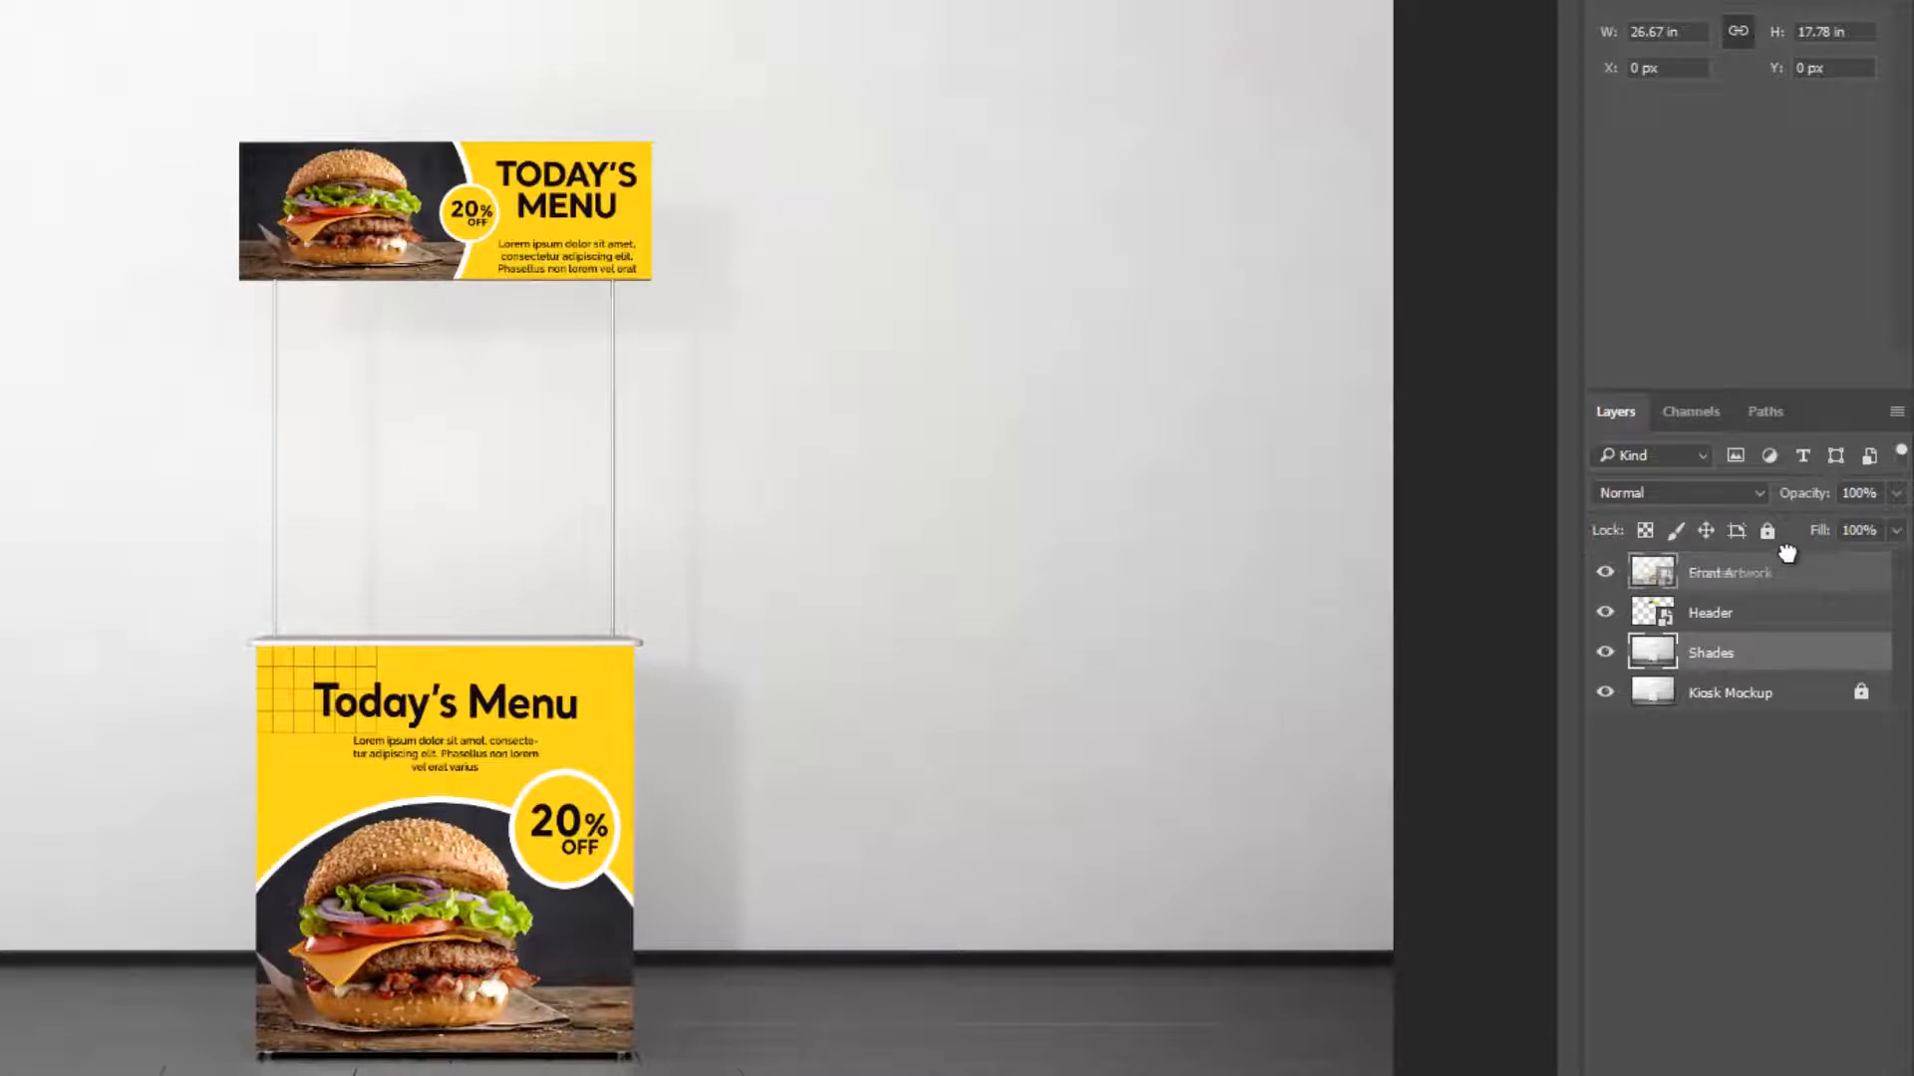
- Set the Shades layer's blend mode to Multiply
{"action": "left_click", "coordinate": [1678, 493]}
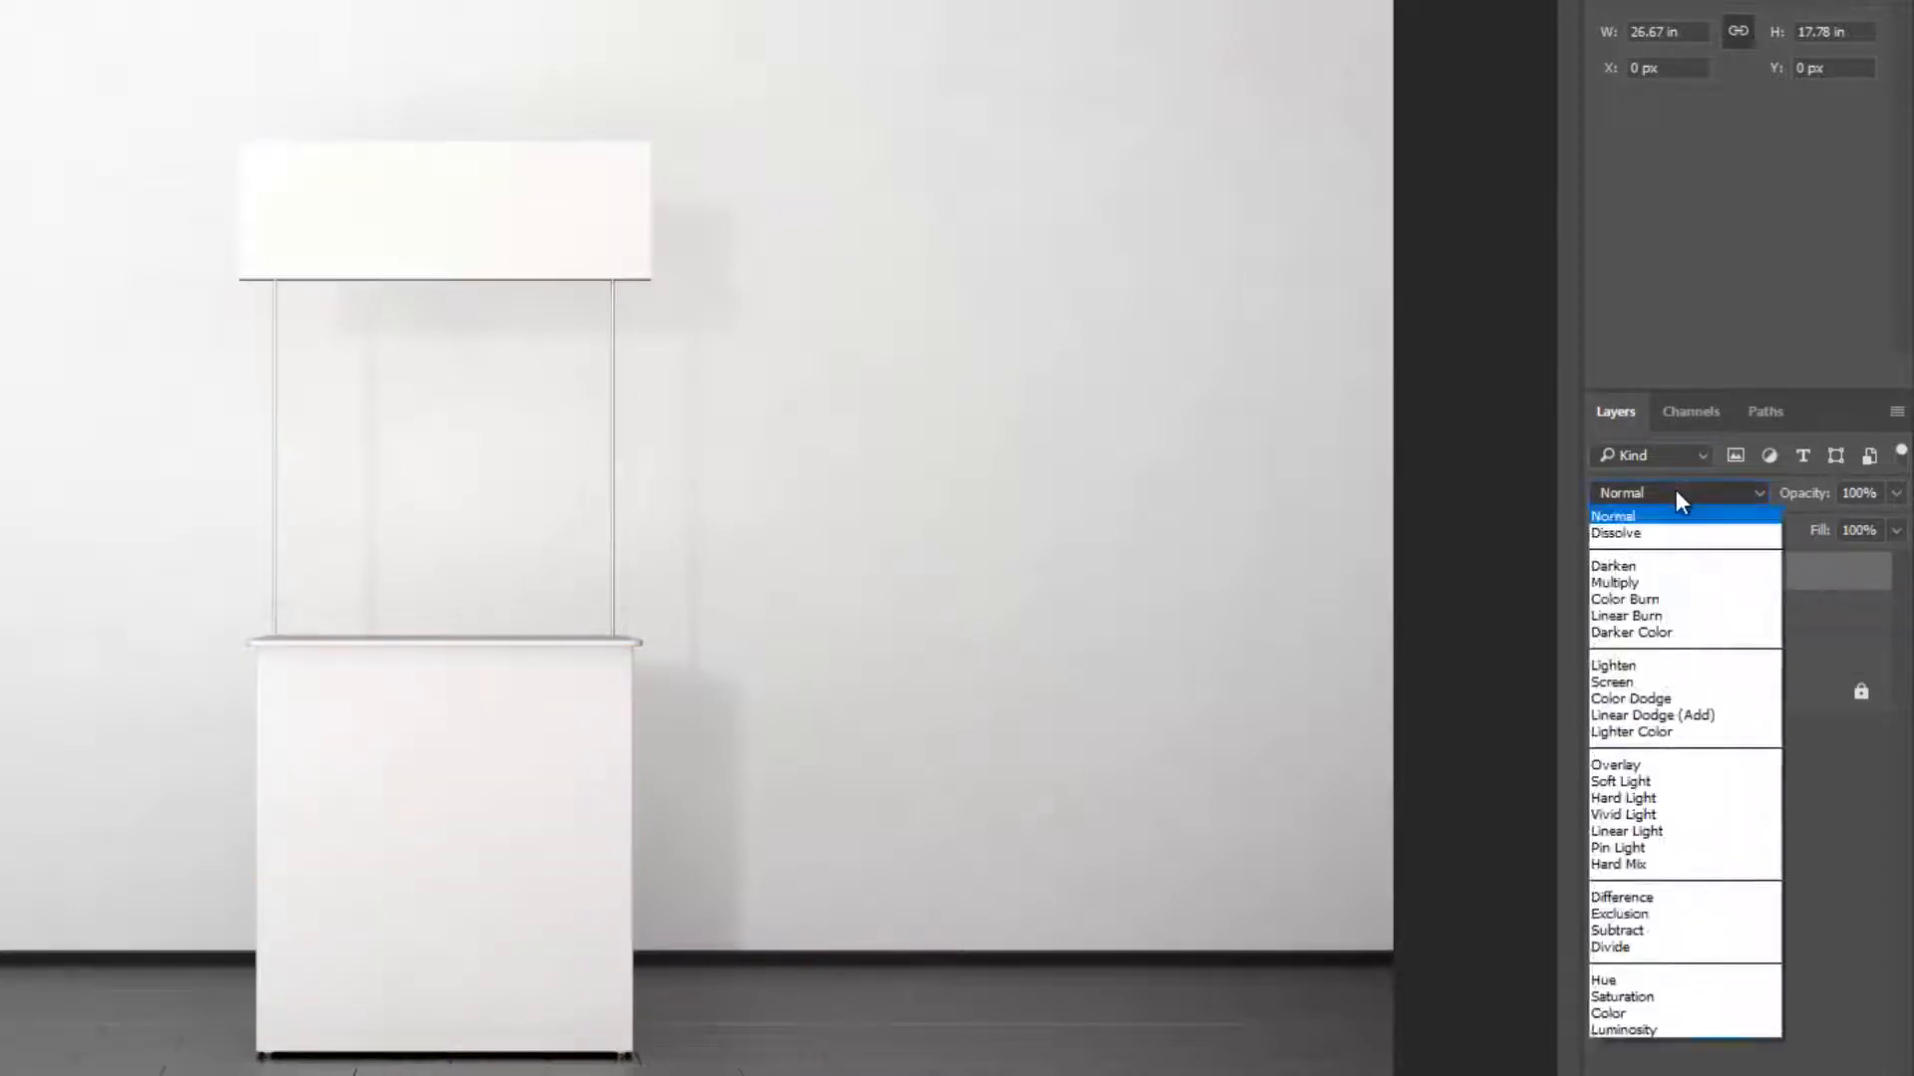
{"action": "mouse_move", "coordinate": [1617, 582]}
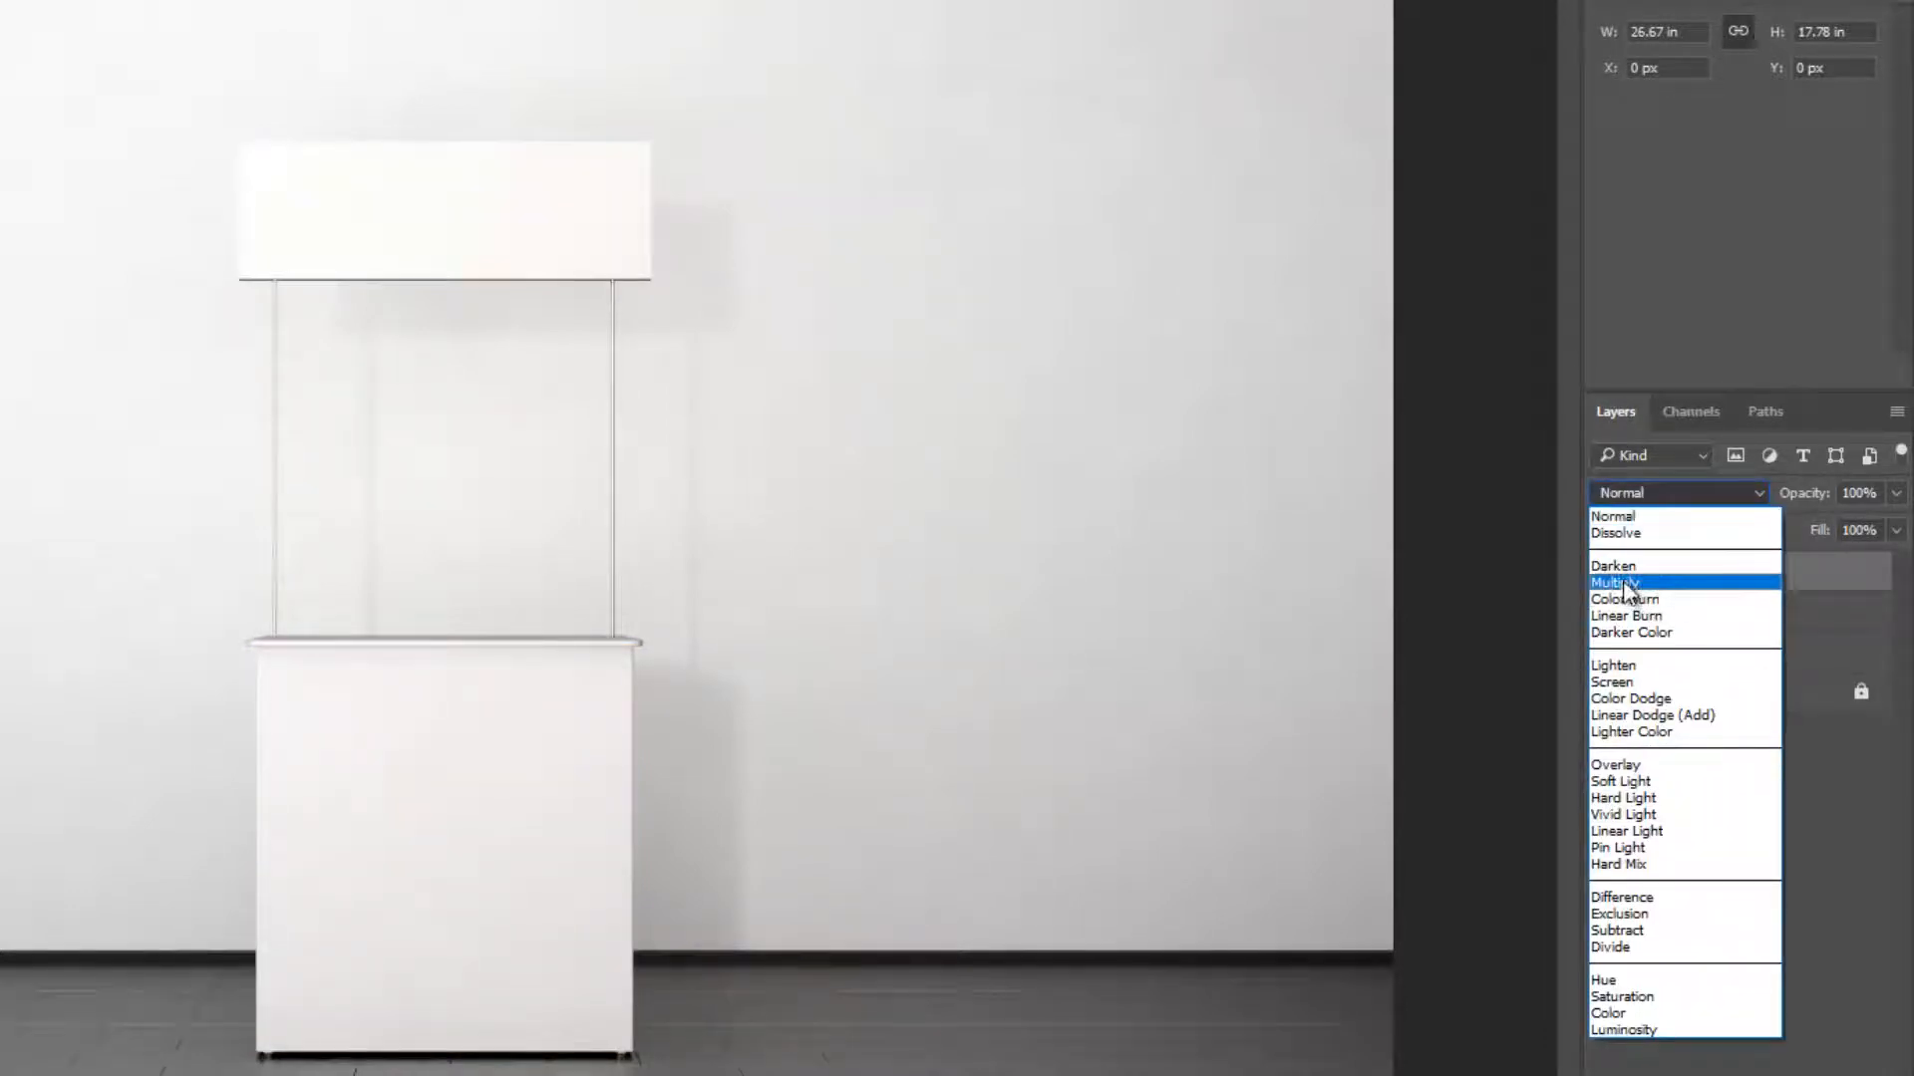
{"action": "left_click", "coordinate": [1615, 580]}
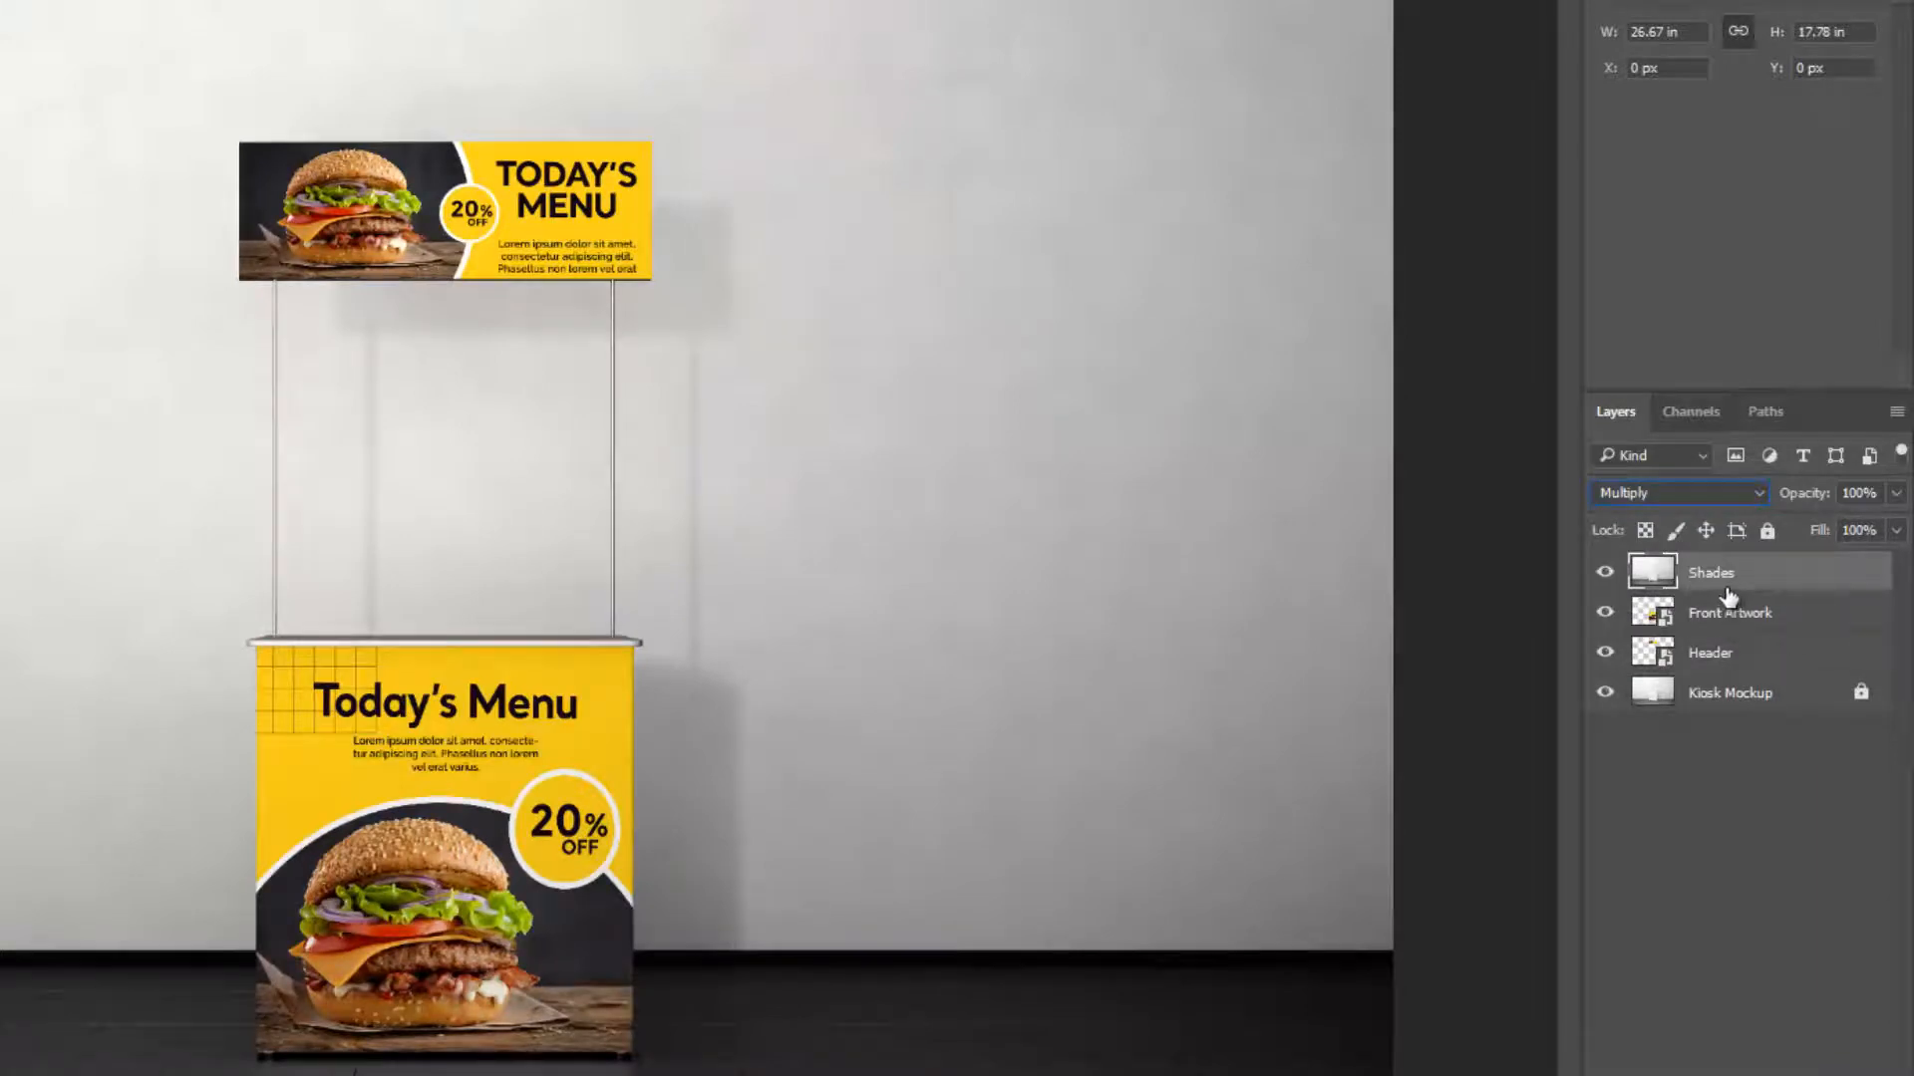
{"action": "left_click", "coordinate": [1730, 612]}
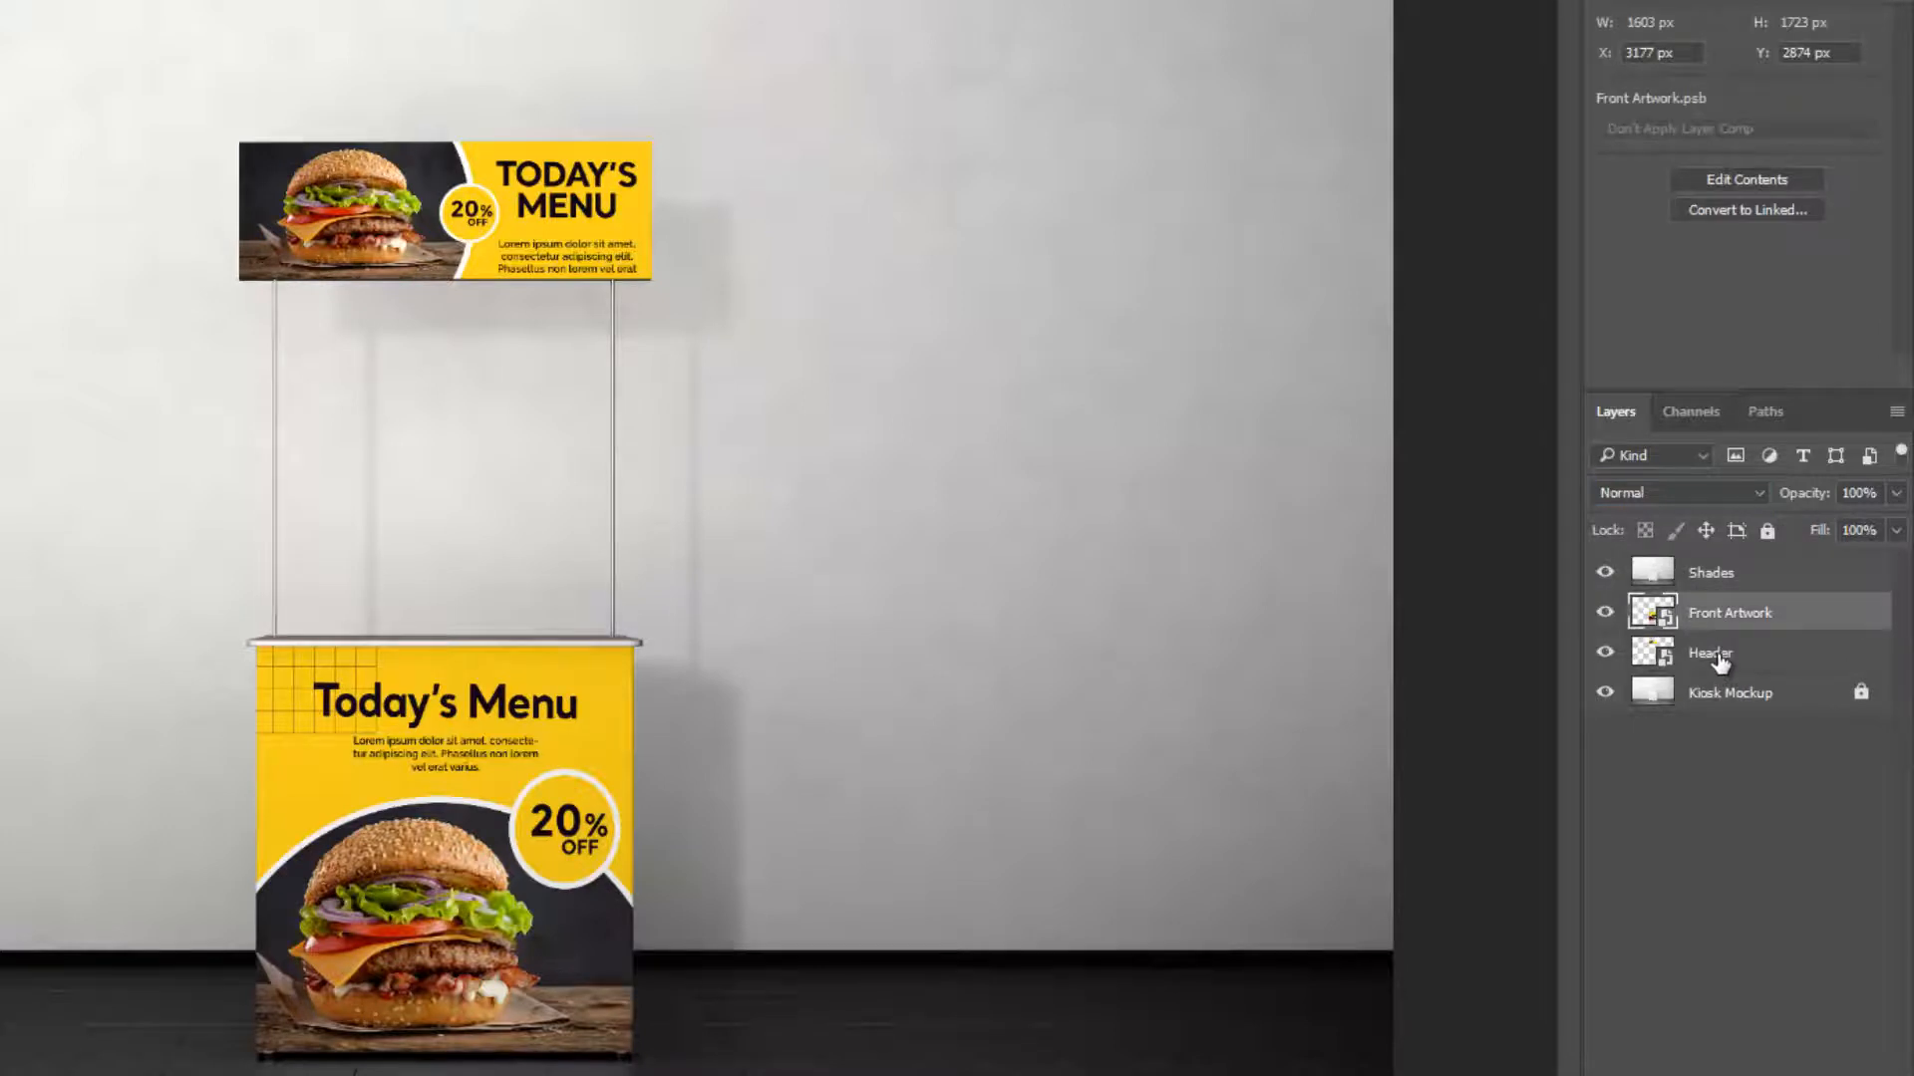
- Group Front Artwork and Header into a folder named Artwork, then hide Shades to compare shading
{"action": "left_click", "coordinate": [1708, 651]}
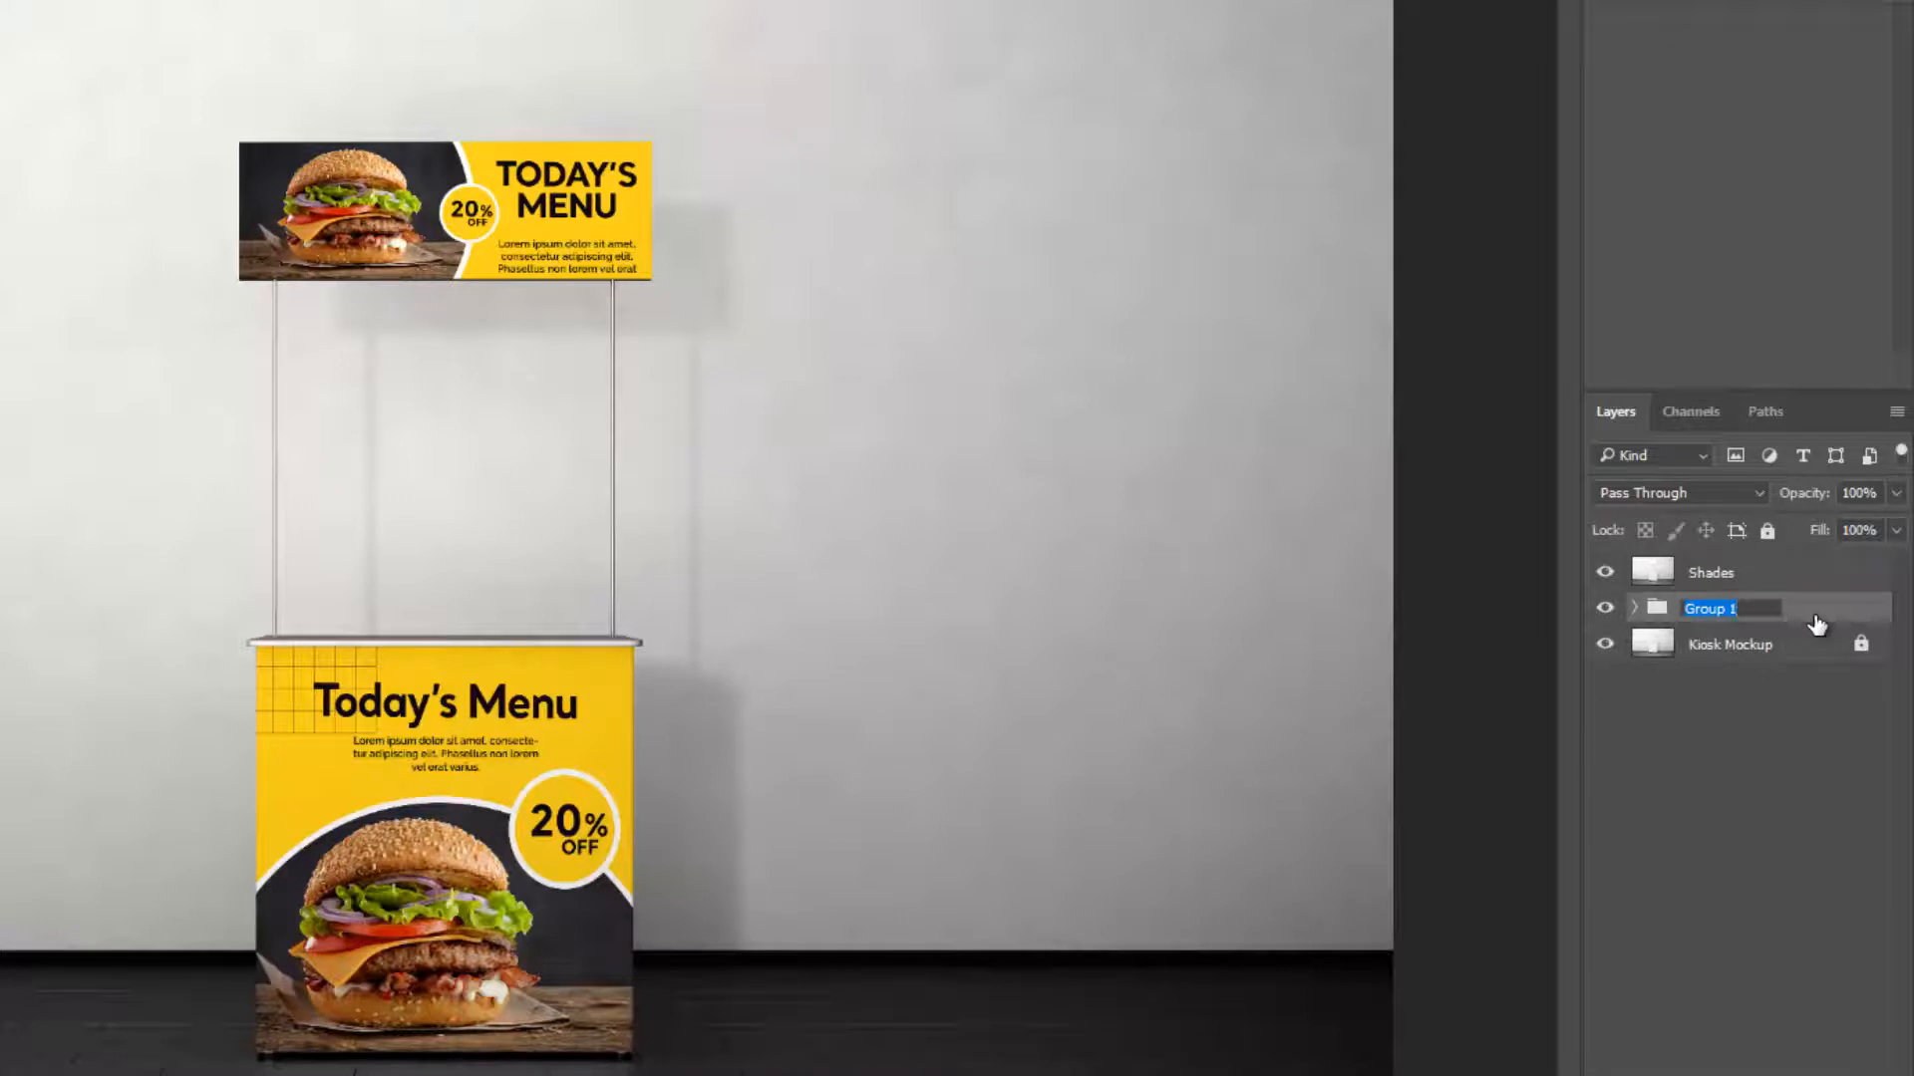
{"action": "type", "text": "Artworks"}
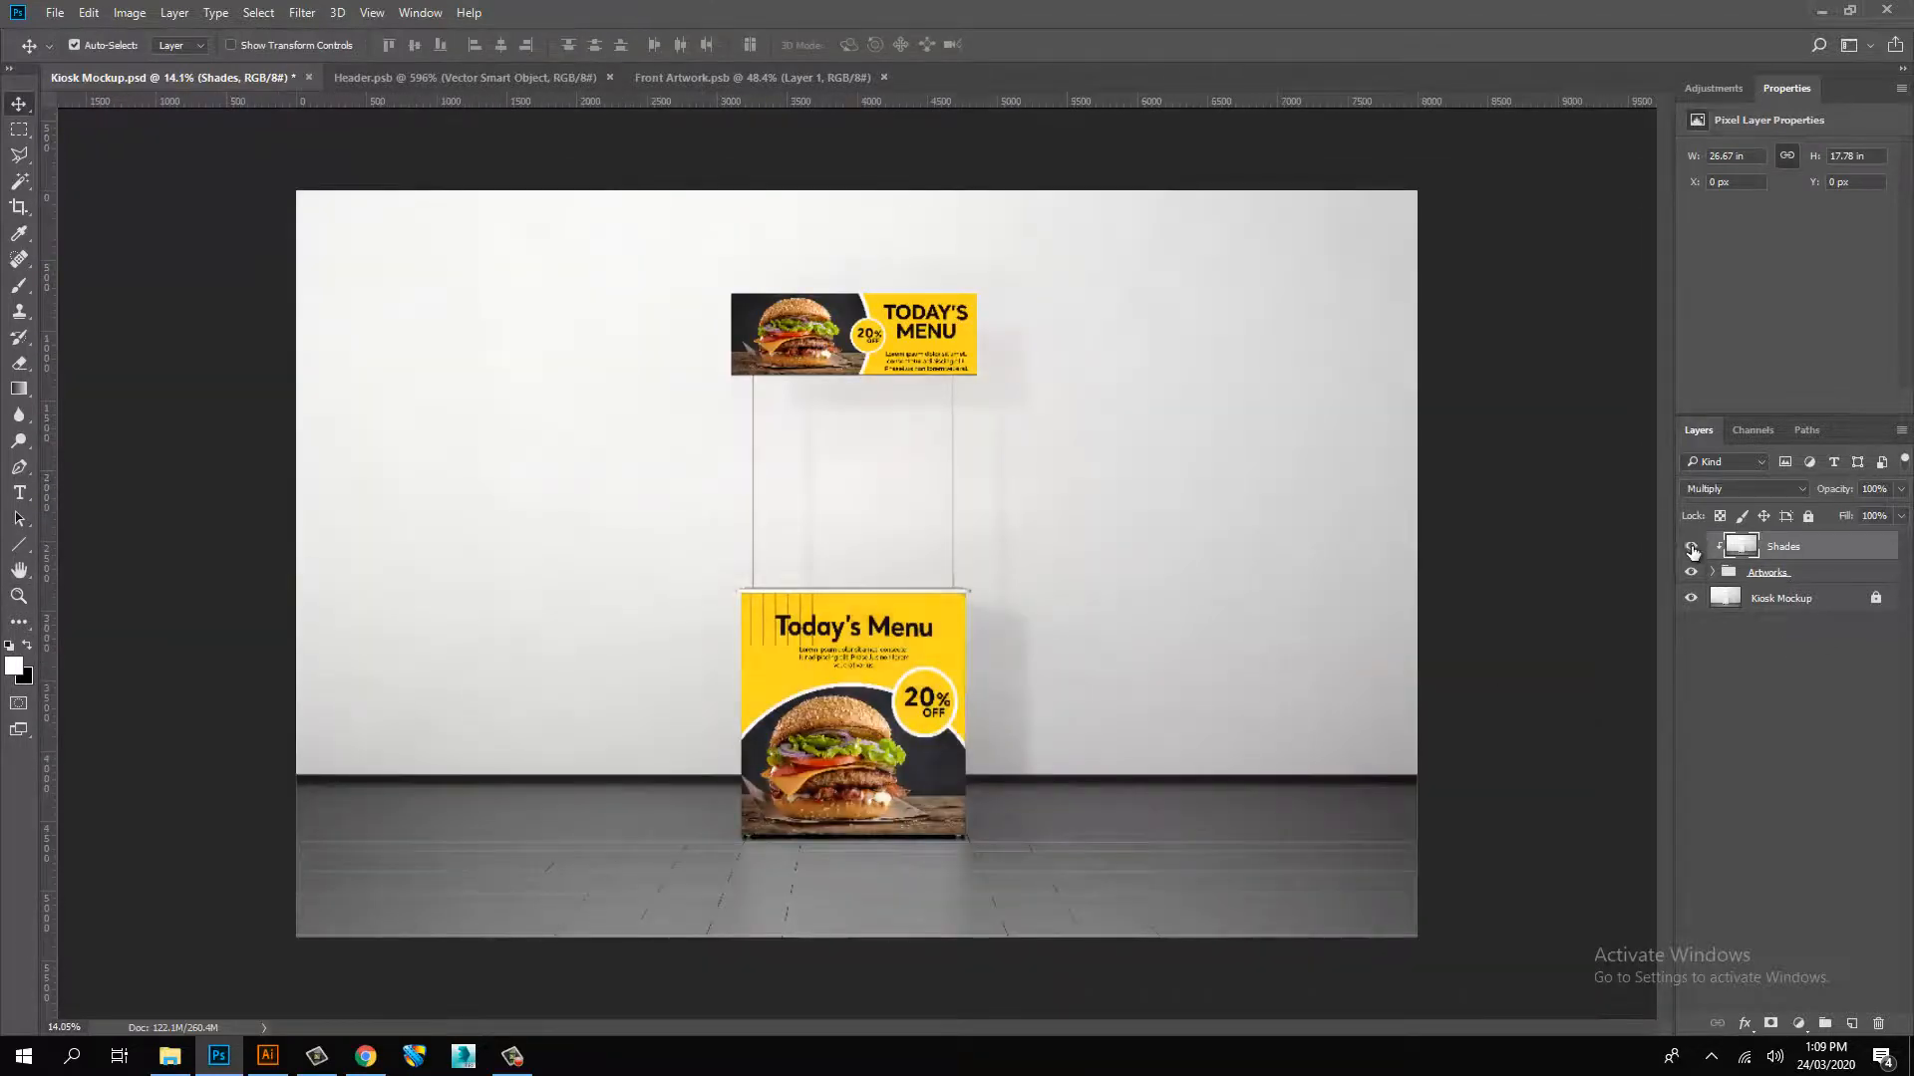
{"action": "left_click", "coordinate": [1692, 550]}
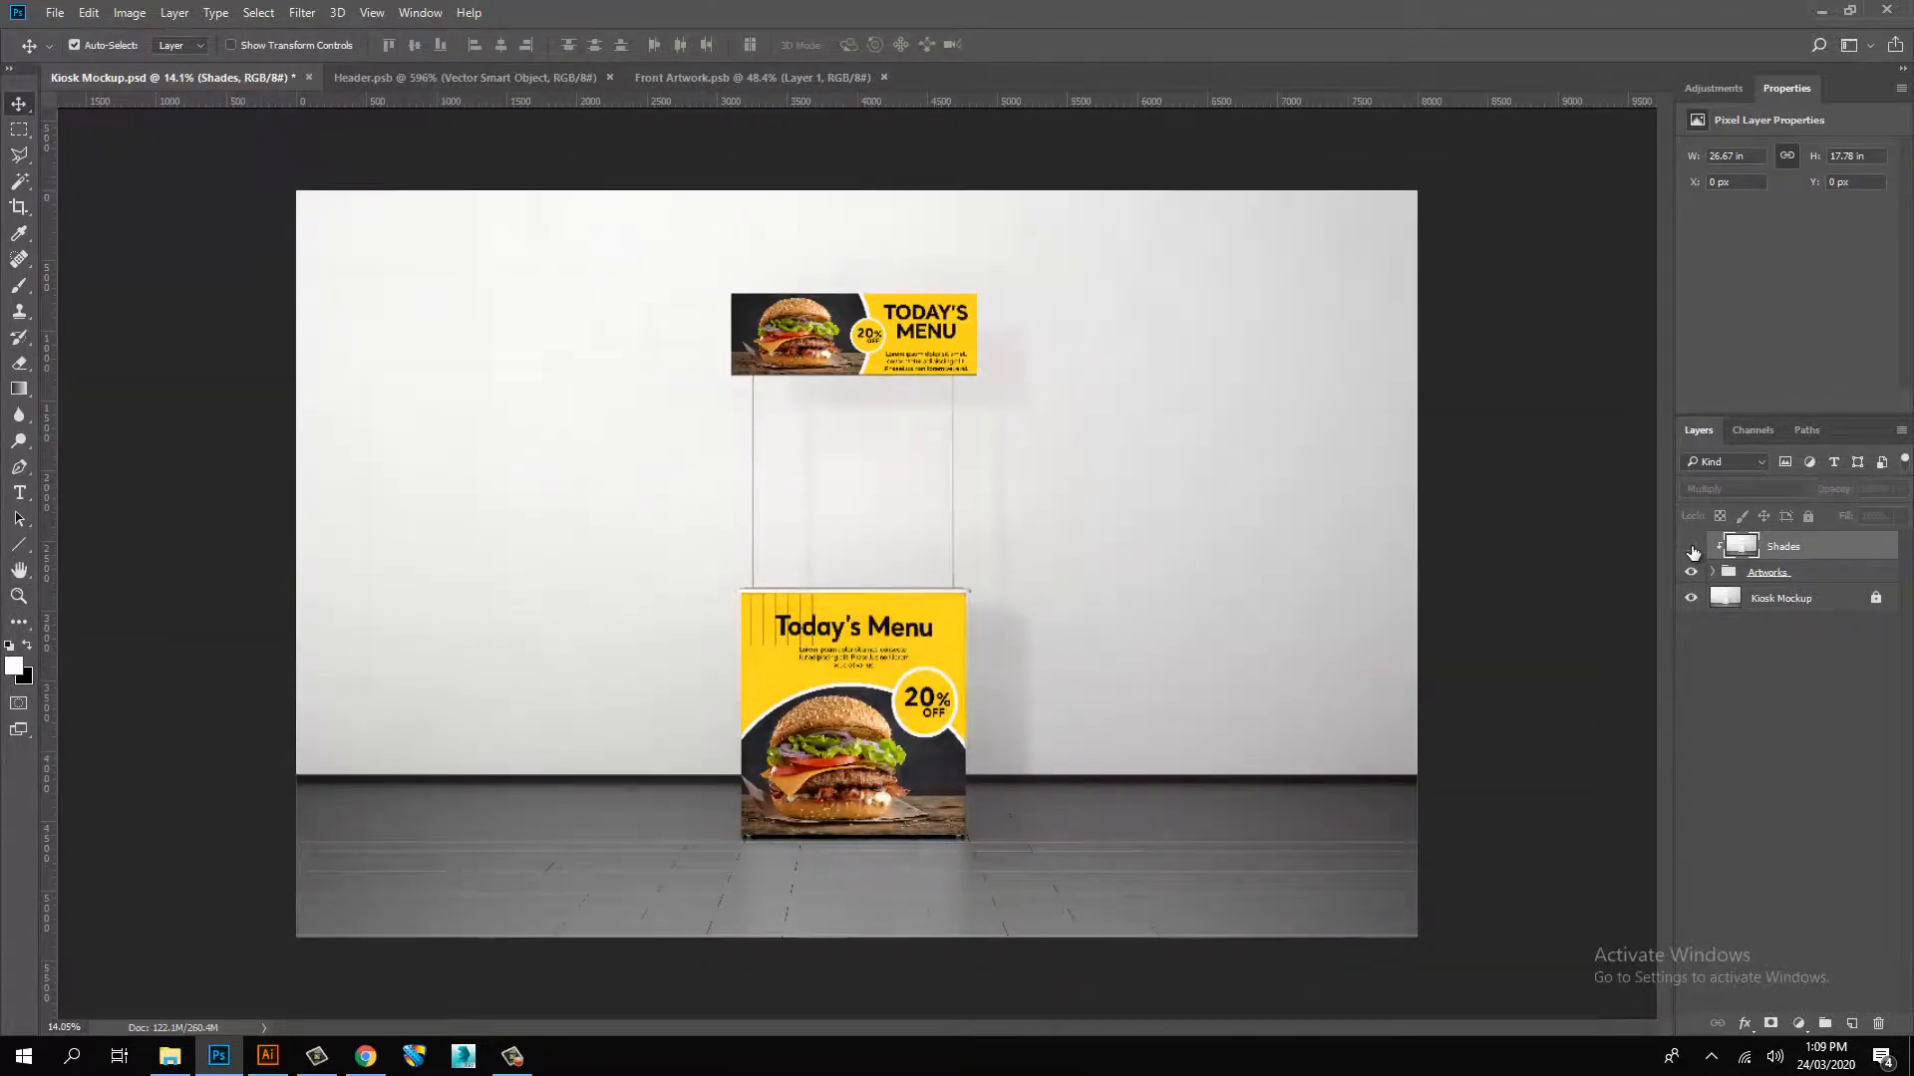